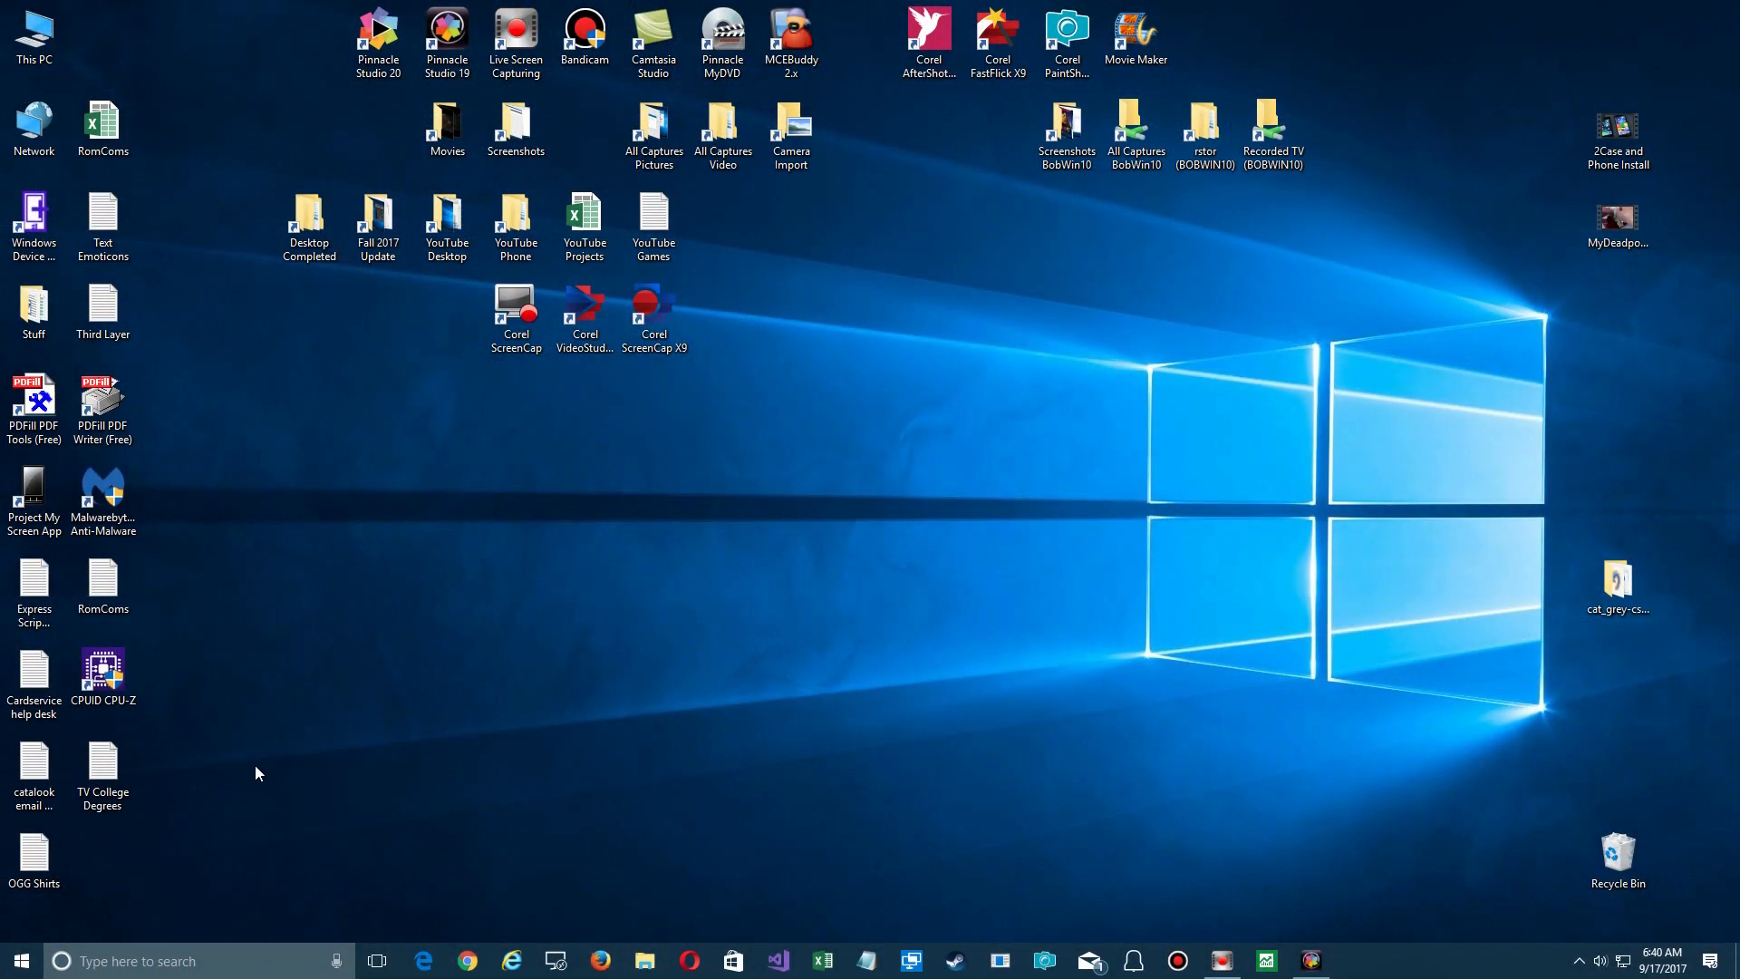
mouse_move(87, 877)
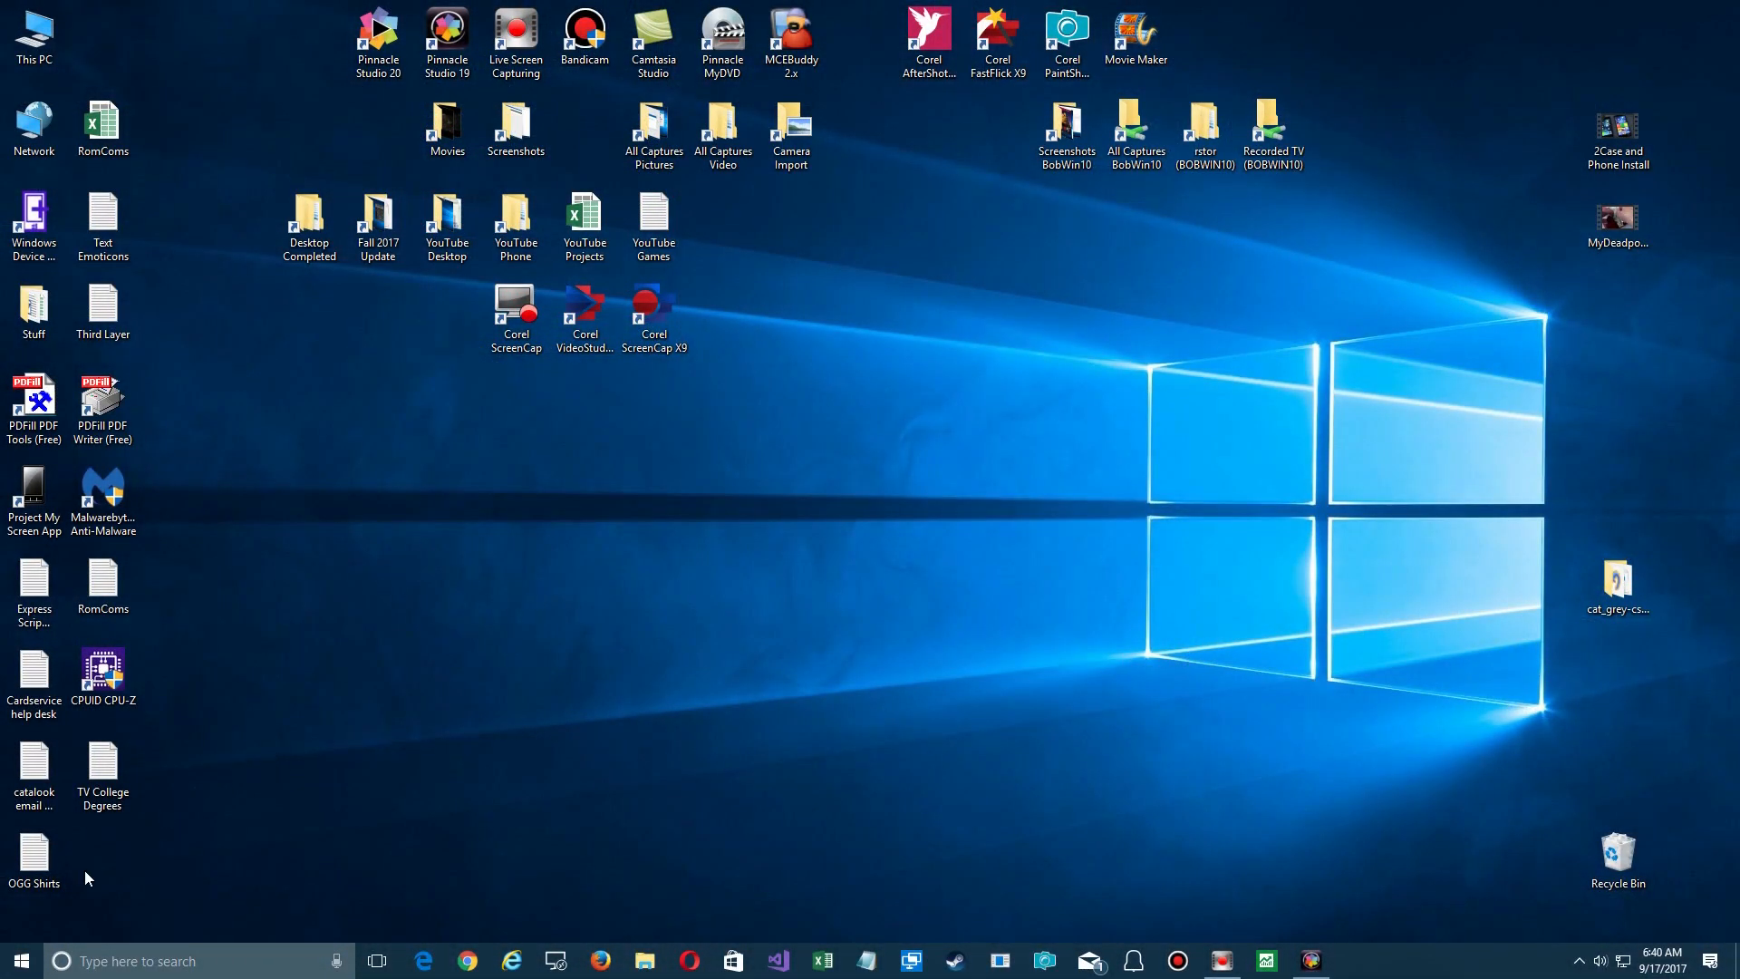
- Launch an administrator PowerShell from Start and run slmgr with no parameters to show its usage help
right_click(19, 961)
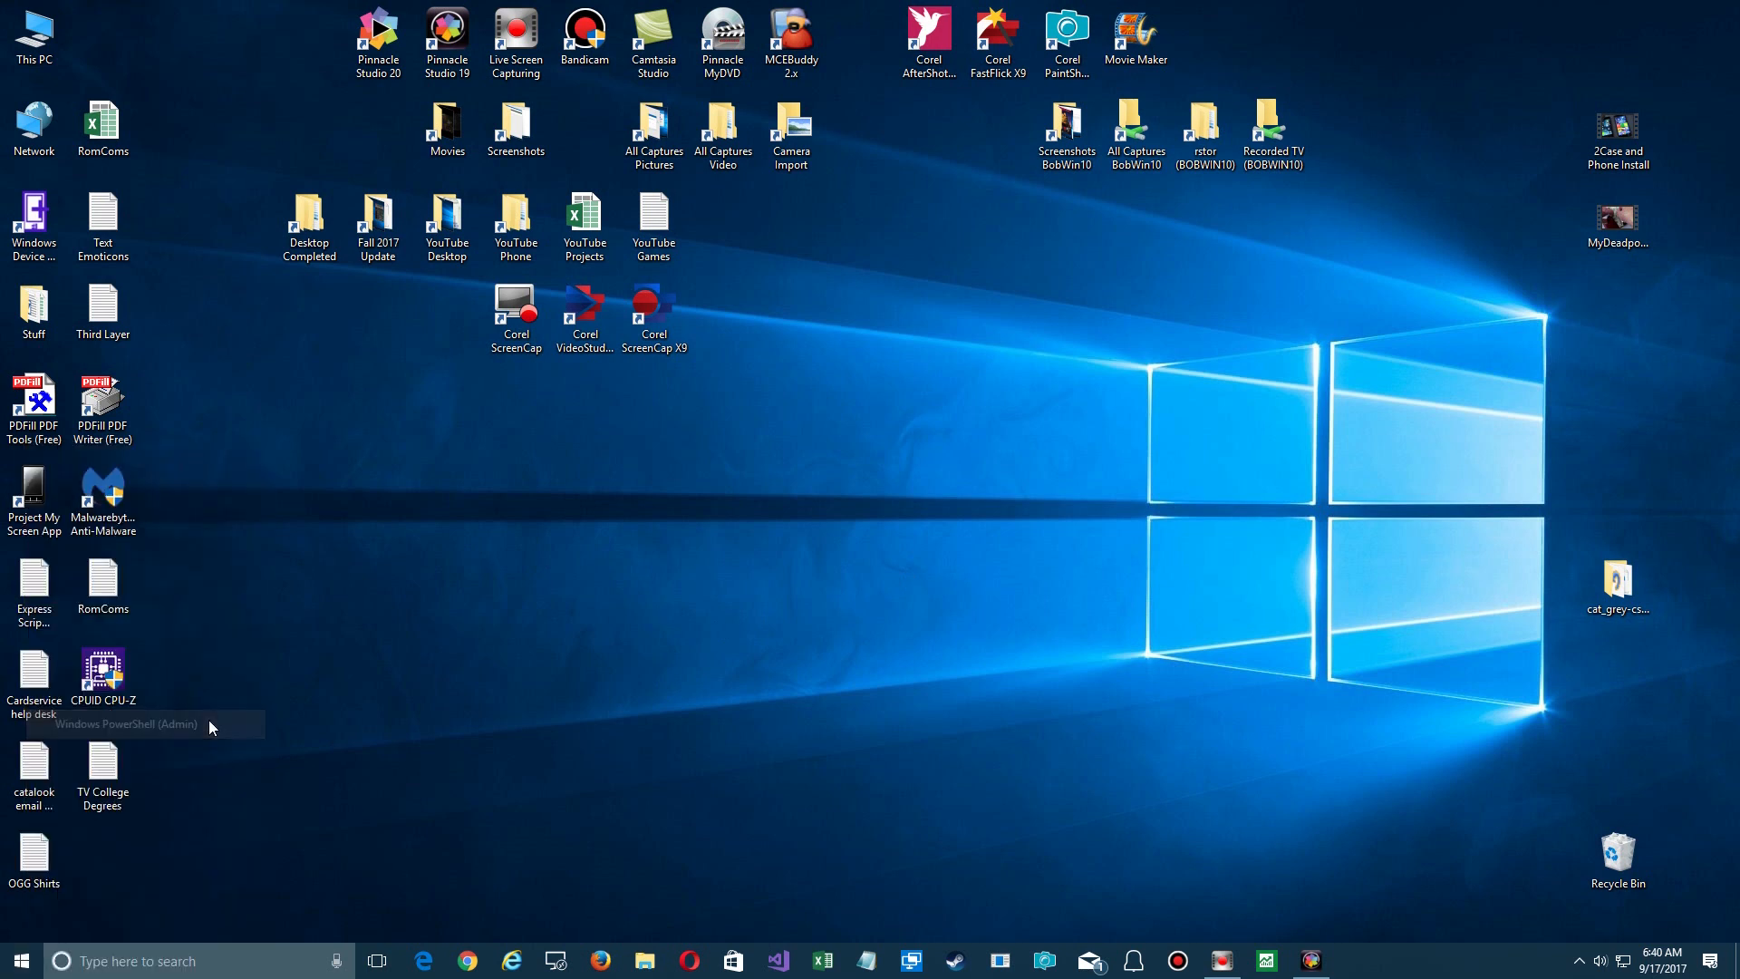
mouse_move(814, 605)
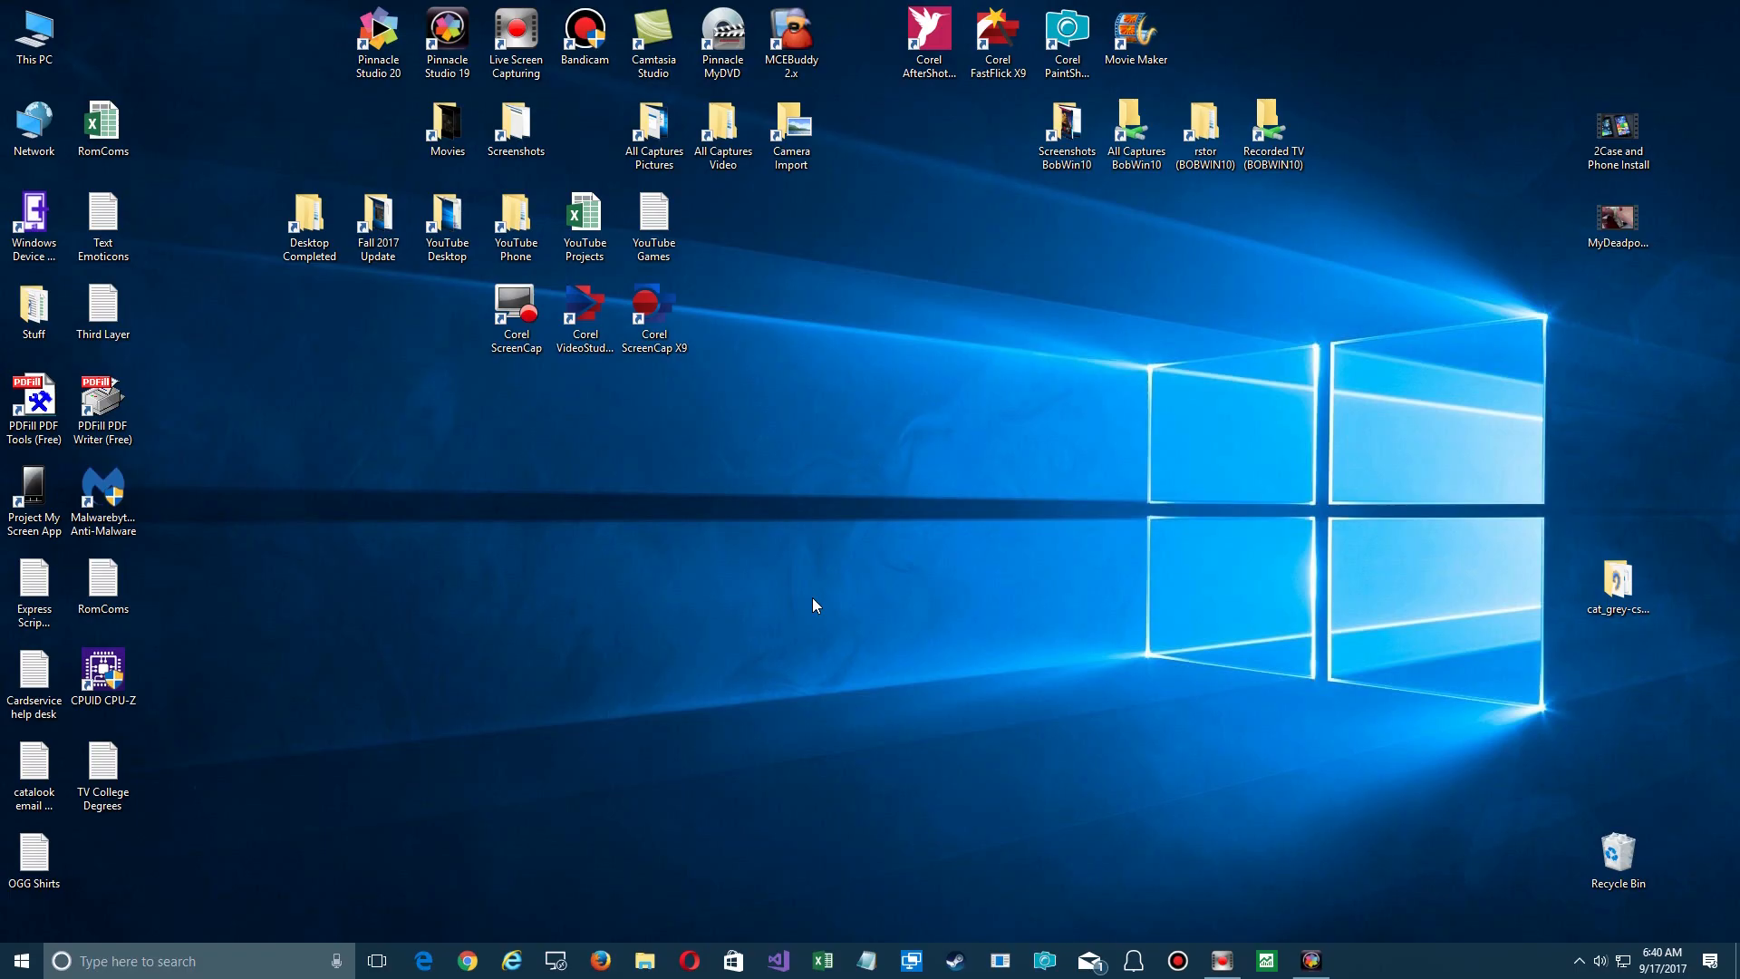
left_click(1352, 960)
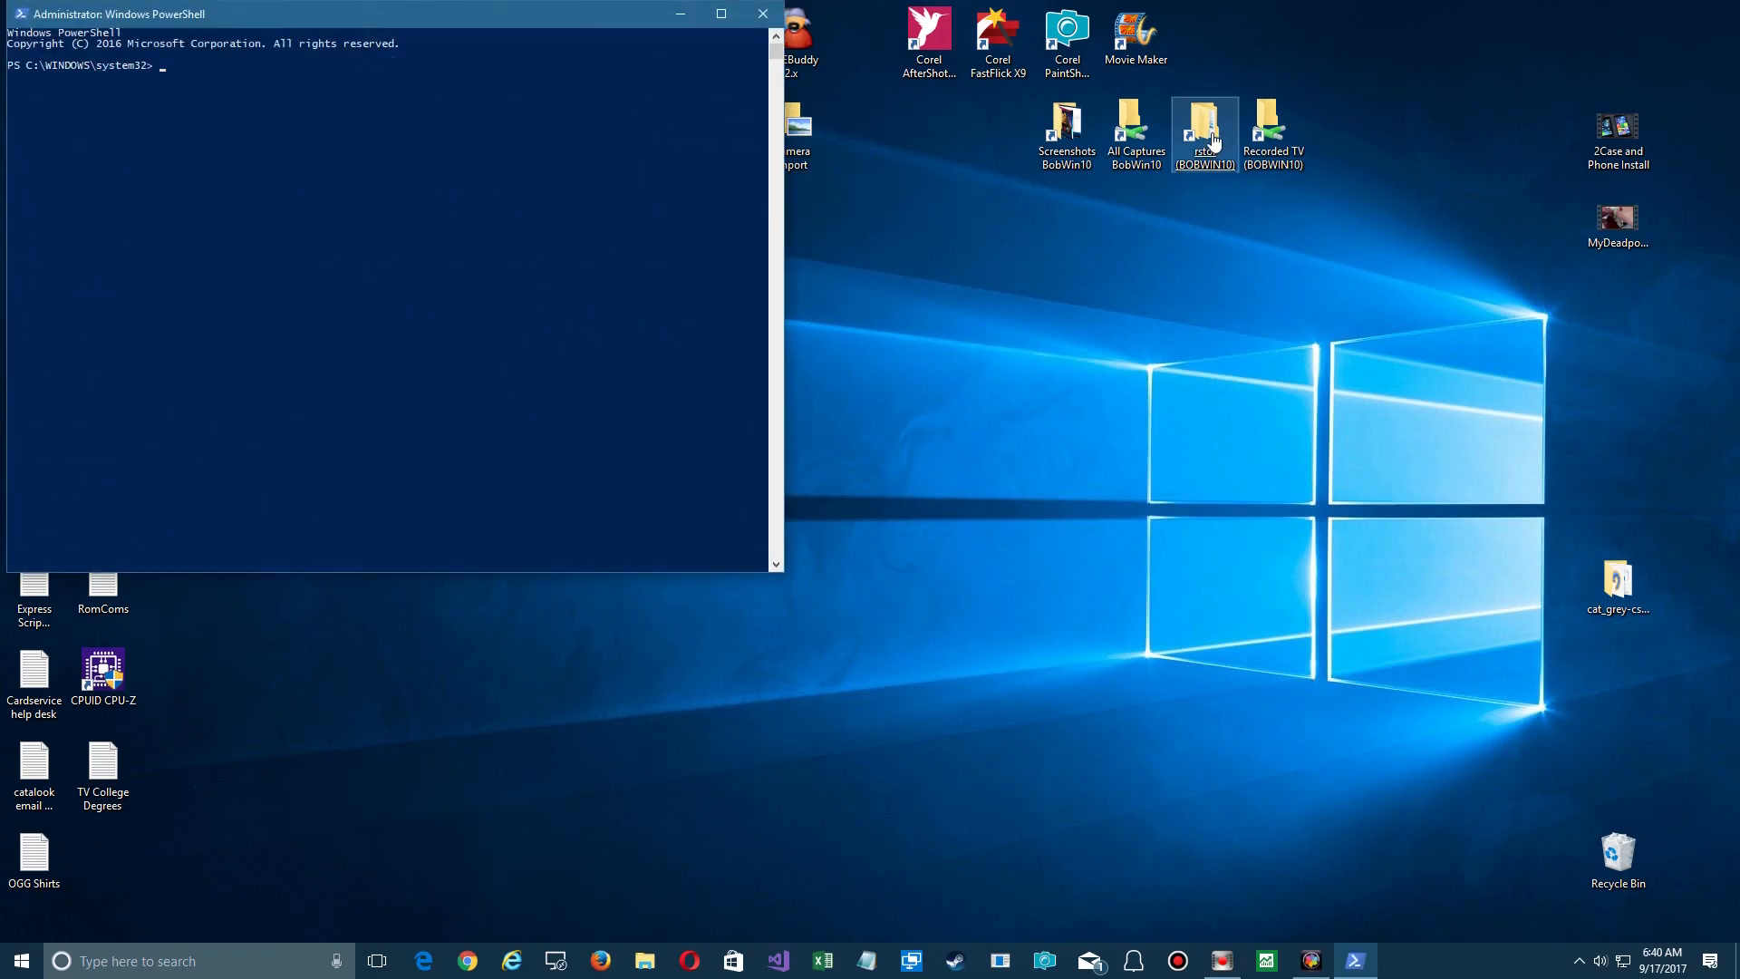
type("sl")
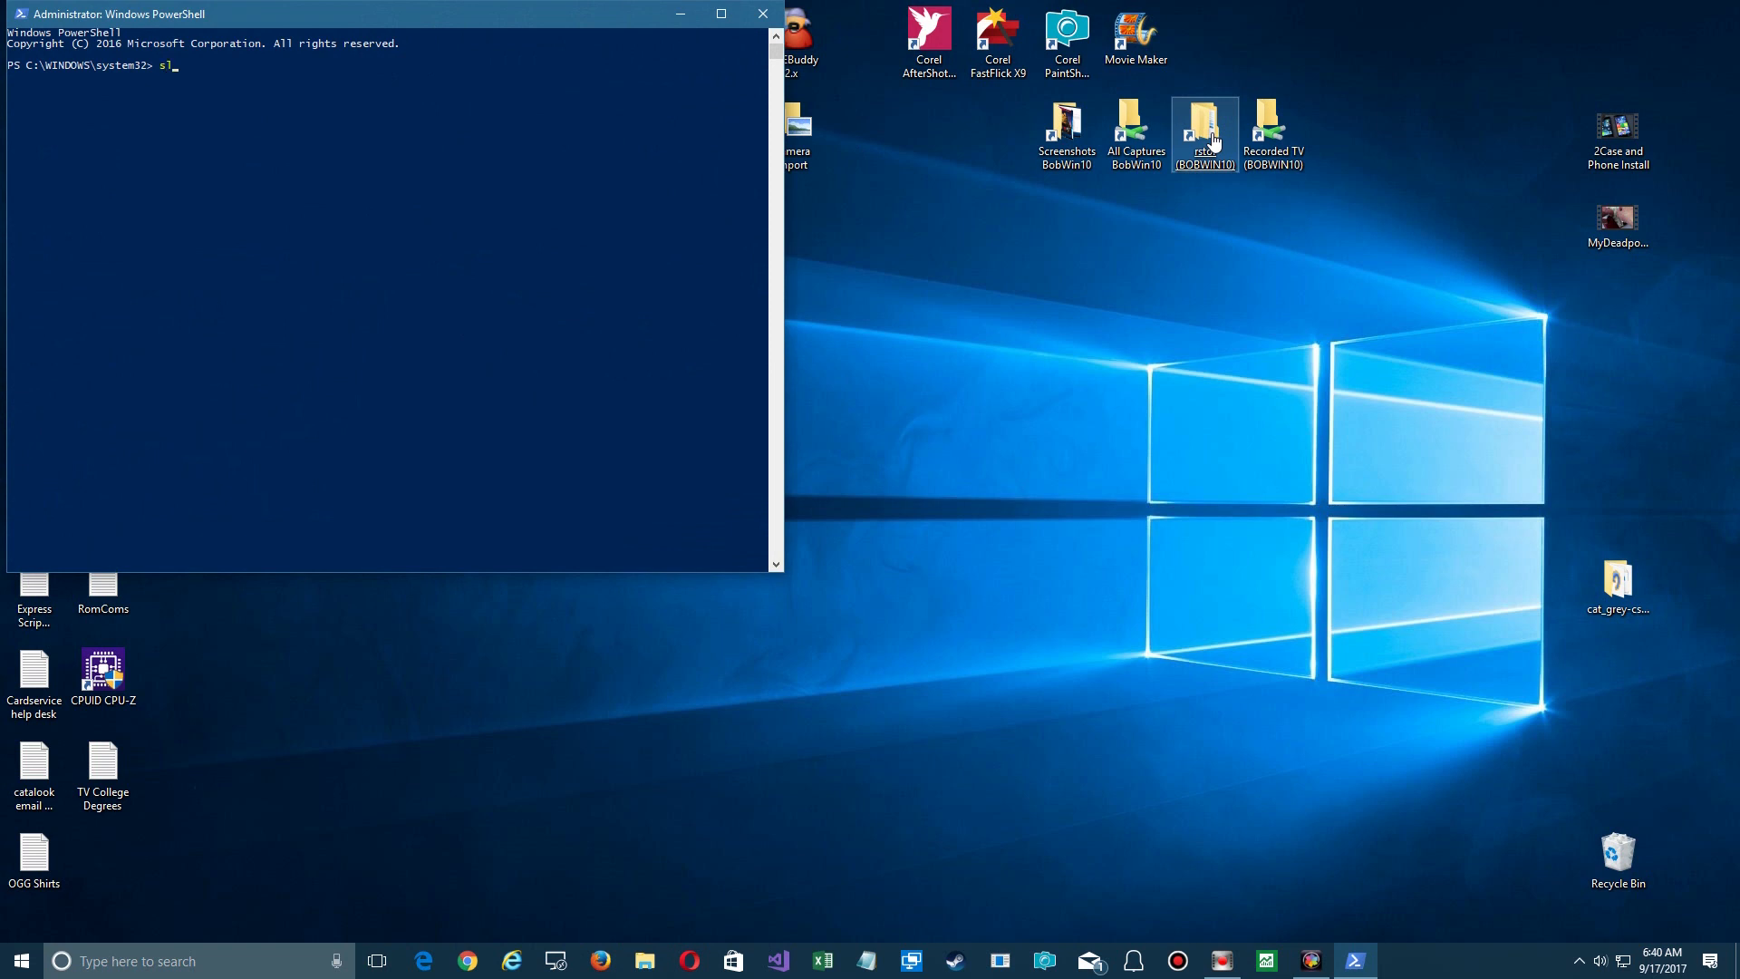
type("mgr")
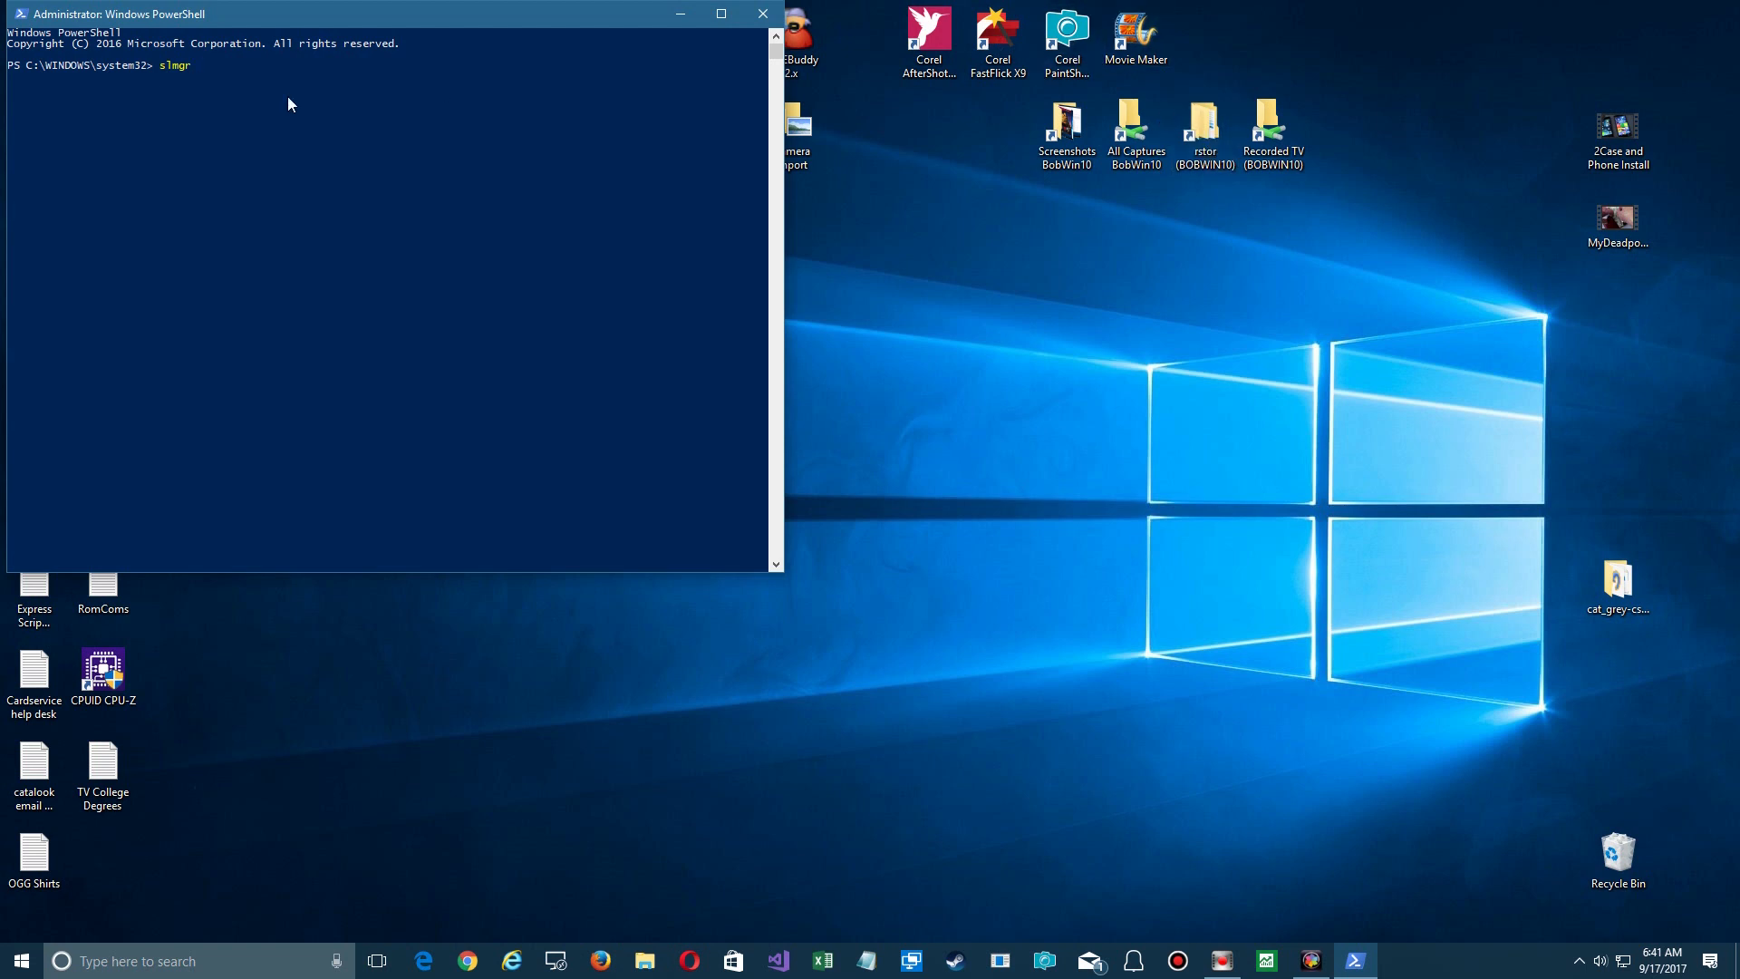
key("Return")
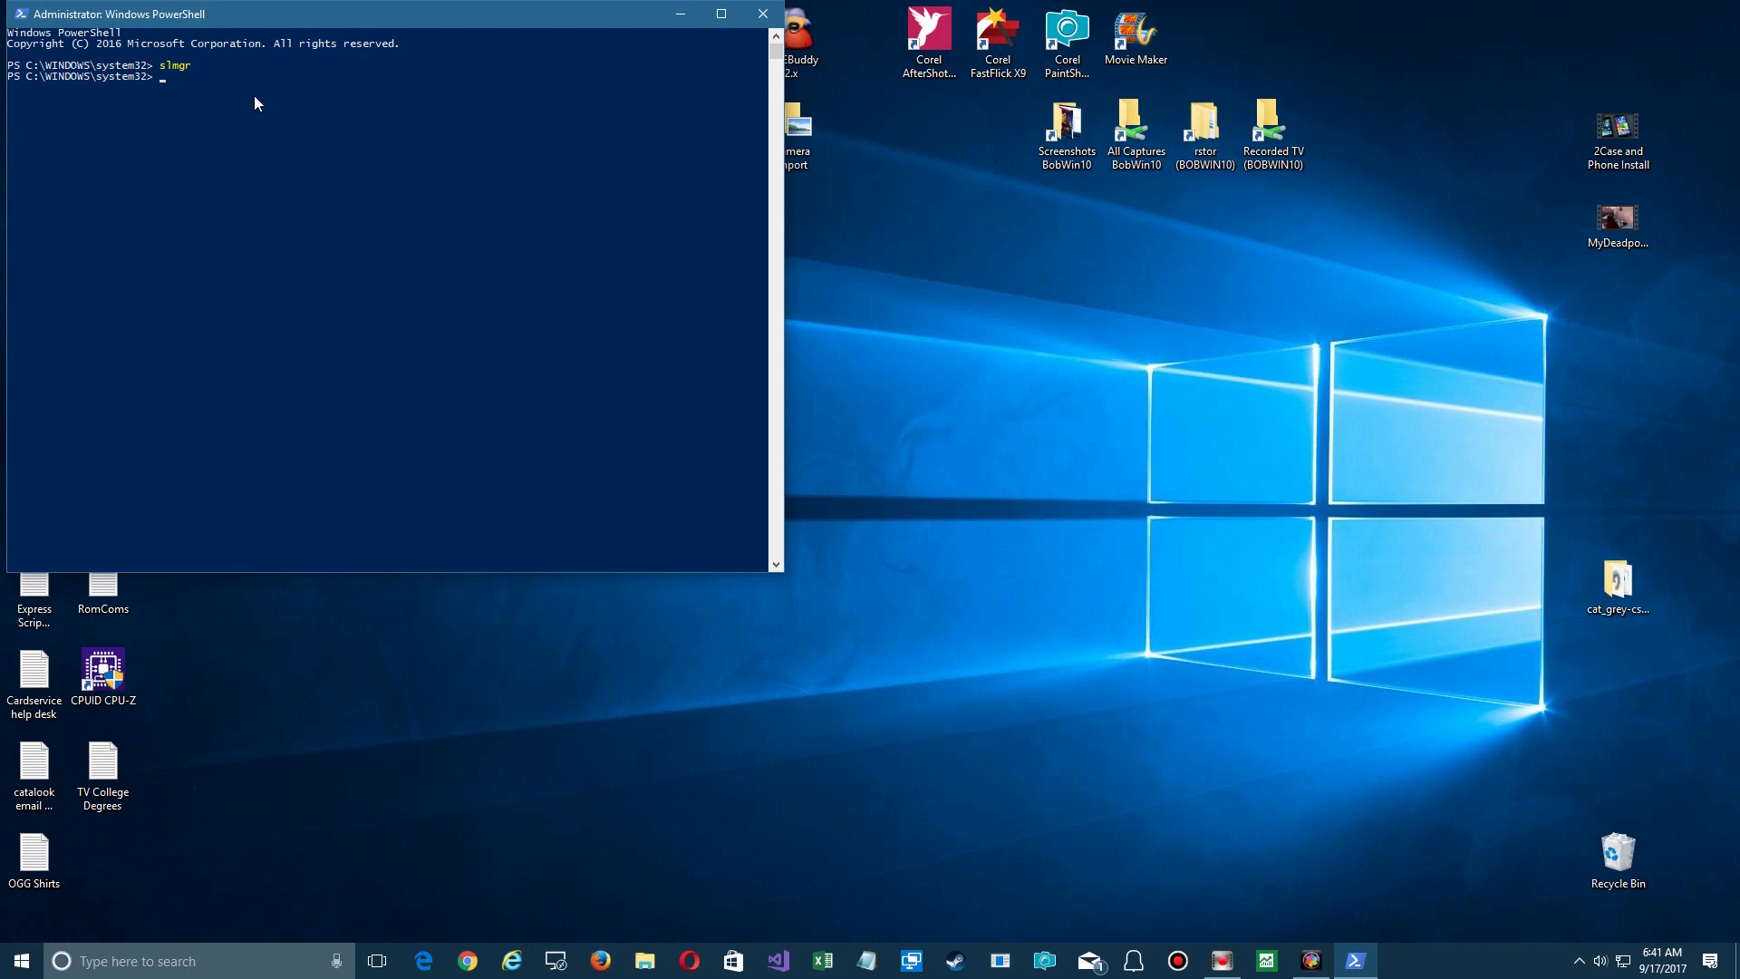
key("Return")
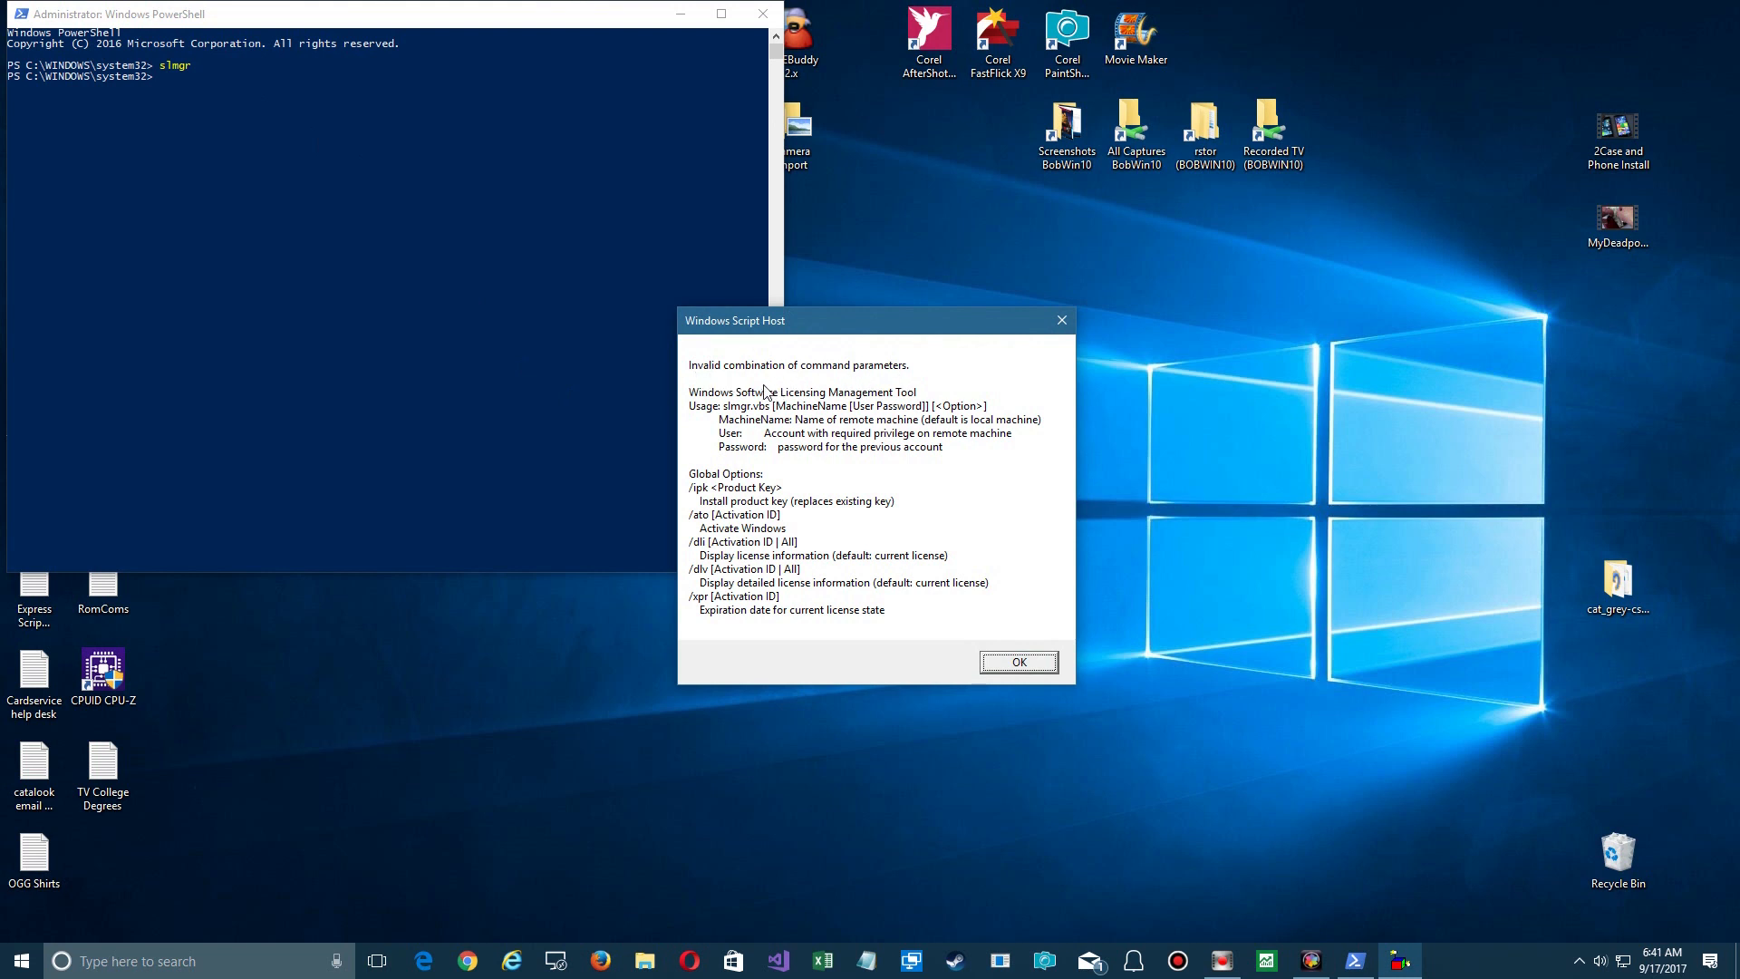
mouse_move(919, 403)
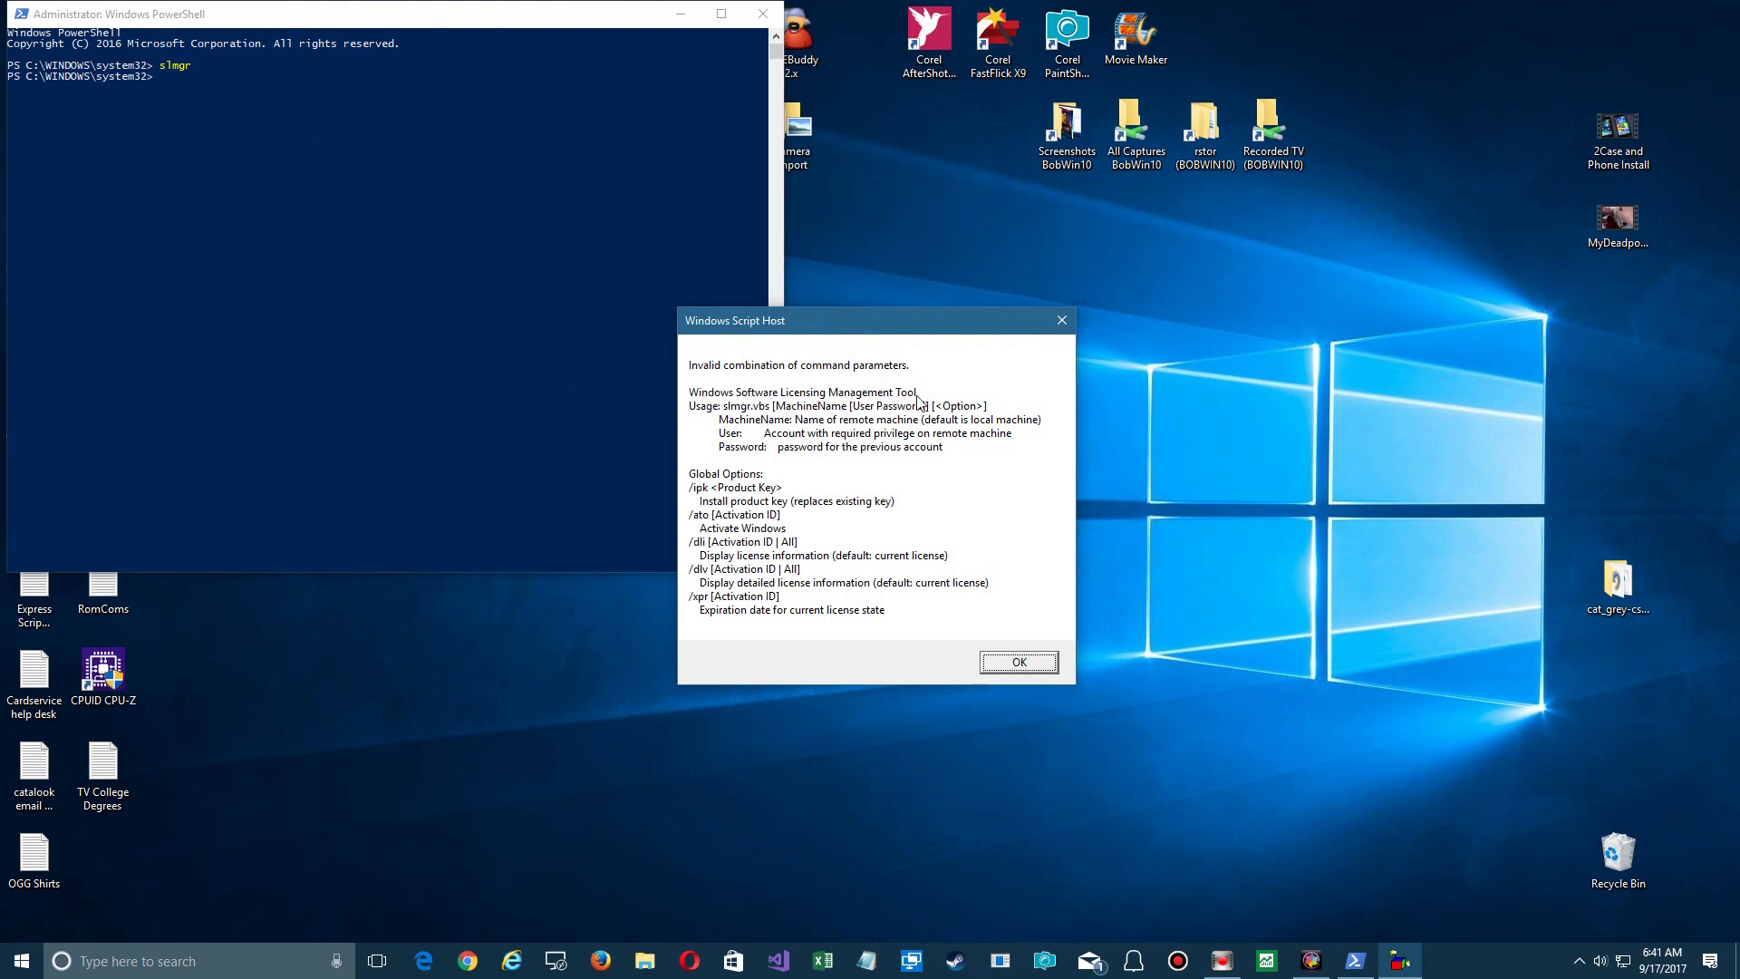
mouse_move(817, 426)
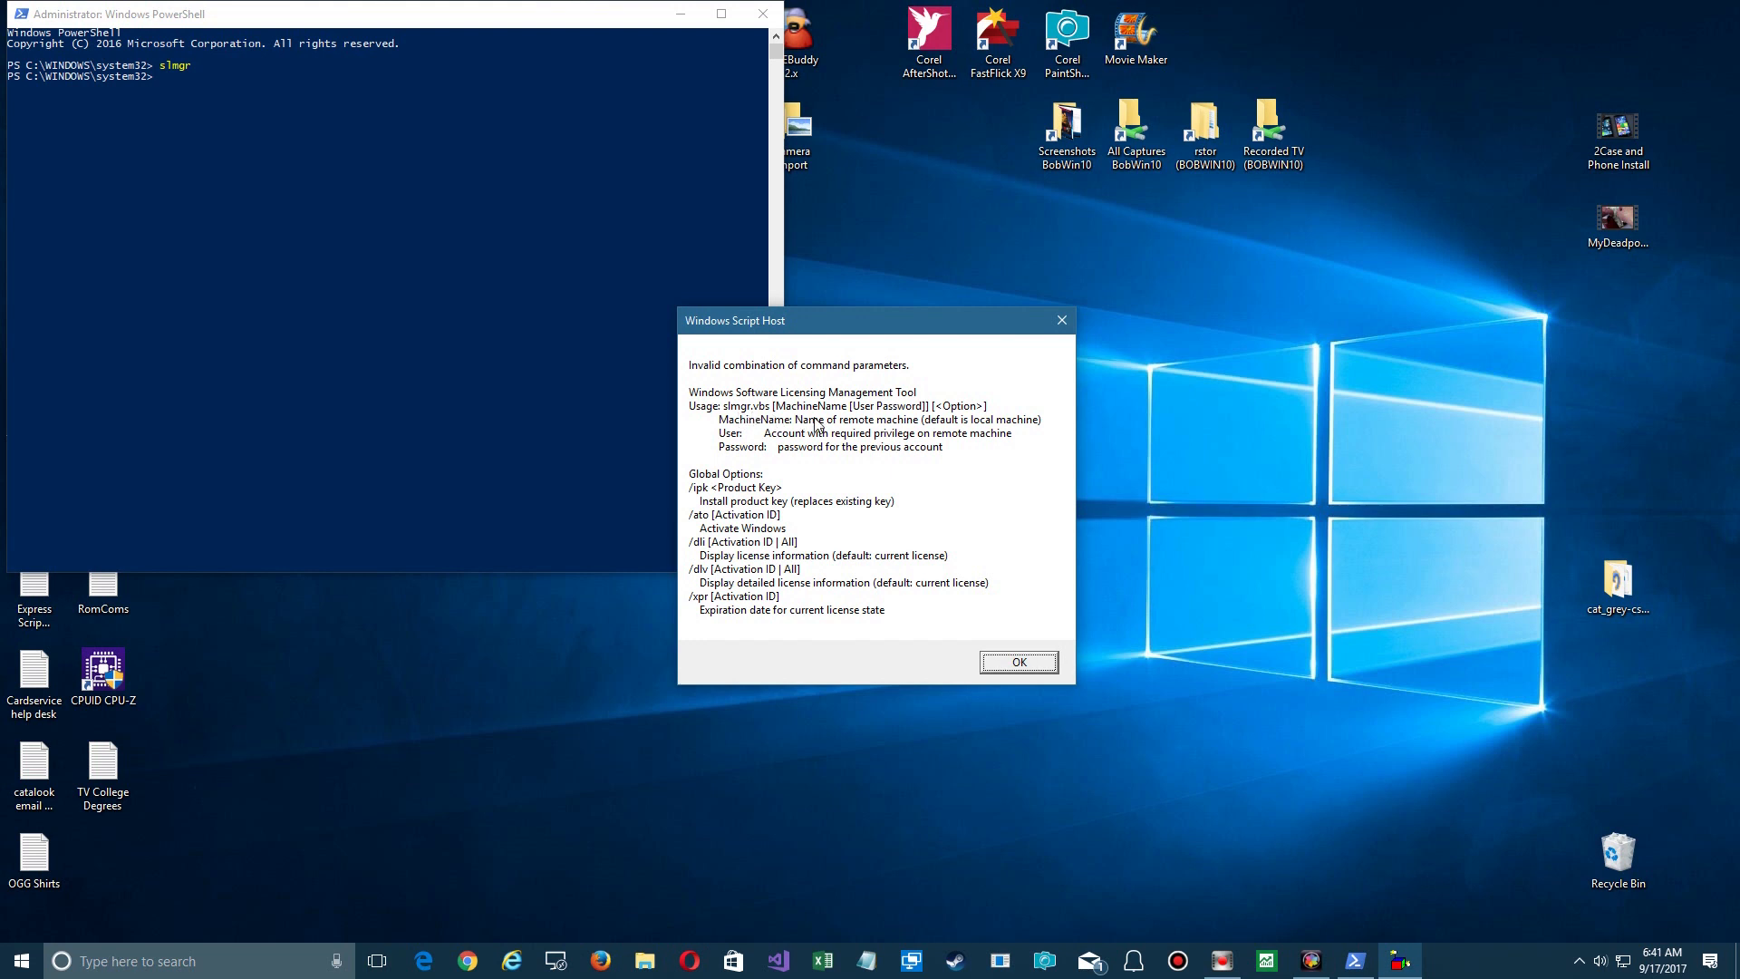
mouse_move(930, 419)
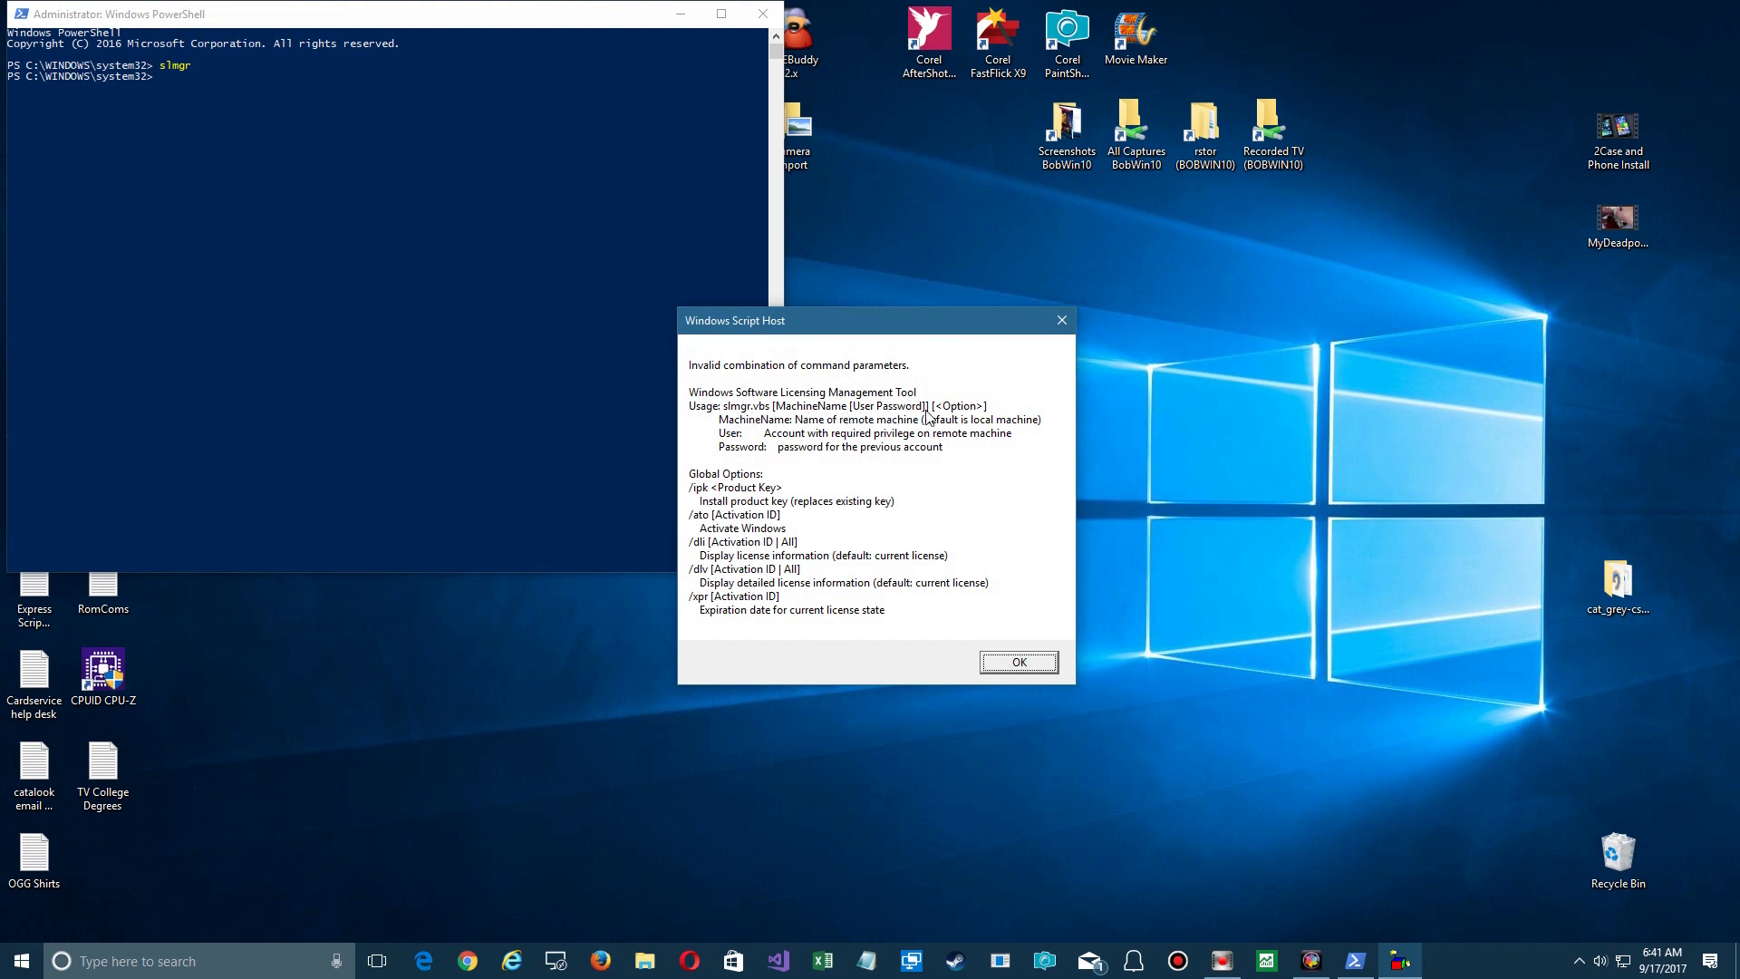
mouse_move(888, 444)
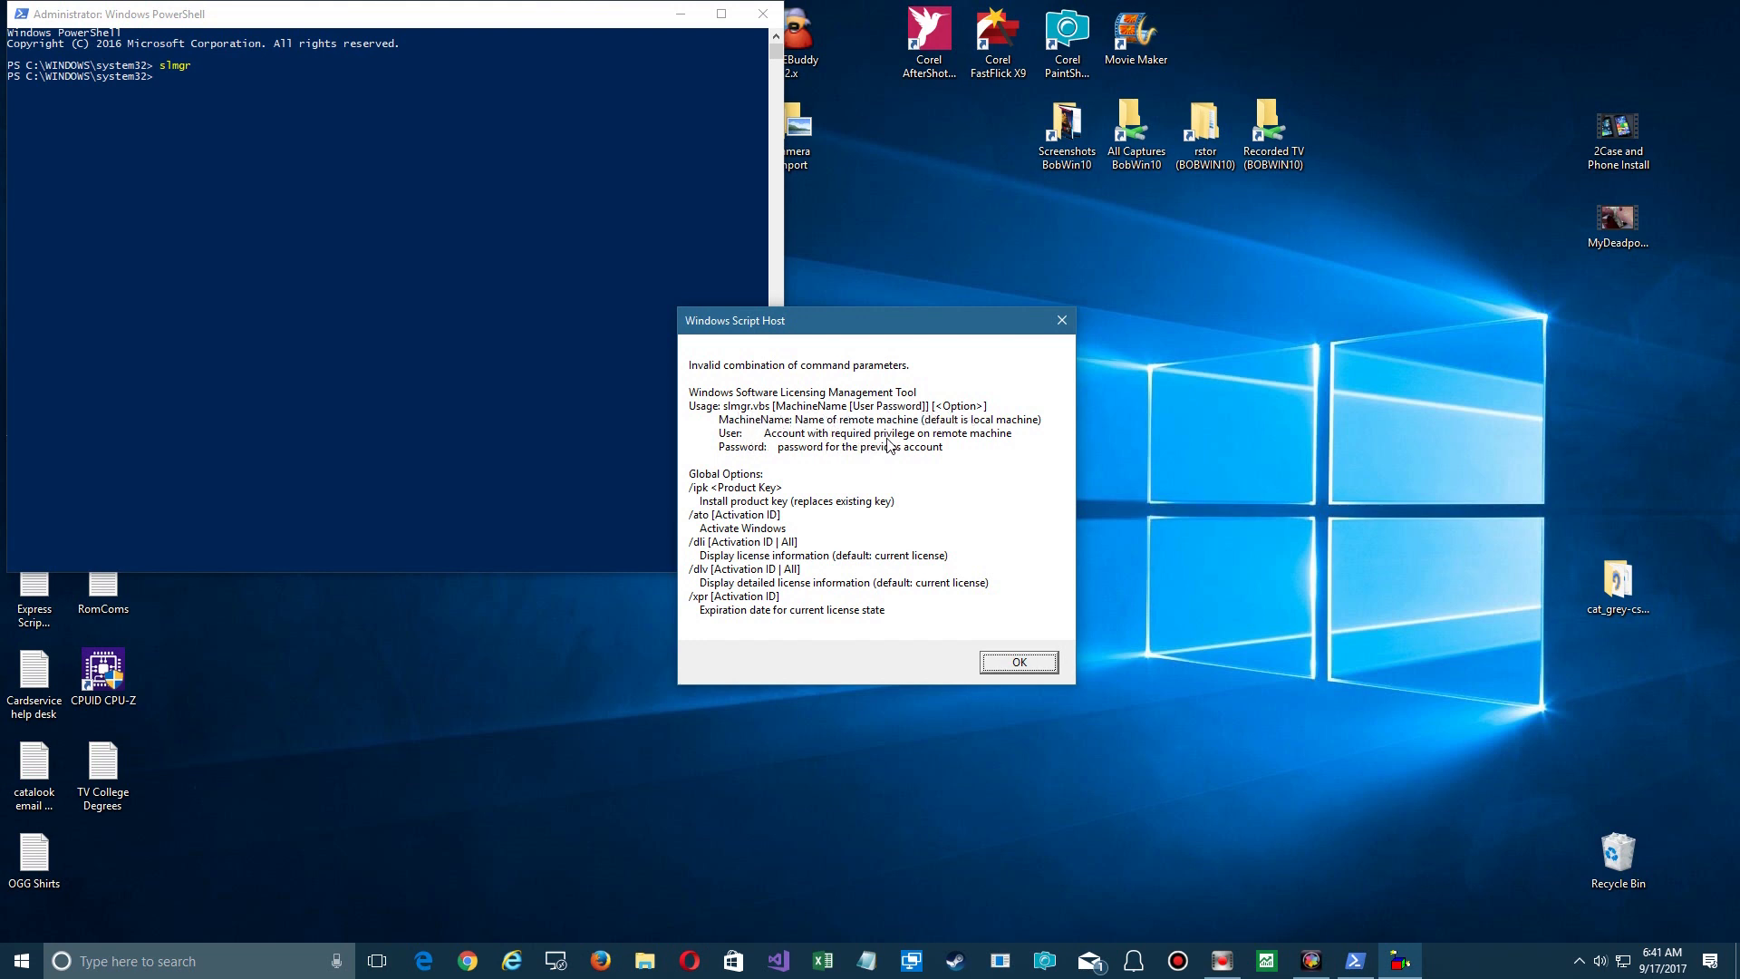
mouse_move(868, 450)
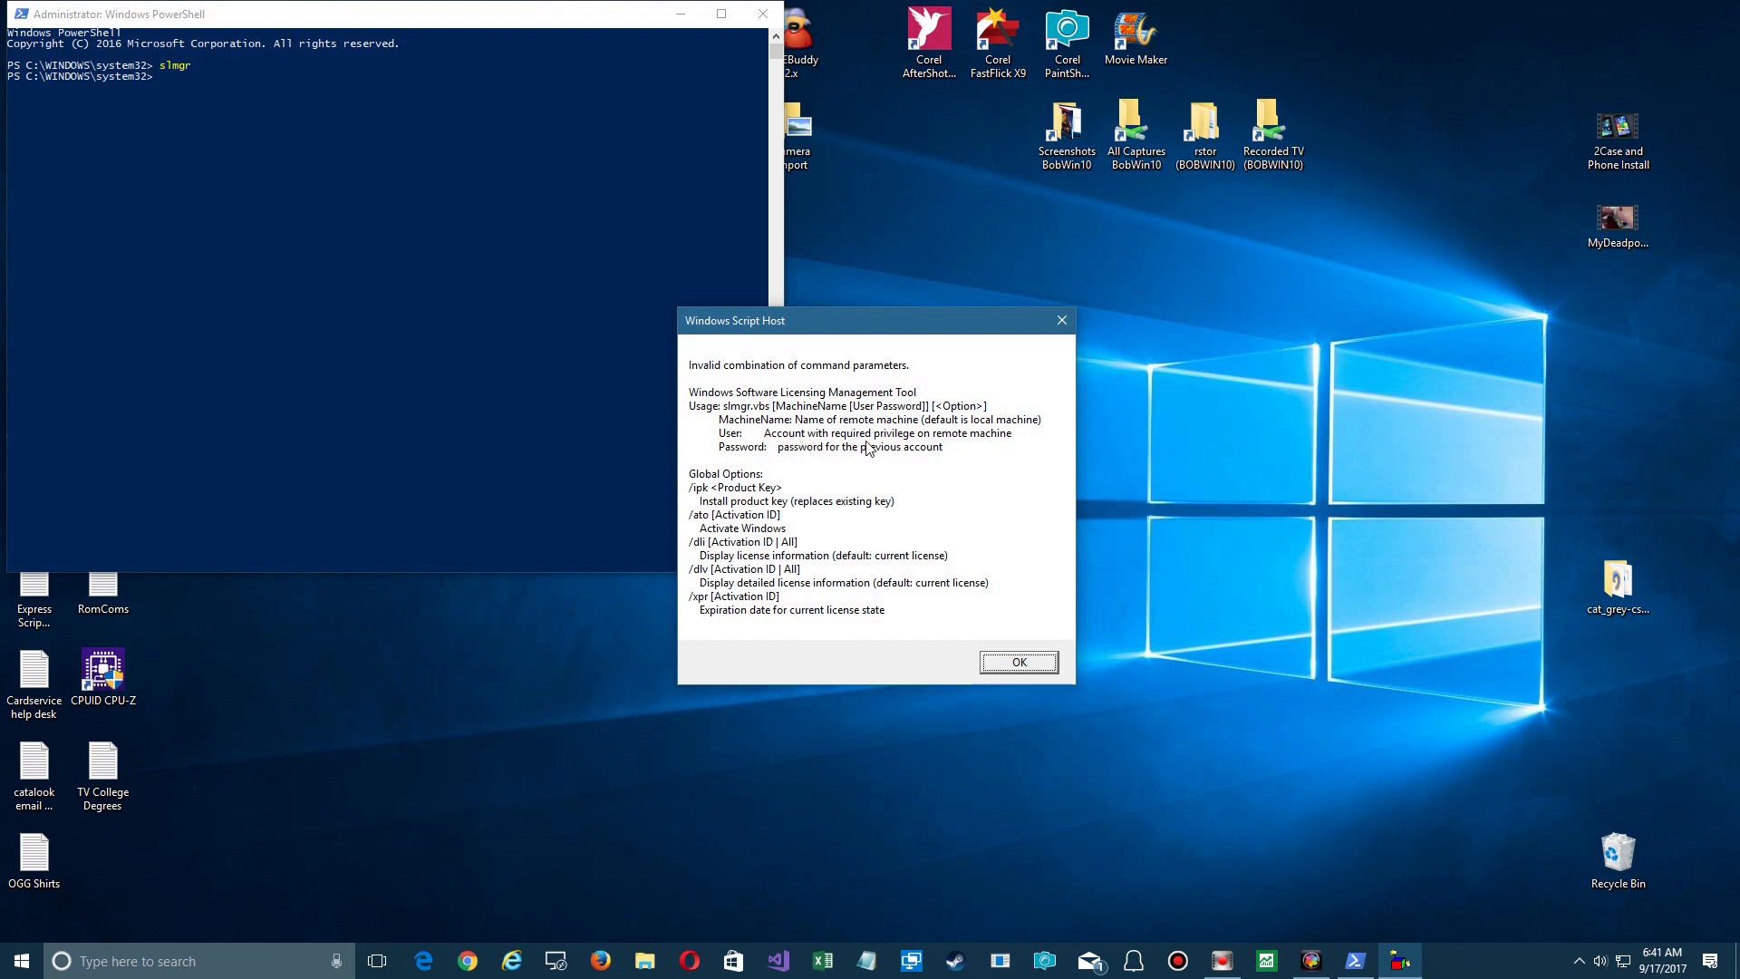
mouse_move(848, 477)
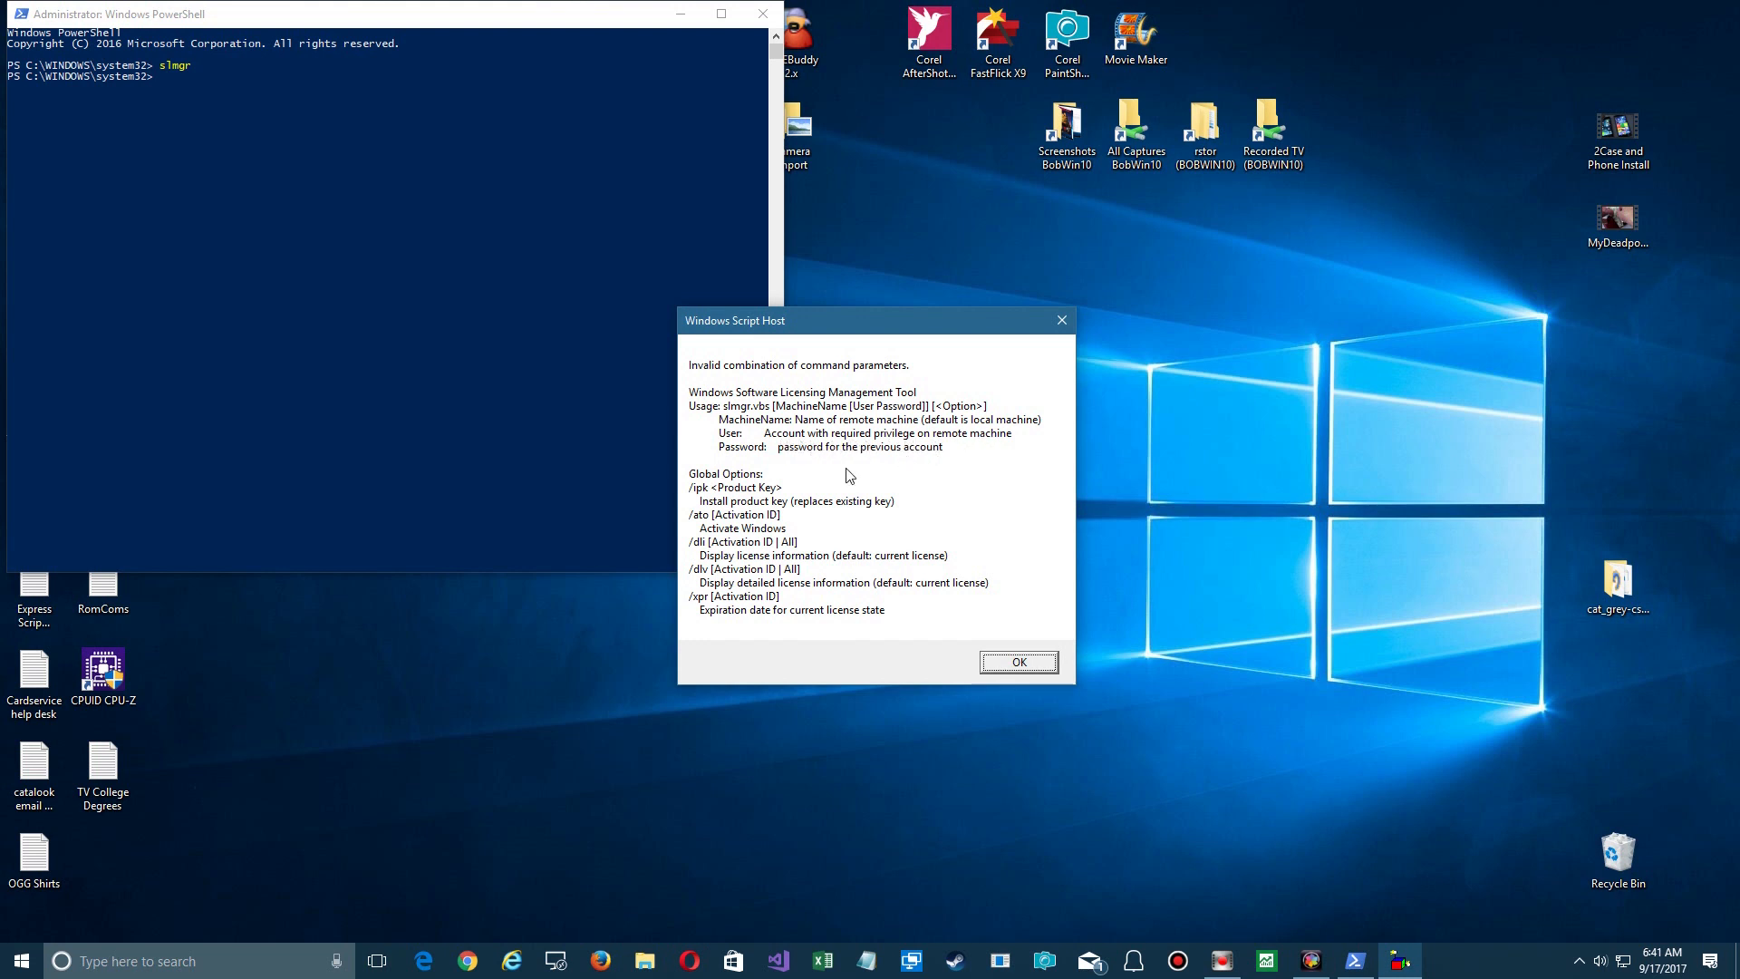
mouse_move(783, 502)
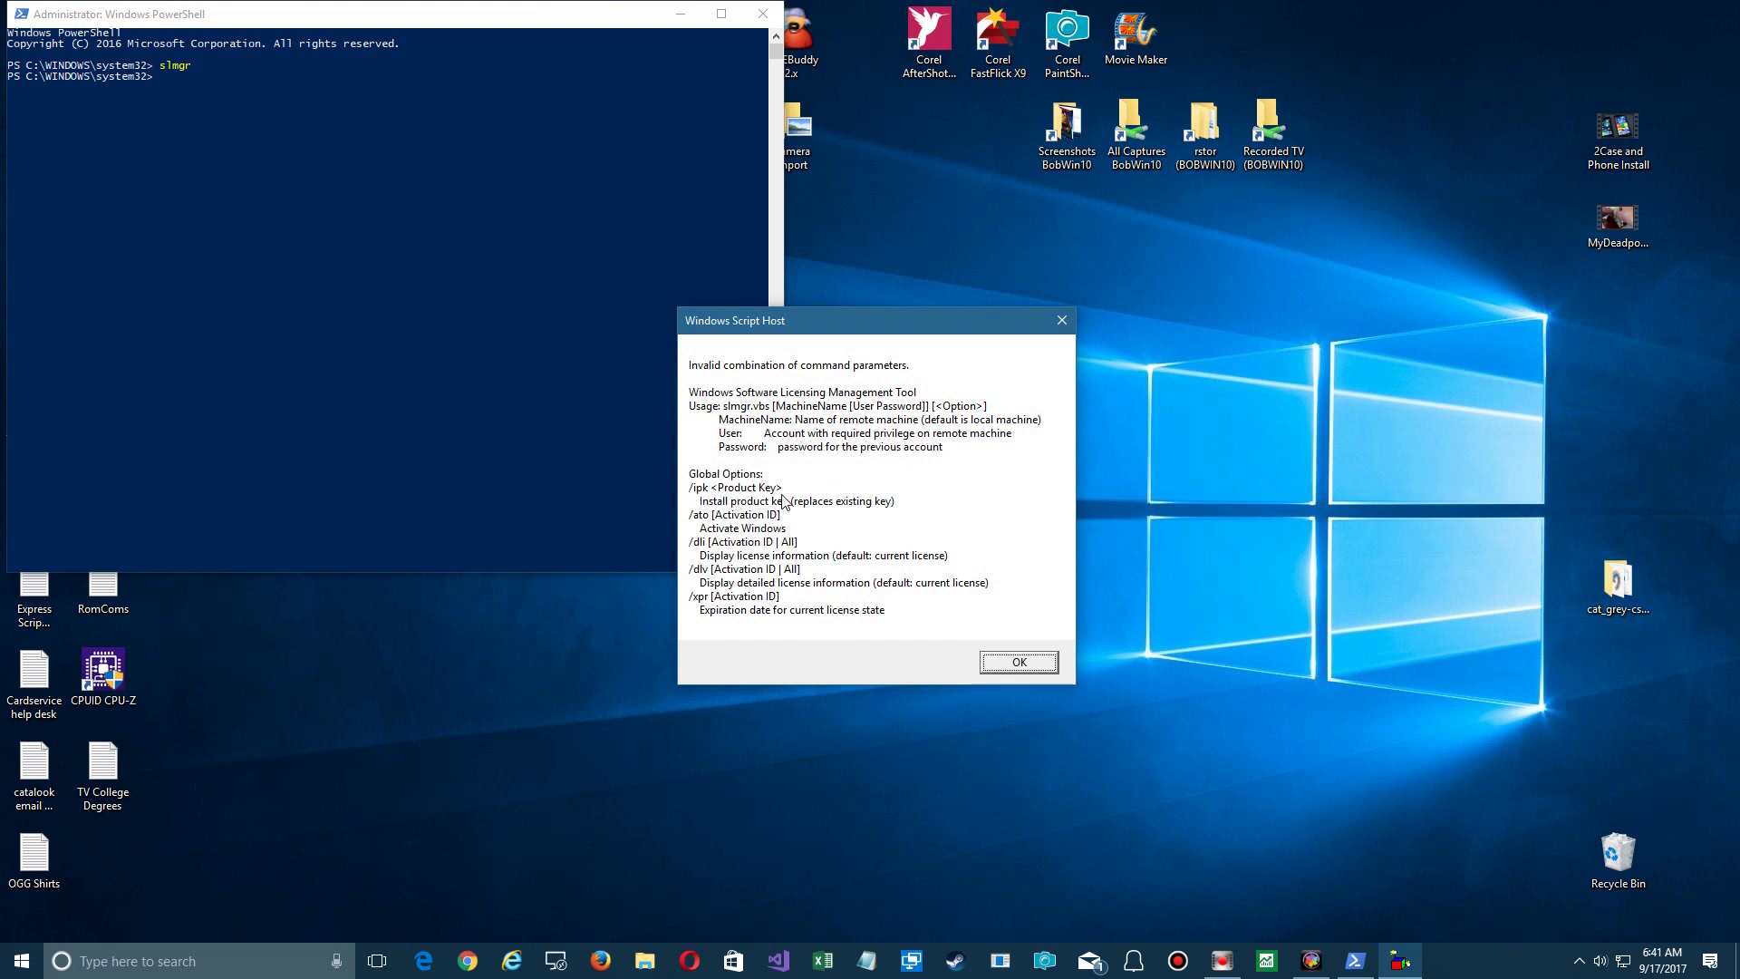
mouse_move(826, 513)
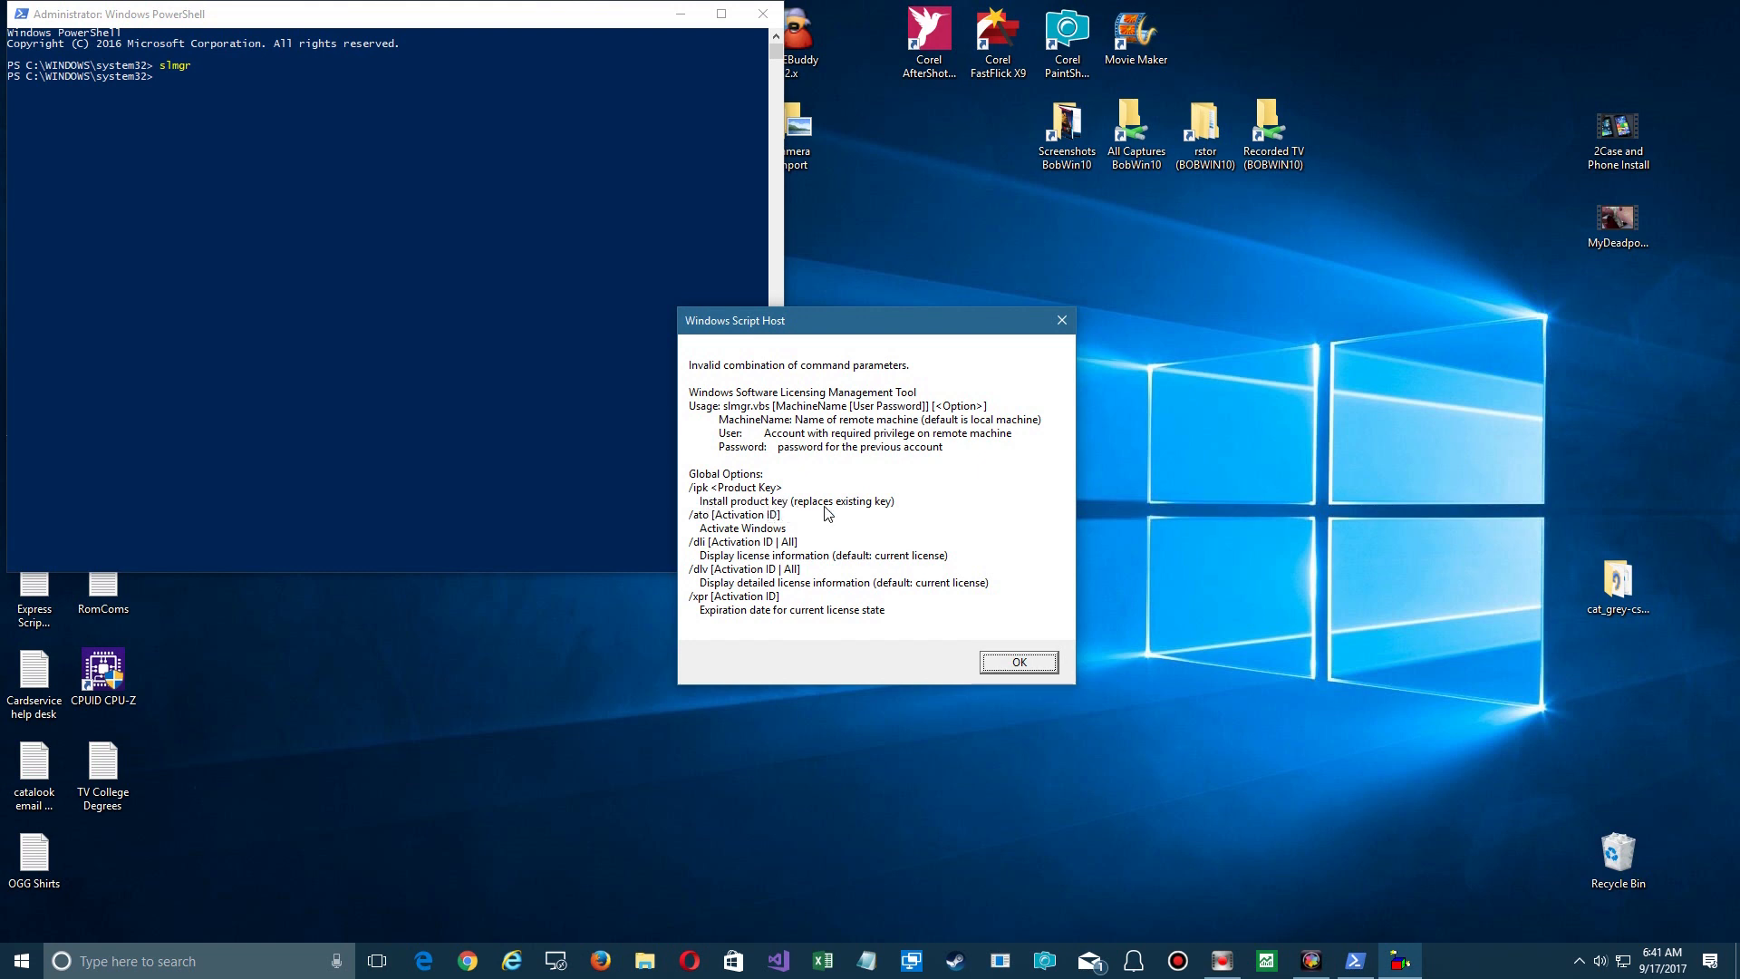
mouse_move(741, 522)
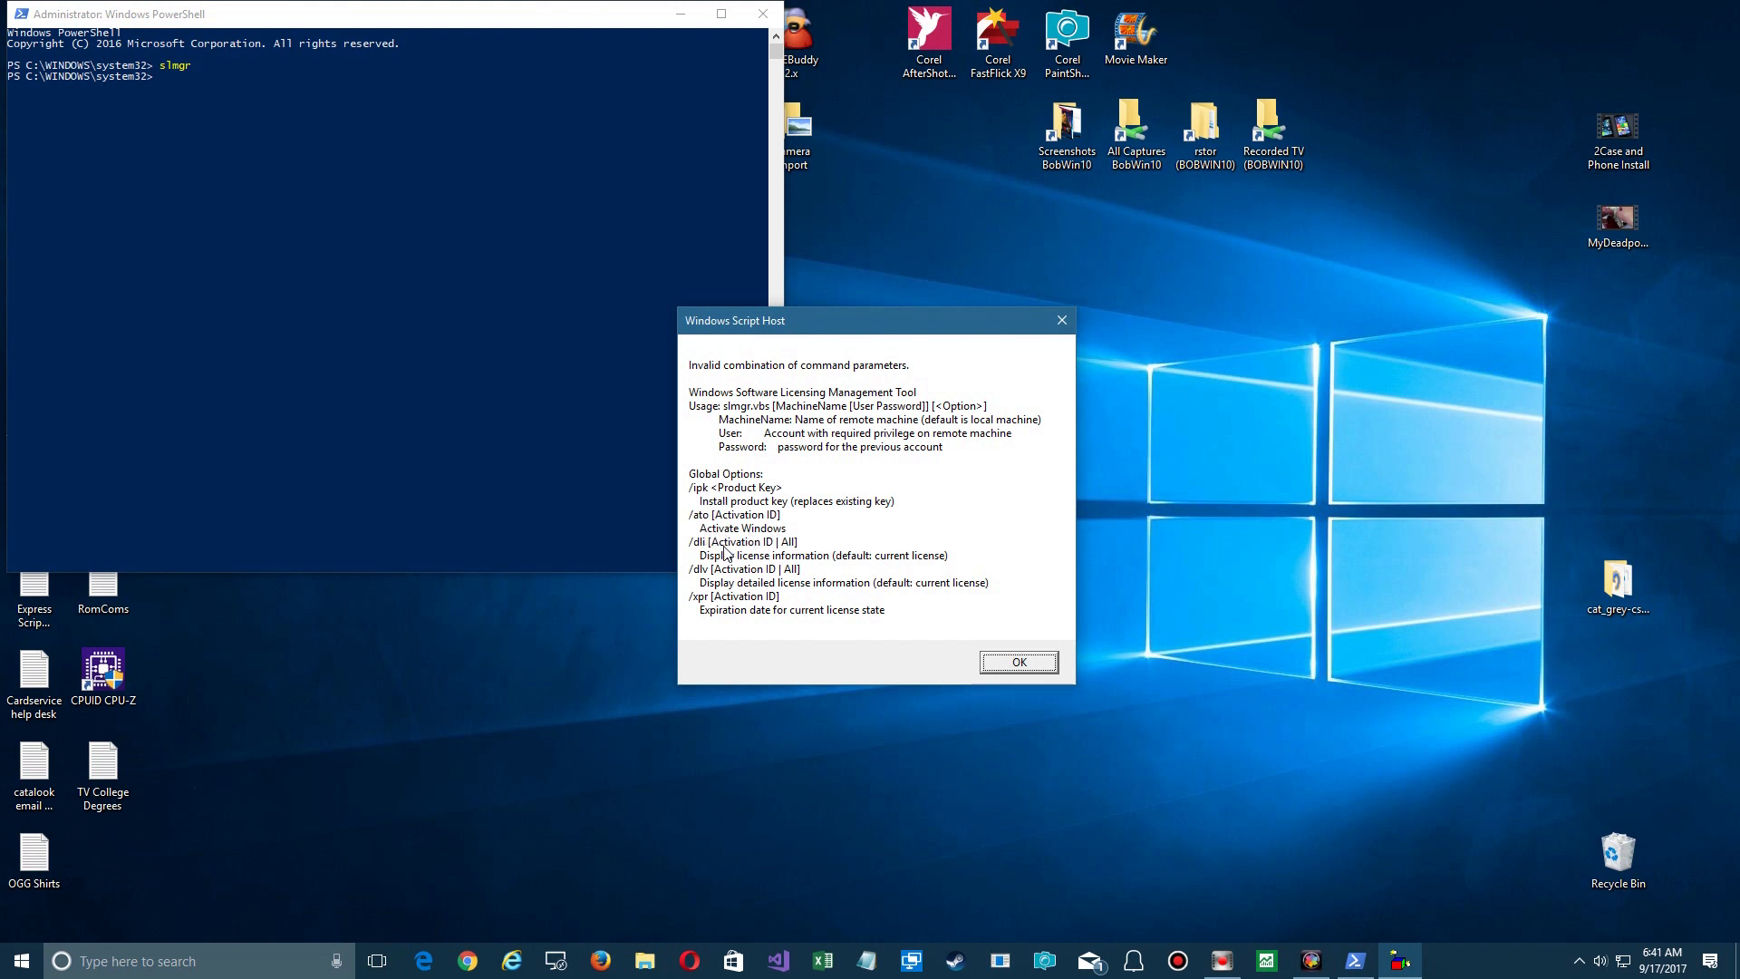
mouse_move(714, 565)
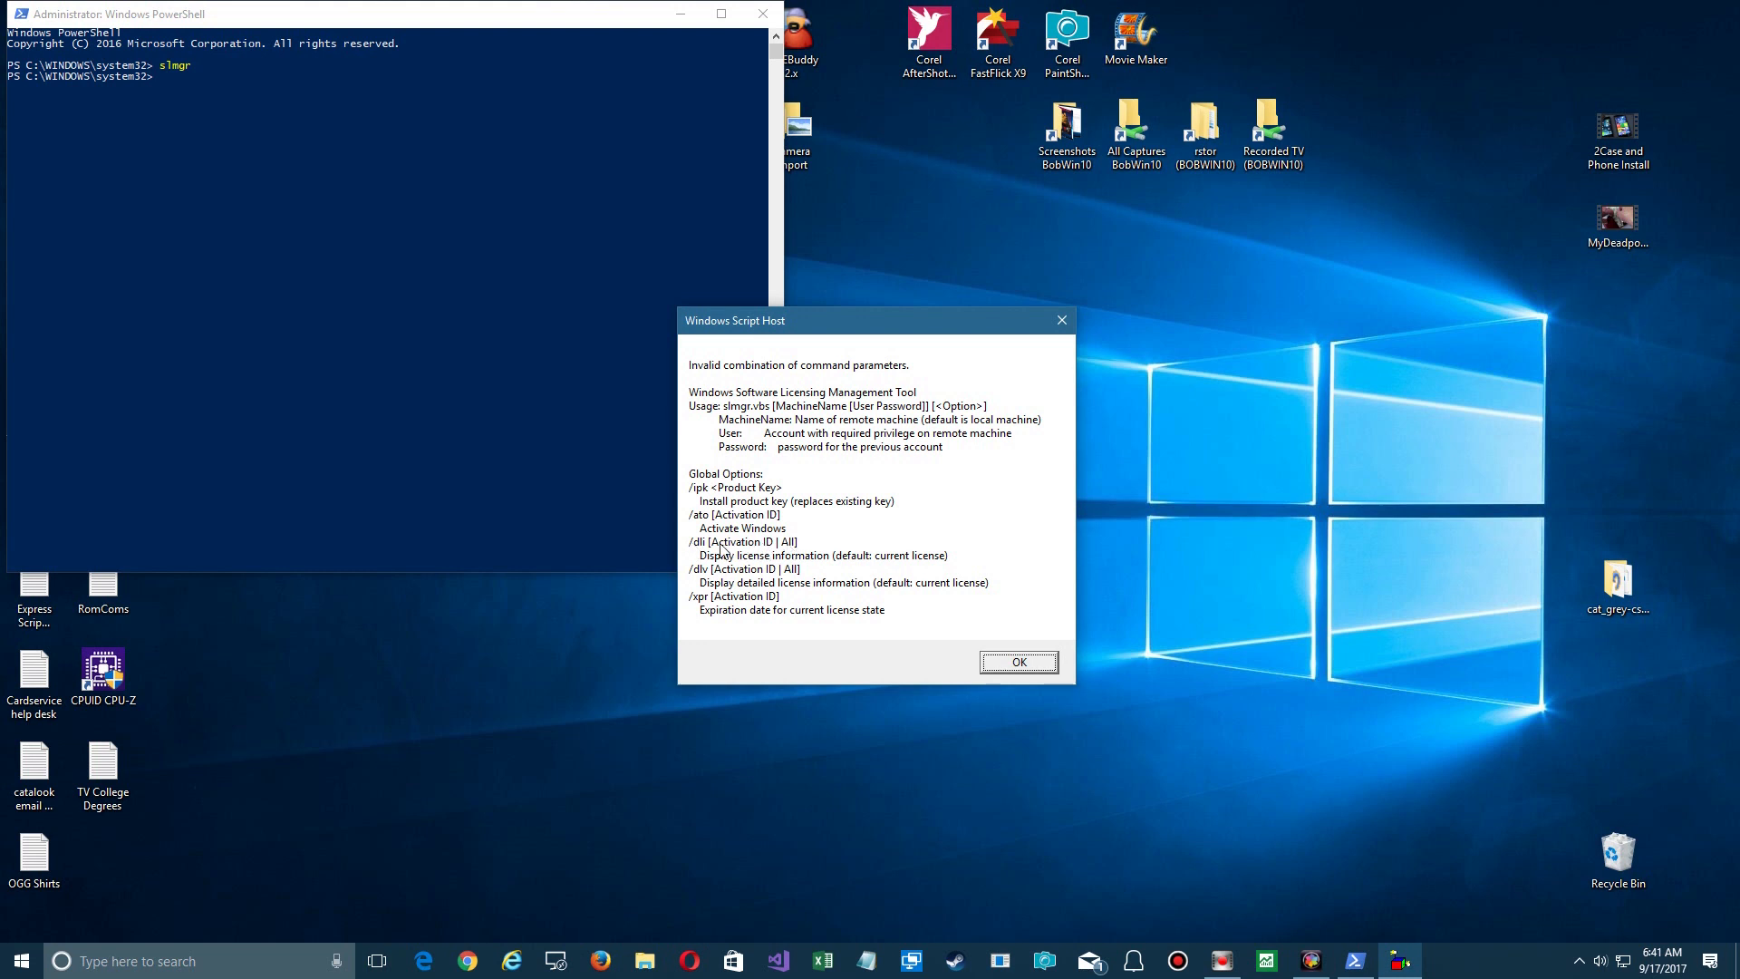
mouse_move(872, 566)
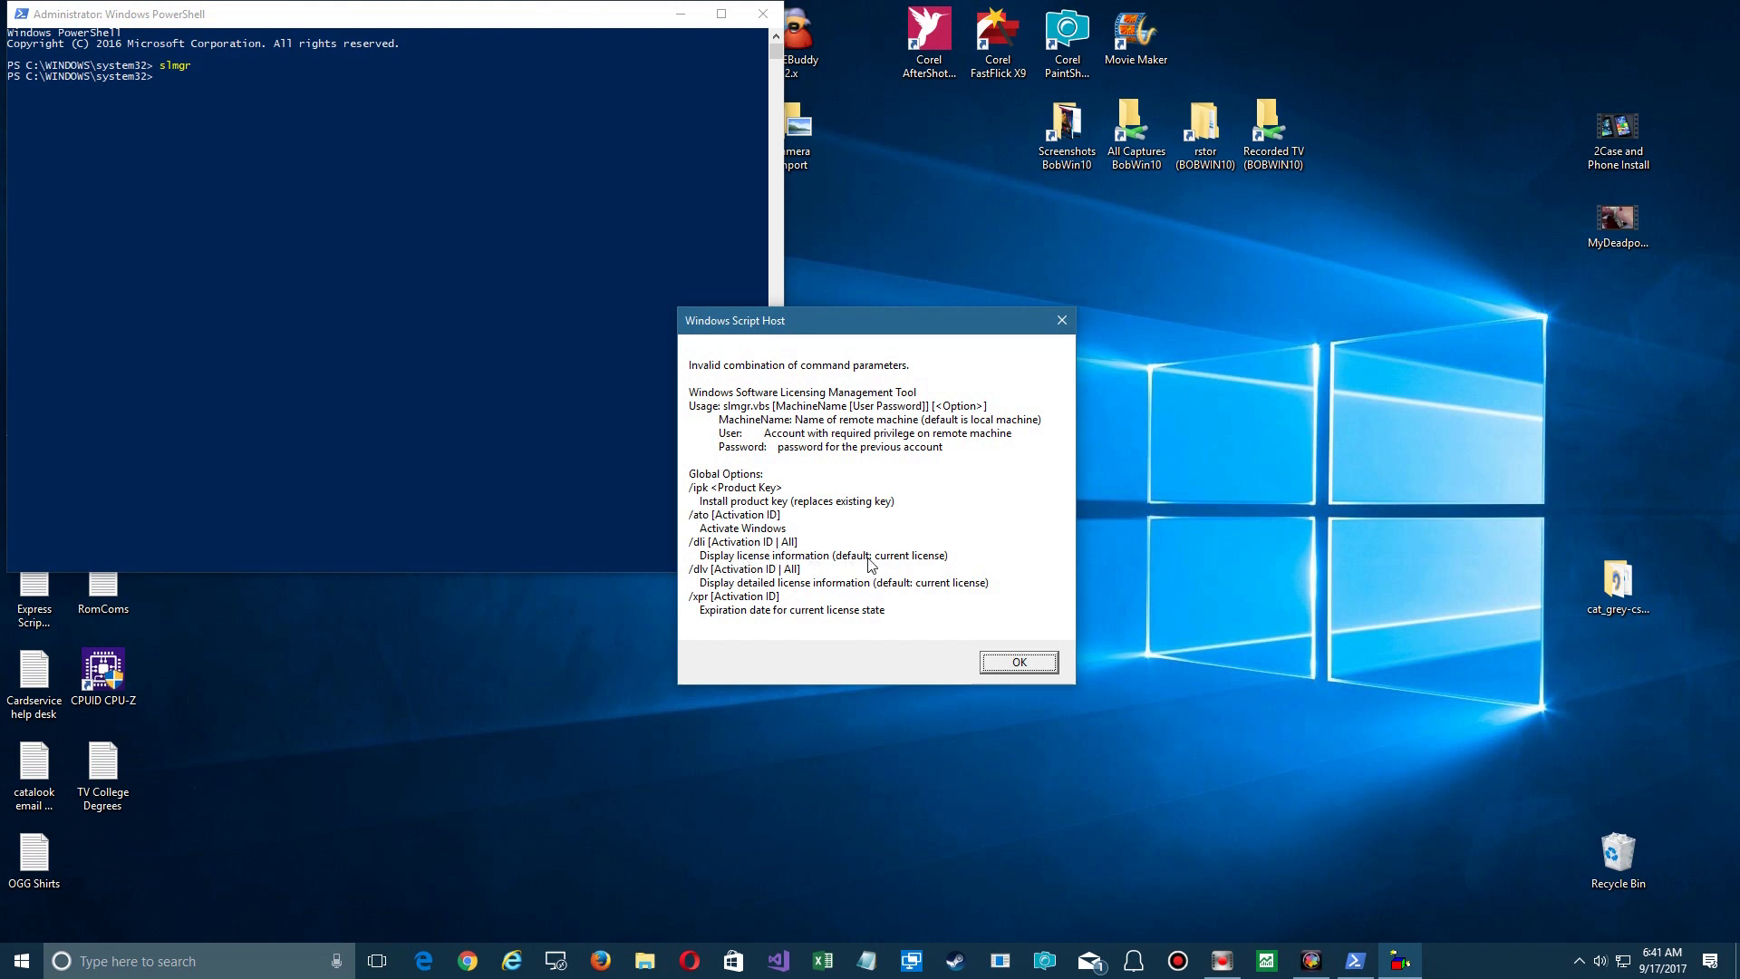
mouse_move(738, 587)
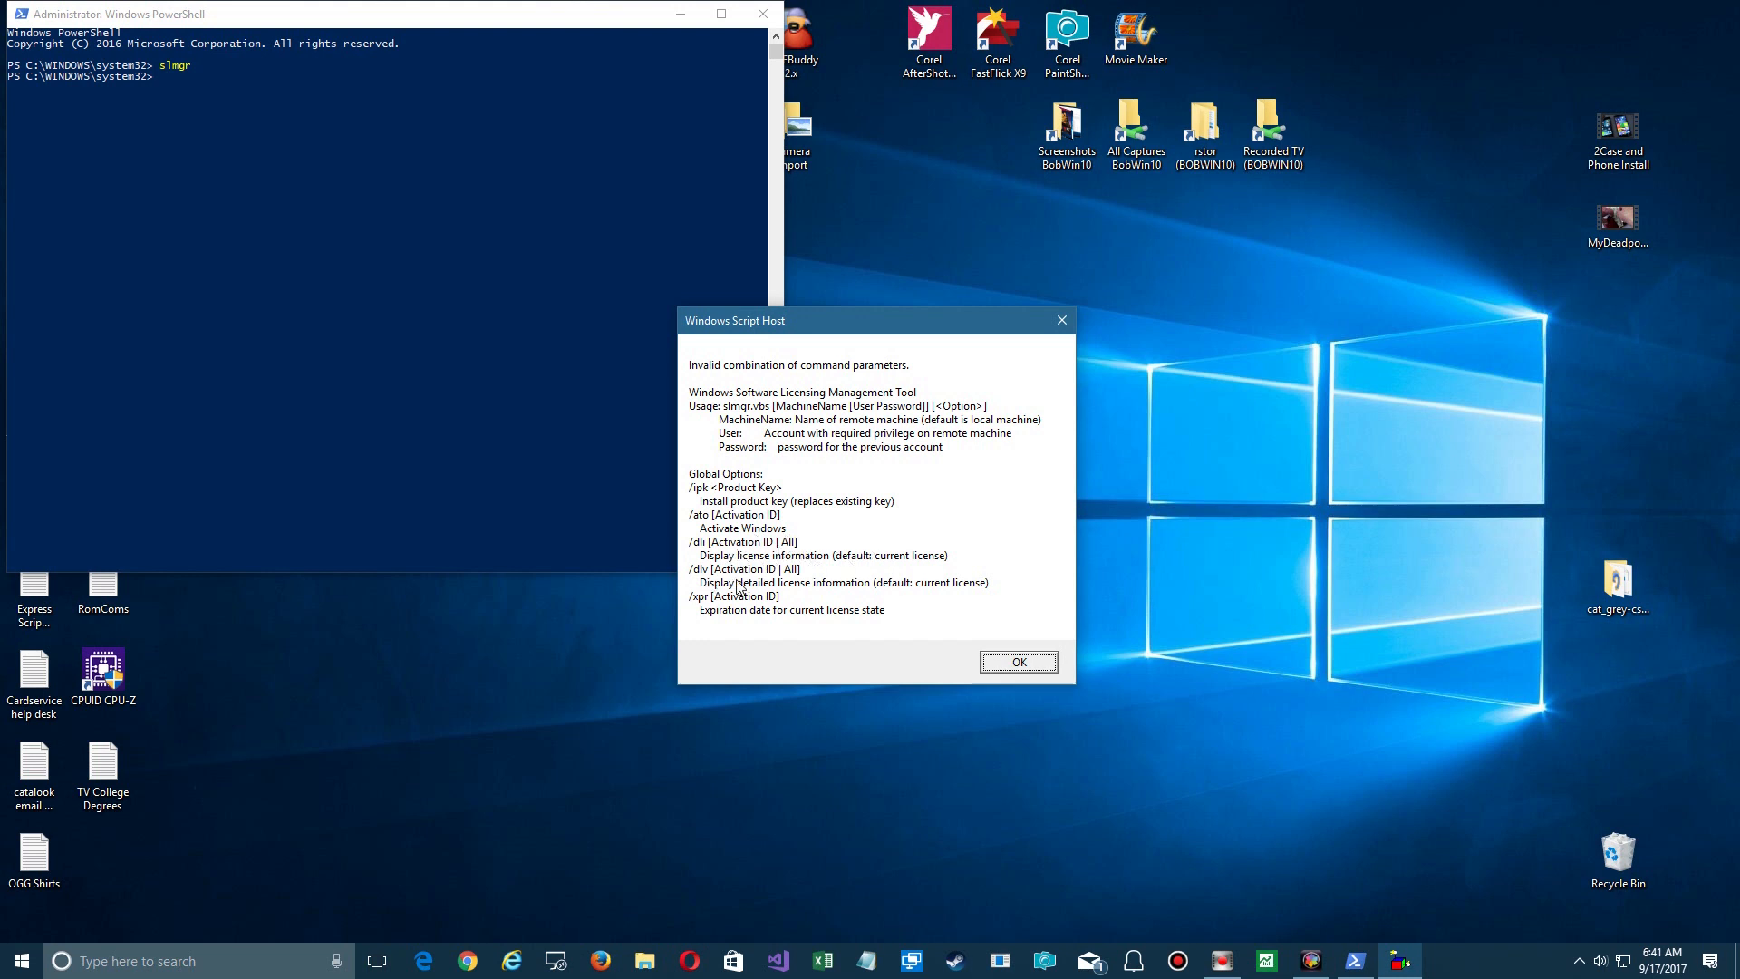
mouse_move(975, 591)
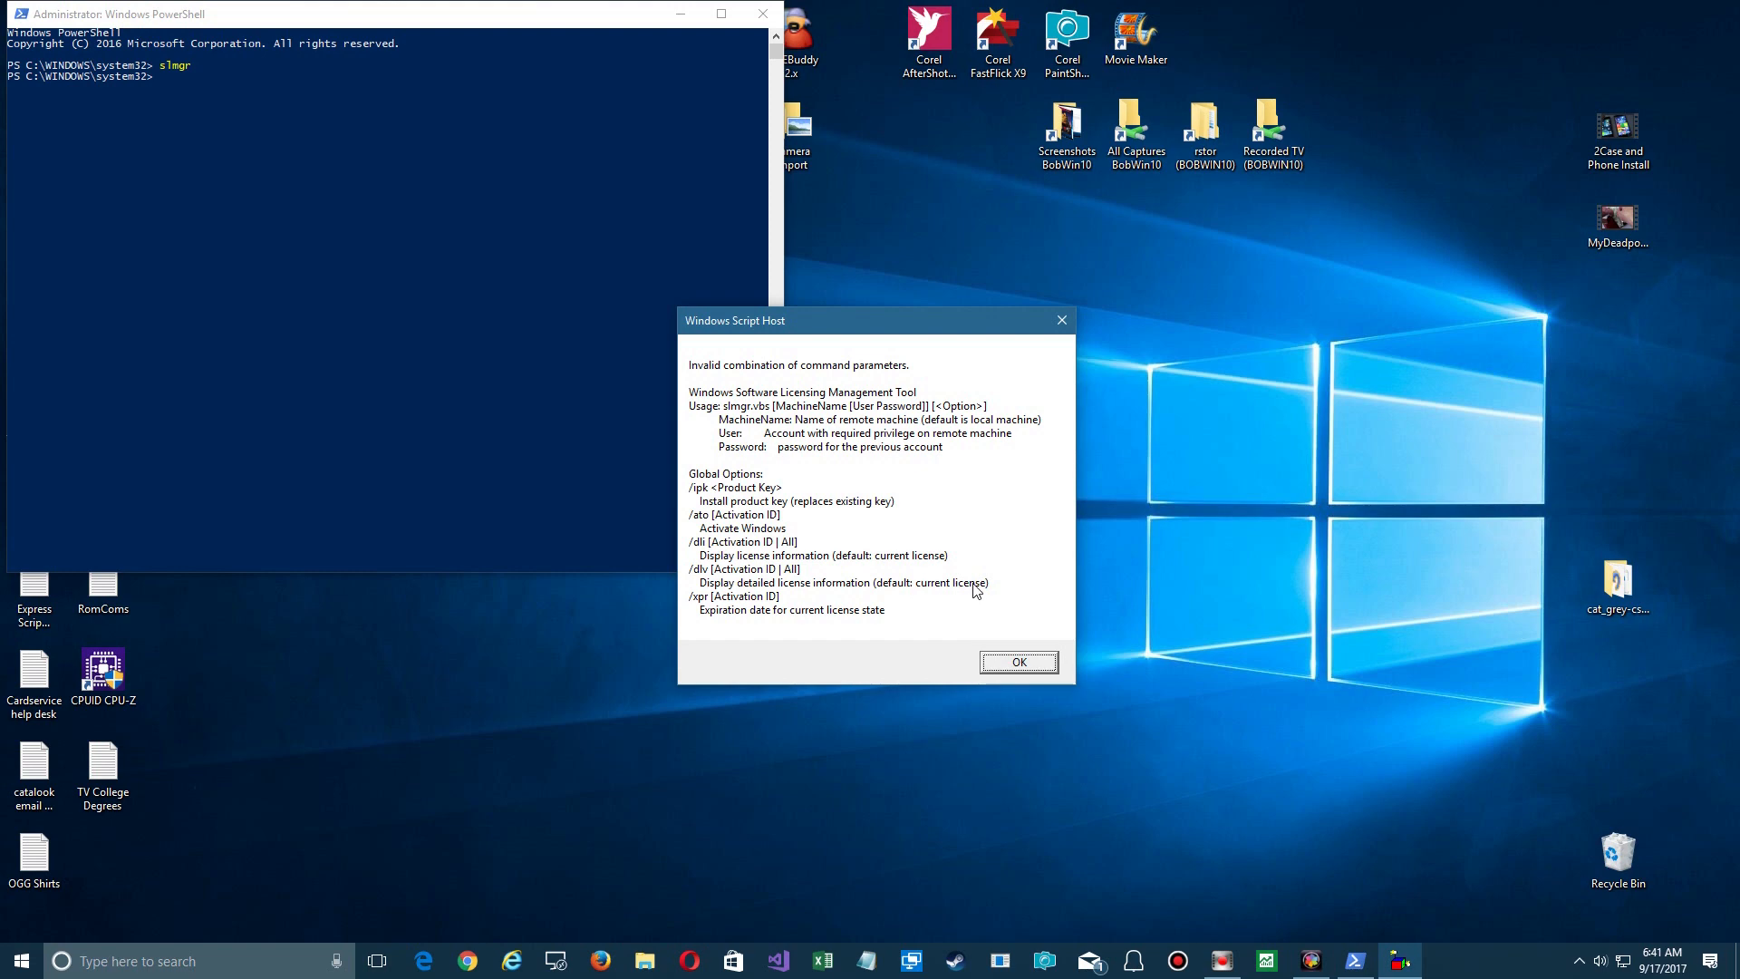
mouse_move(846, 618)
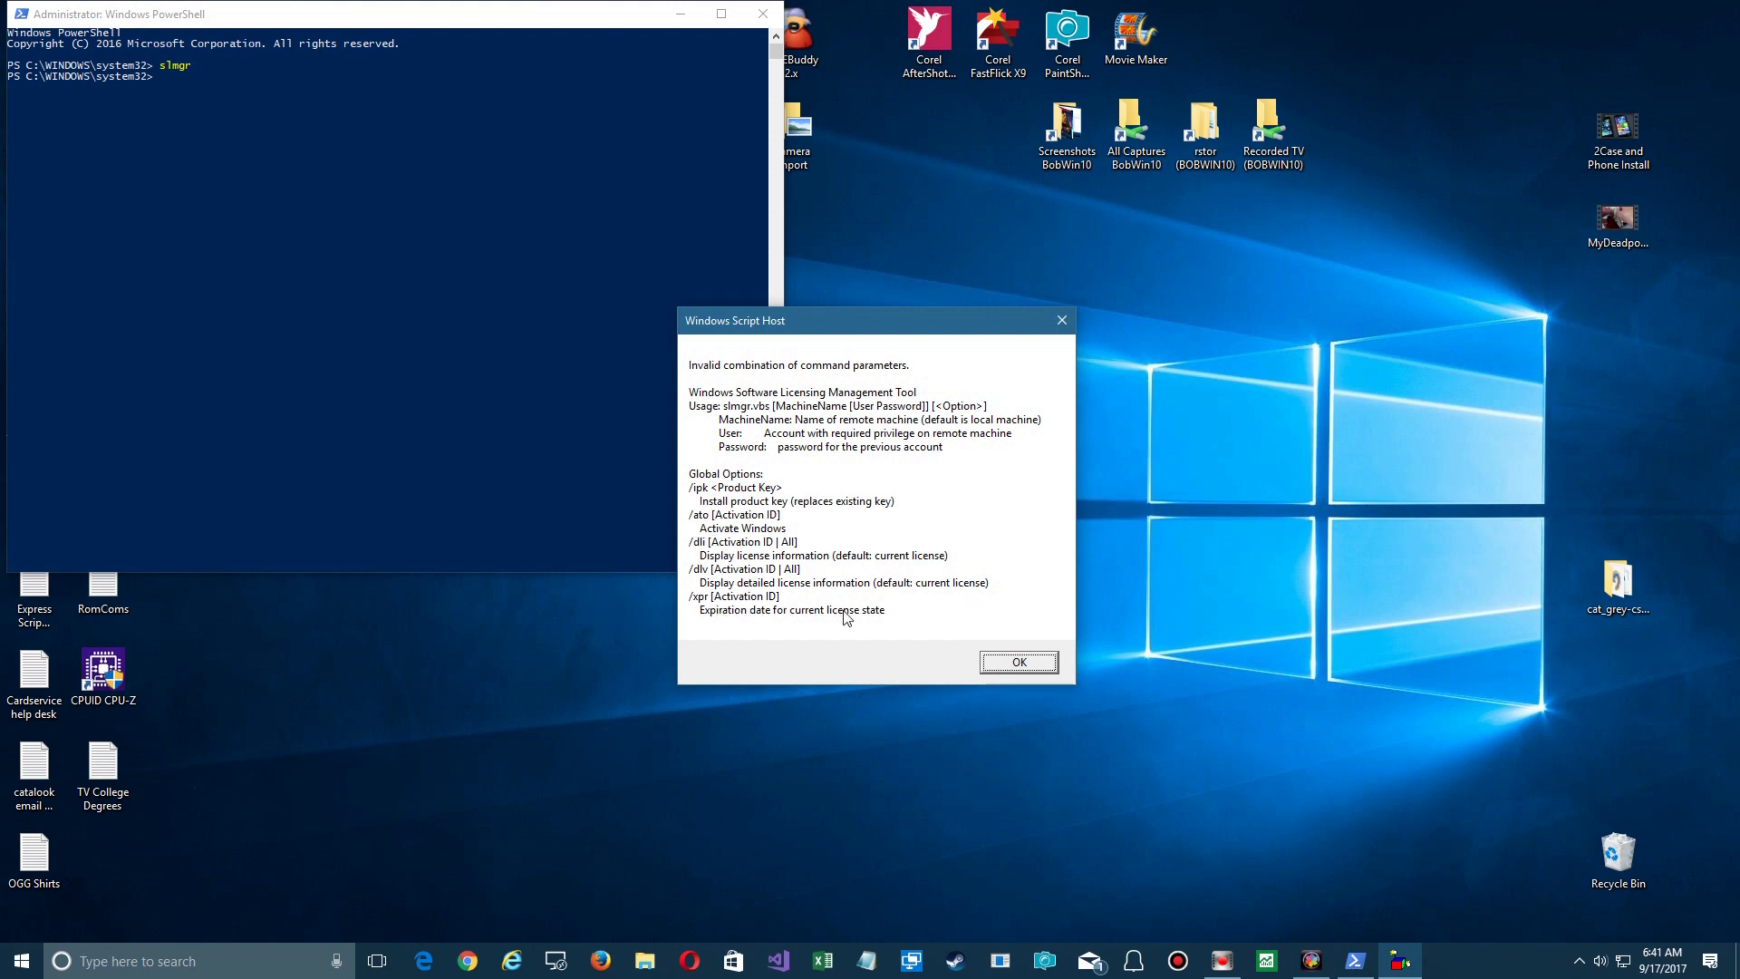
mouse_move(1030, 676)
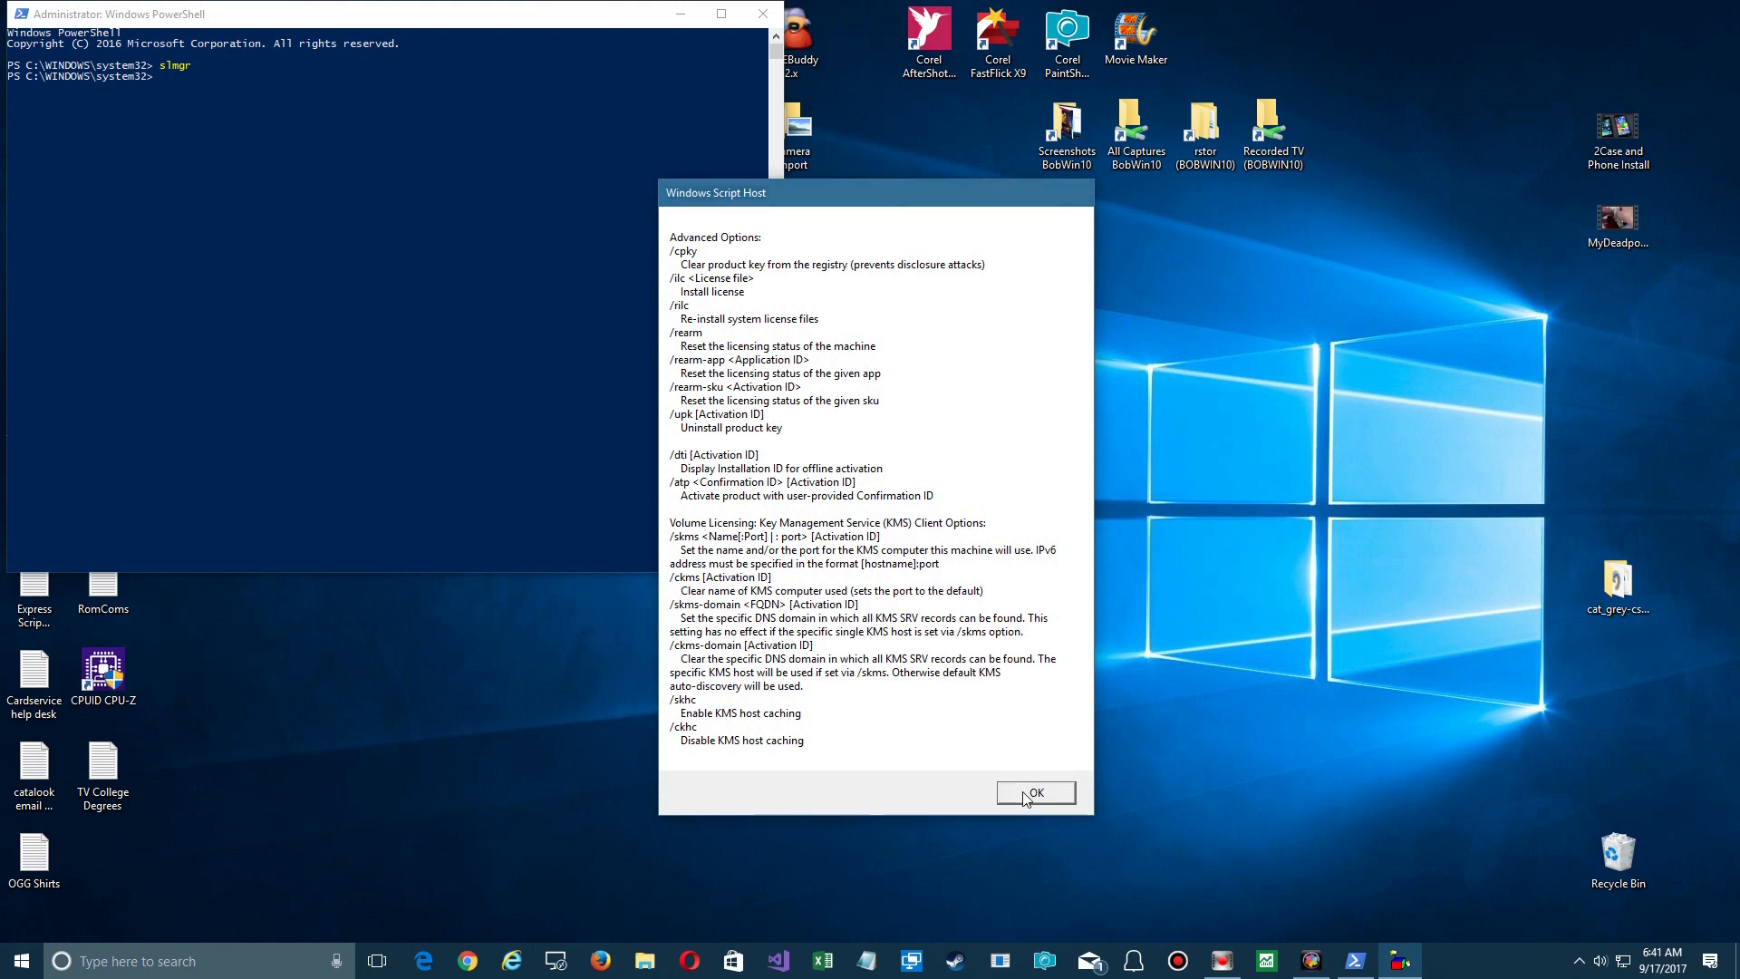
- Dismiss the Advanced Options, KMS Options and AD Activation Options help messages
left_click(1035, 792)
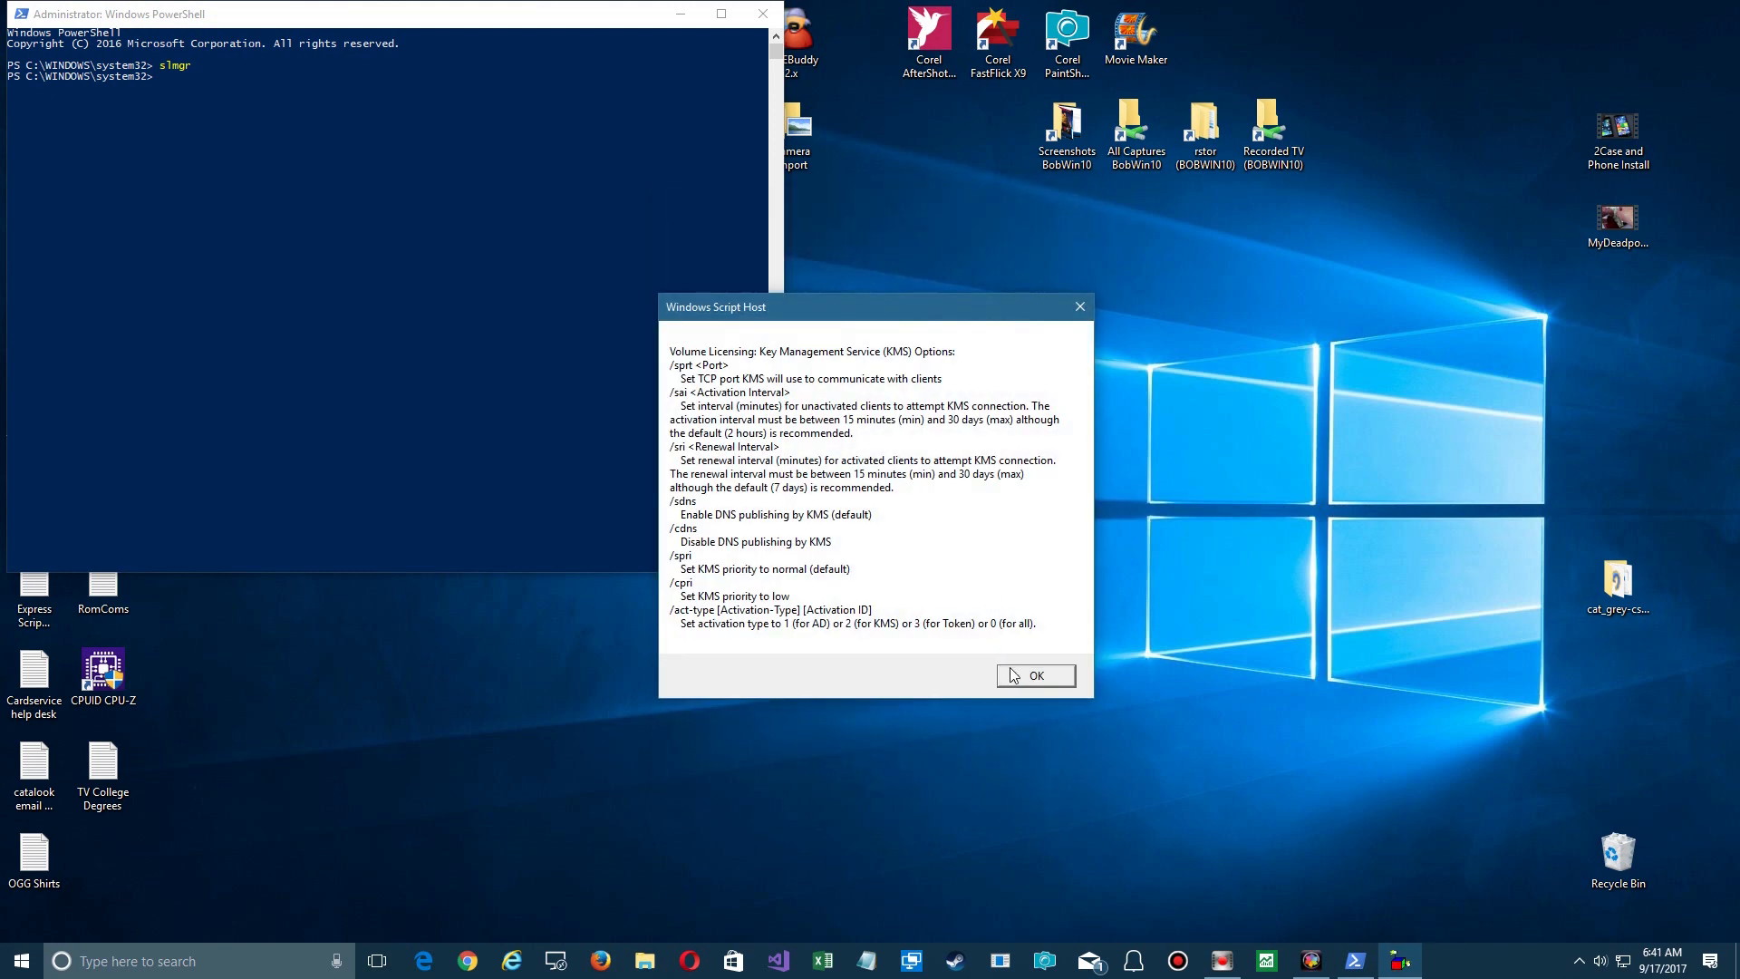
left_click(1035, 674)
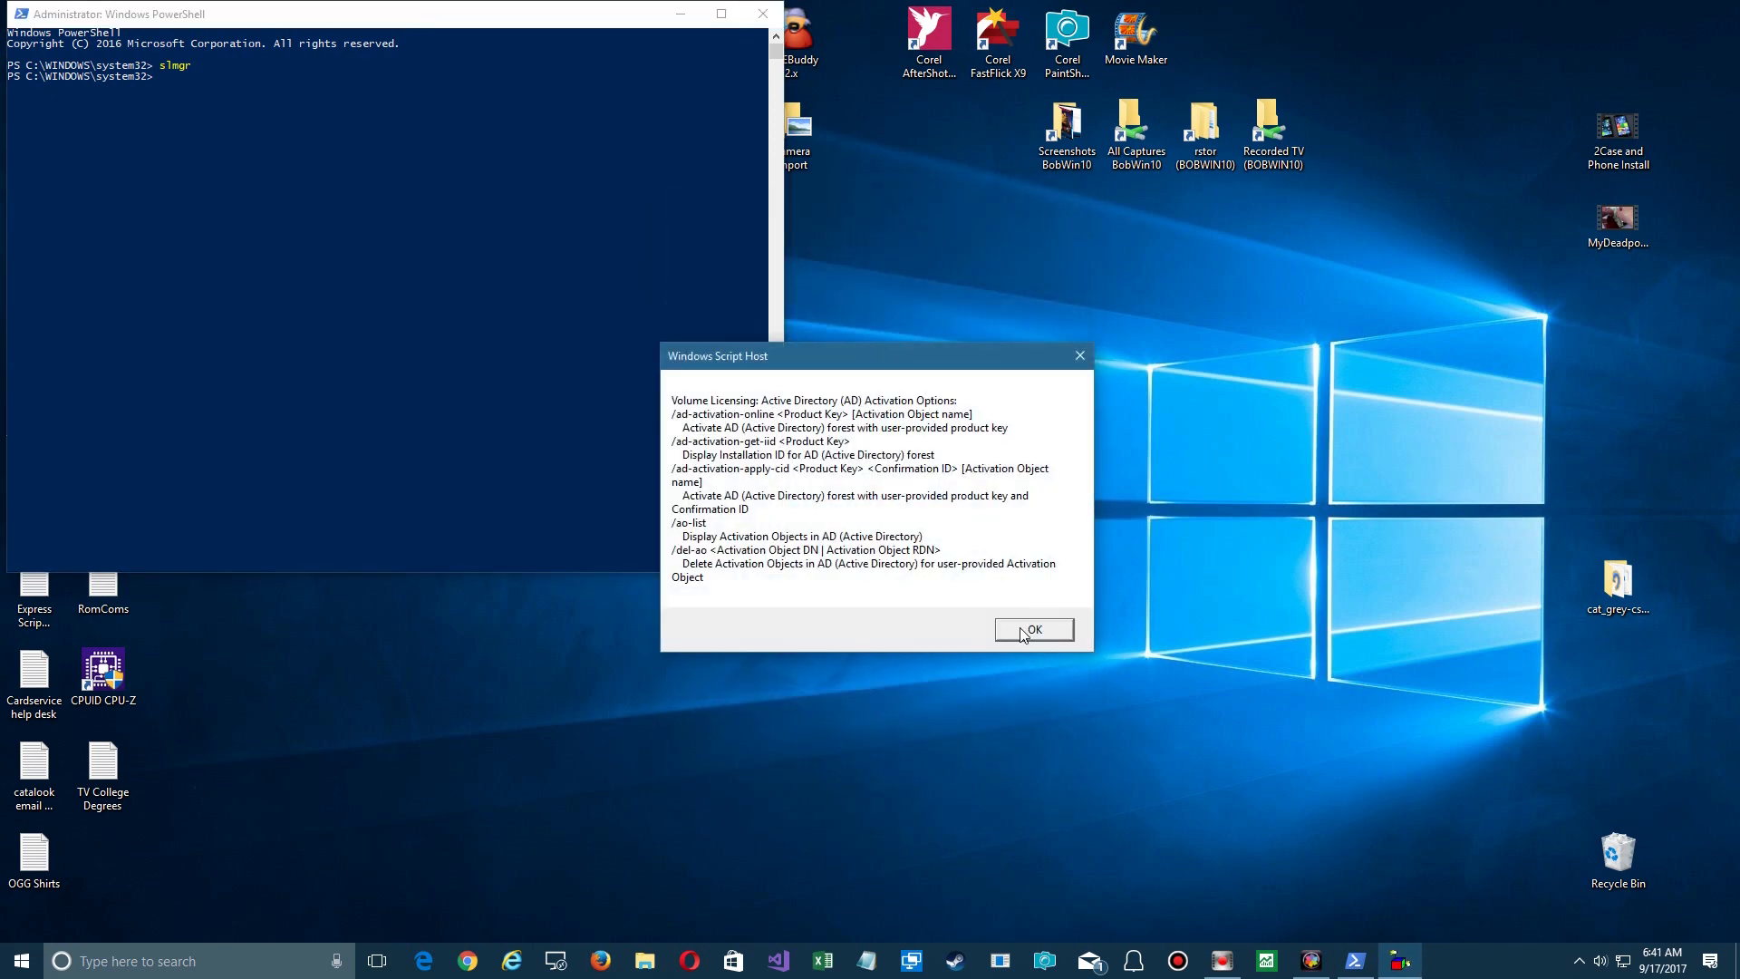
left_click(1032, 629)
type("slmgr")
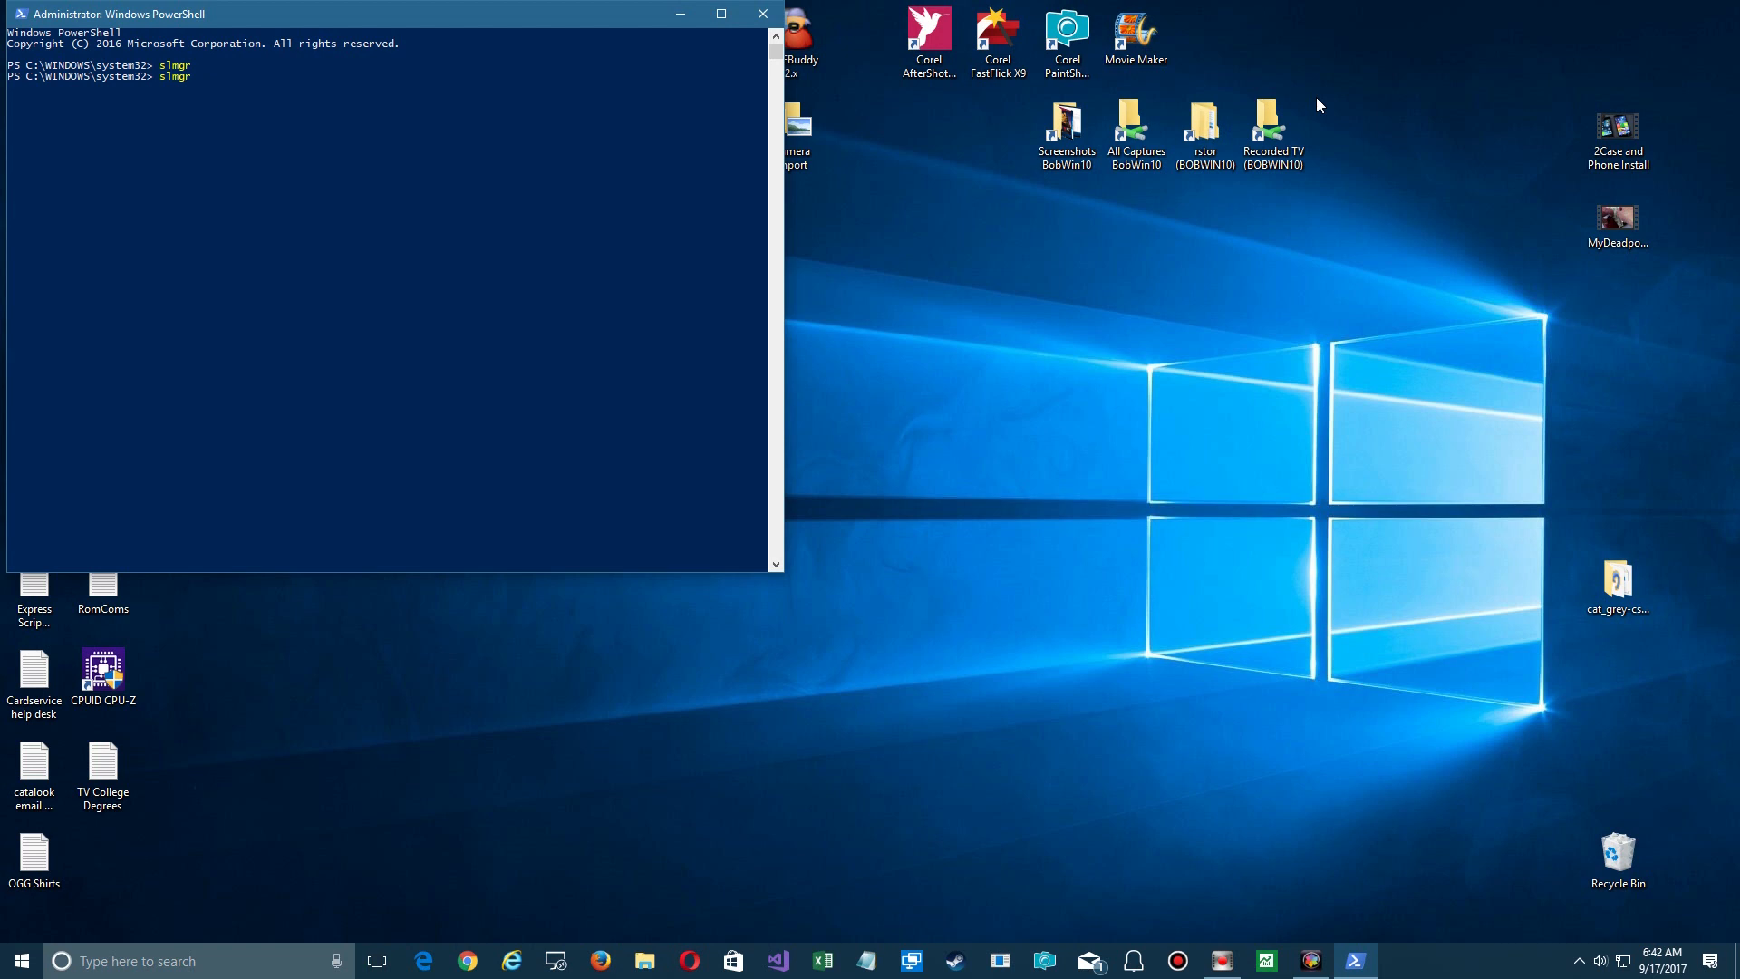
- Run slmgr -dli to confirm Windows Professional, RETAIL channel, Licensed, then dismiss the message
type("-dli")
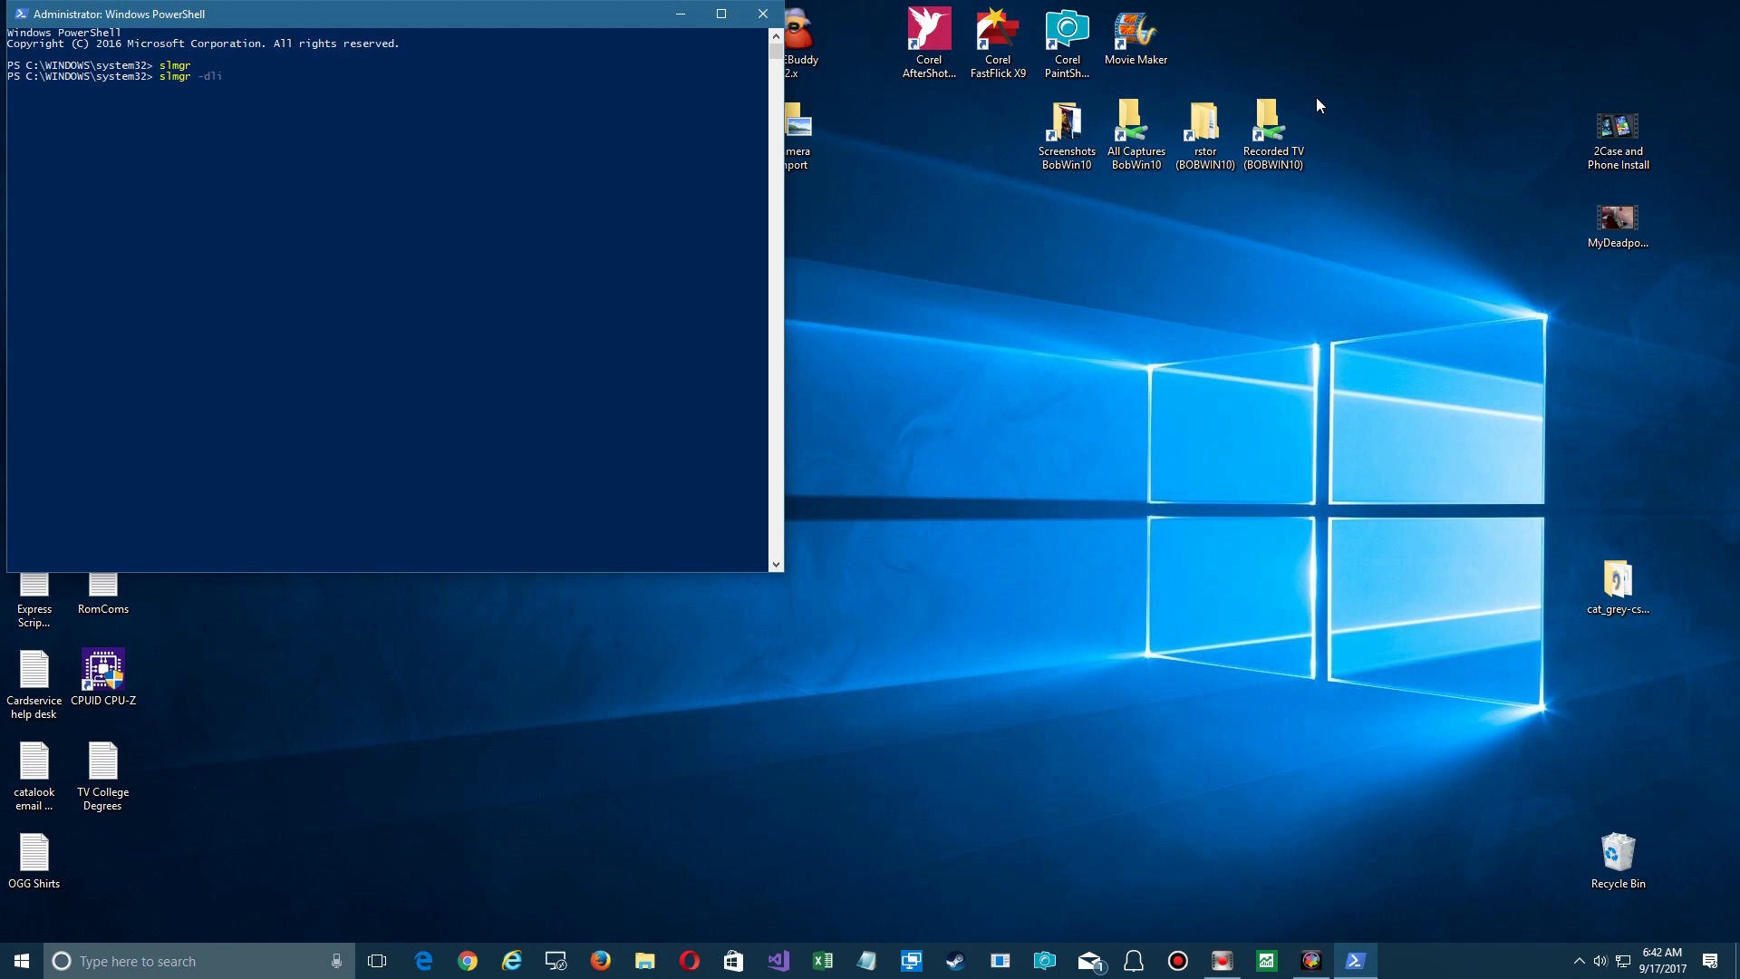
key("Return")
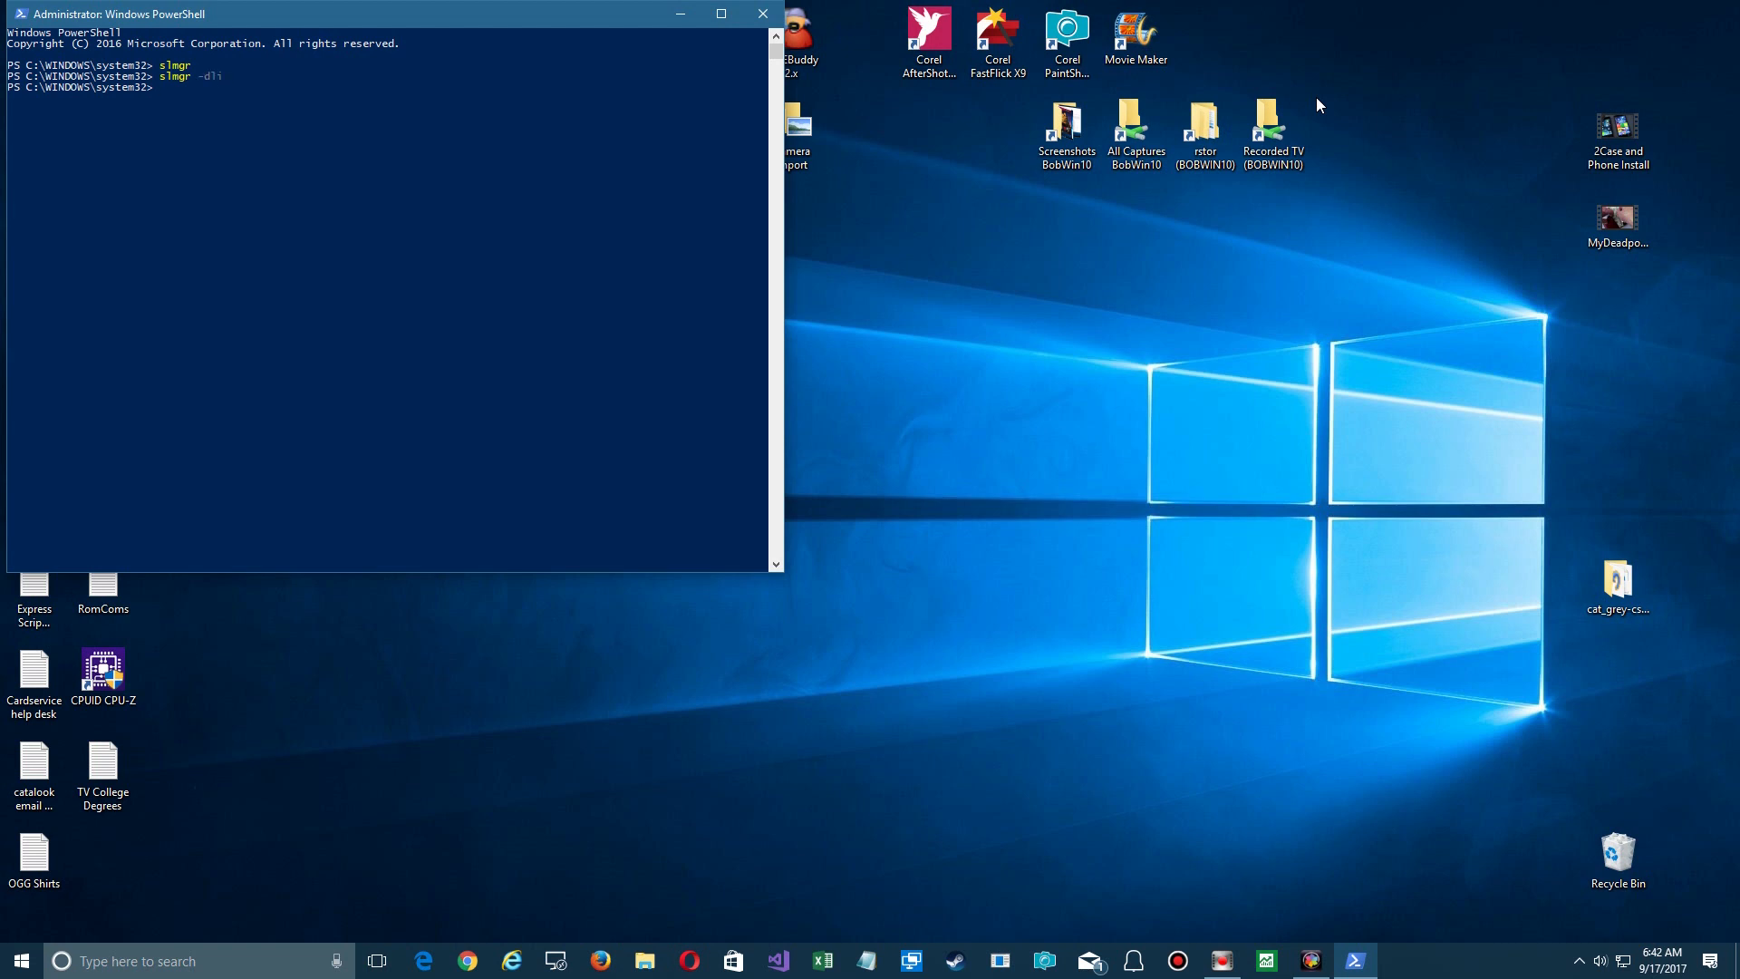
key("Return")
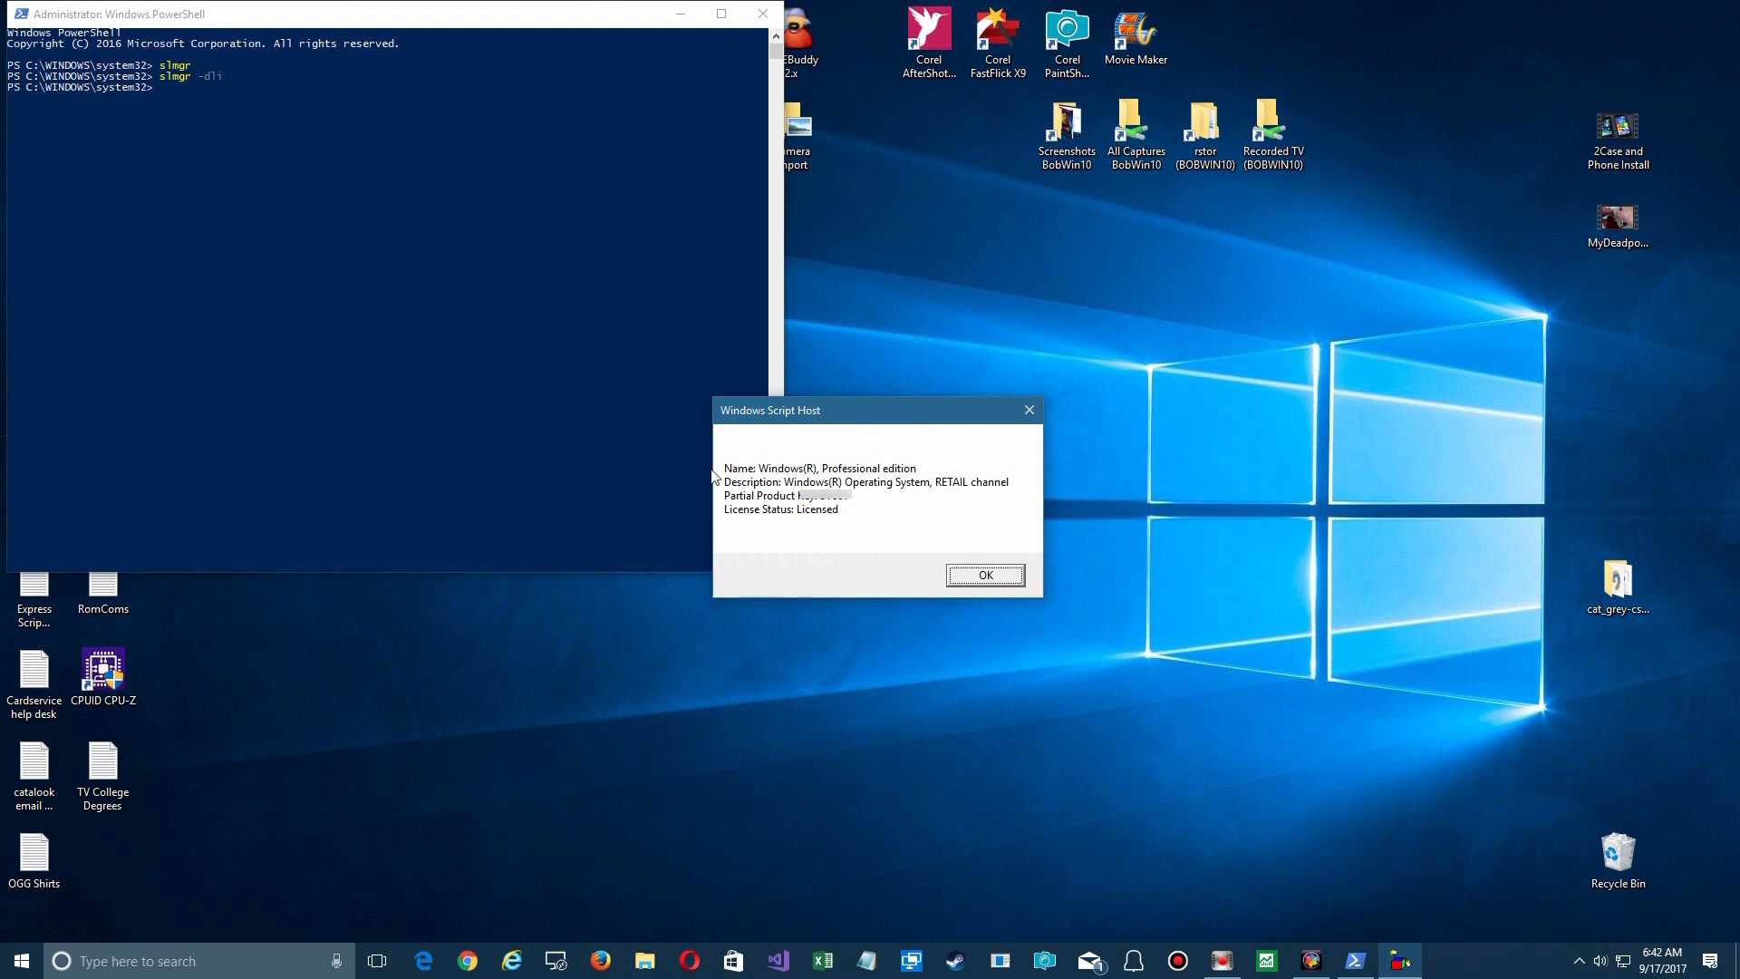
mouse_move(745, 495)
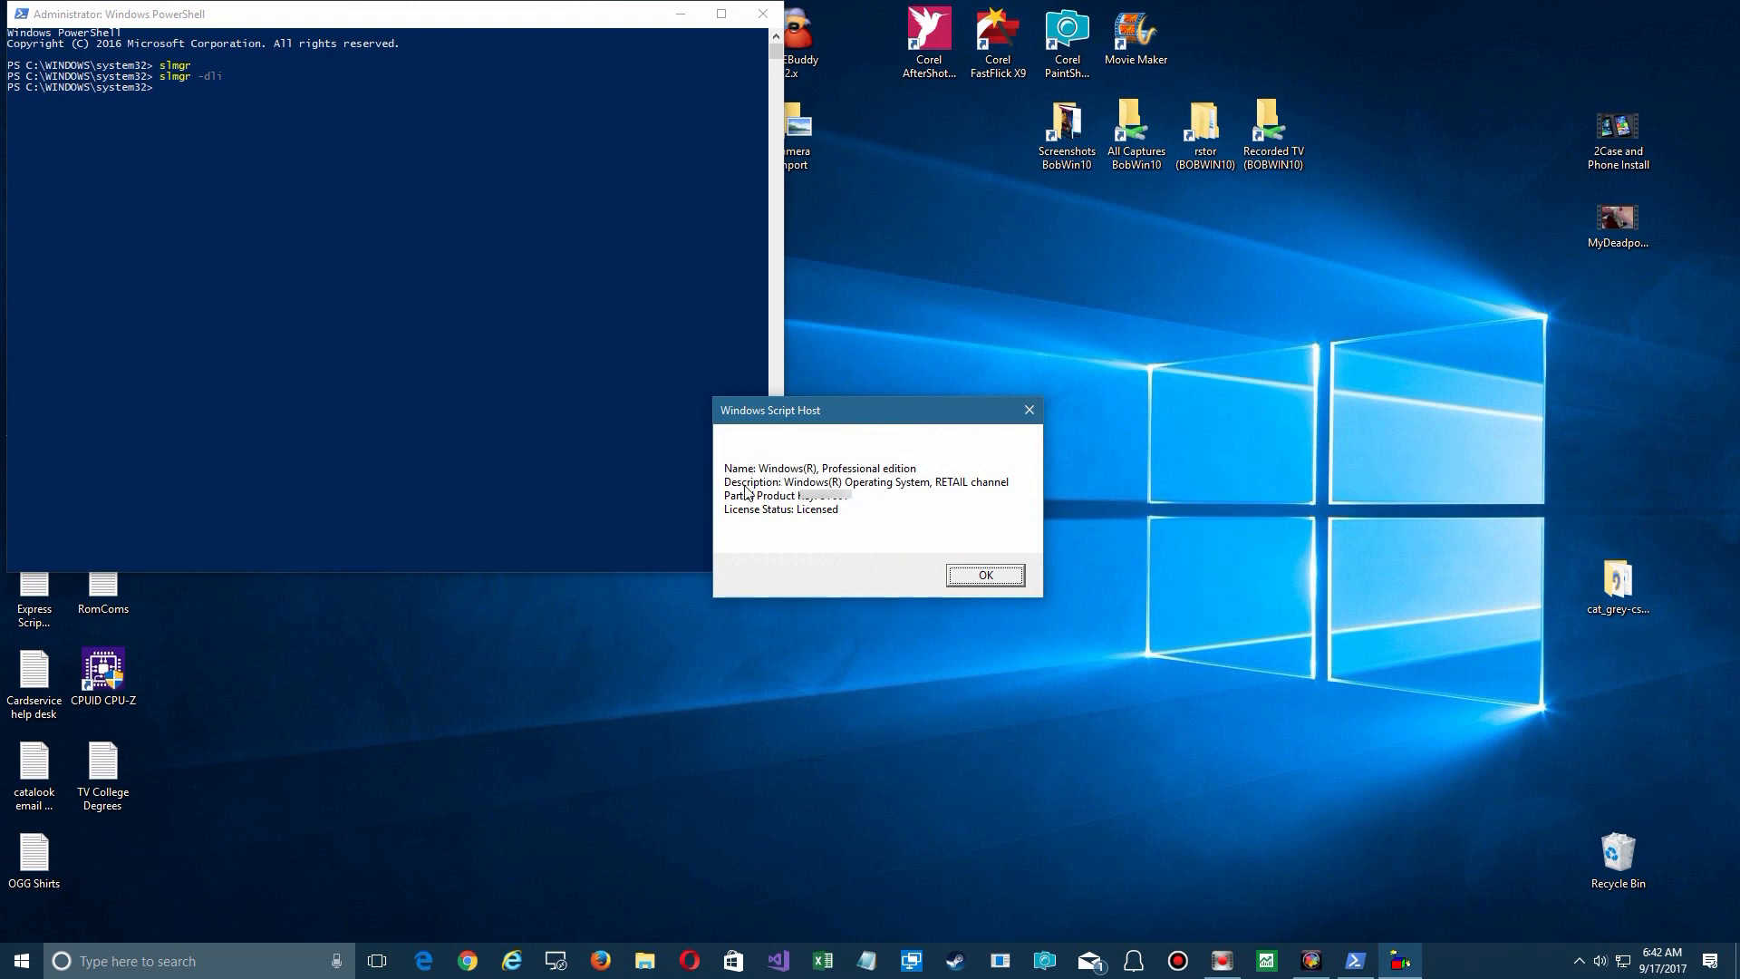
mouse_move(980, 493)
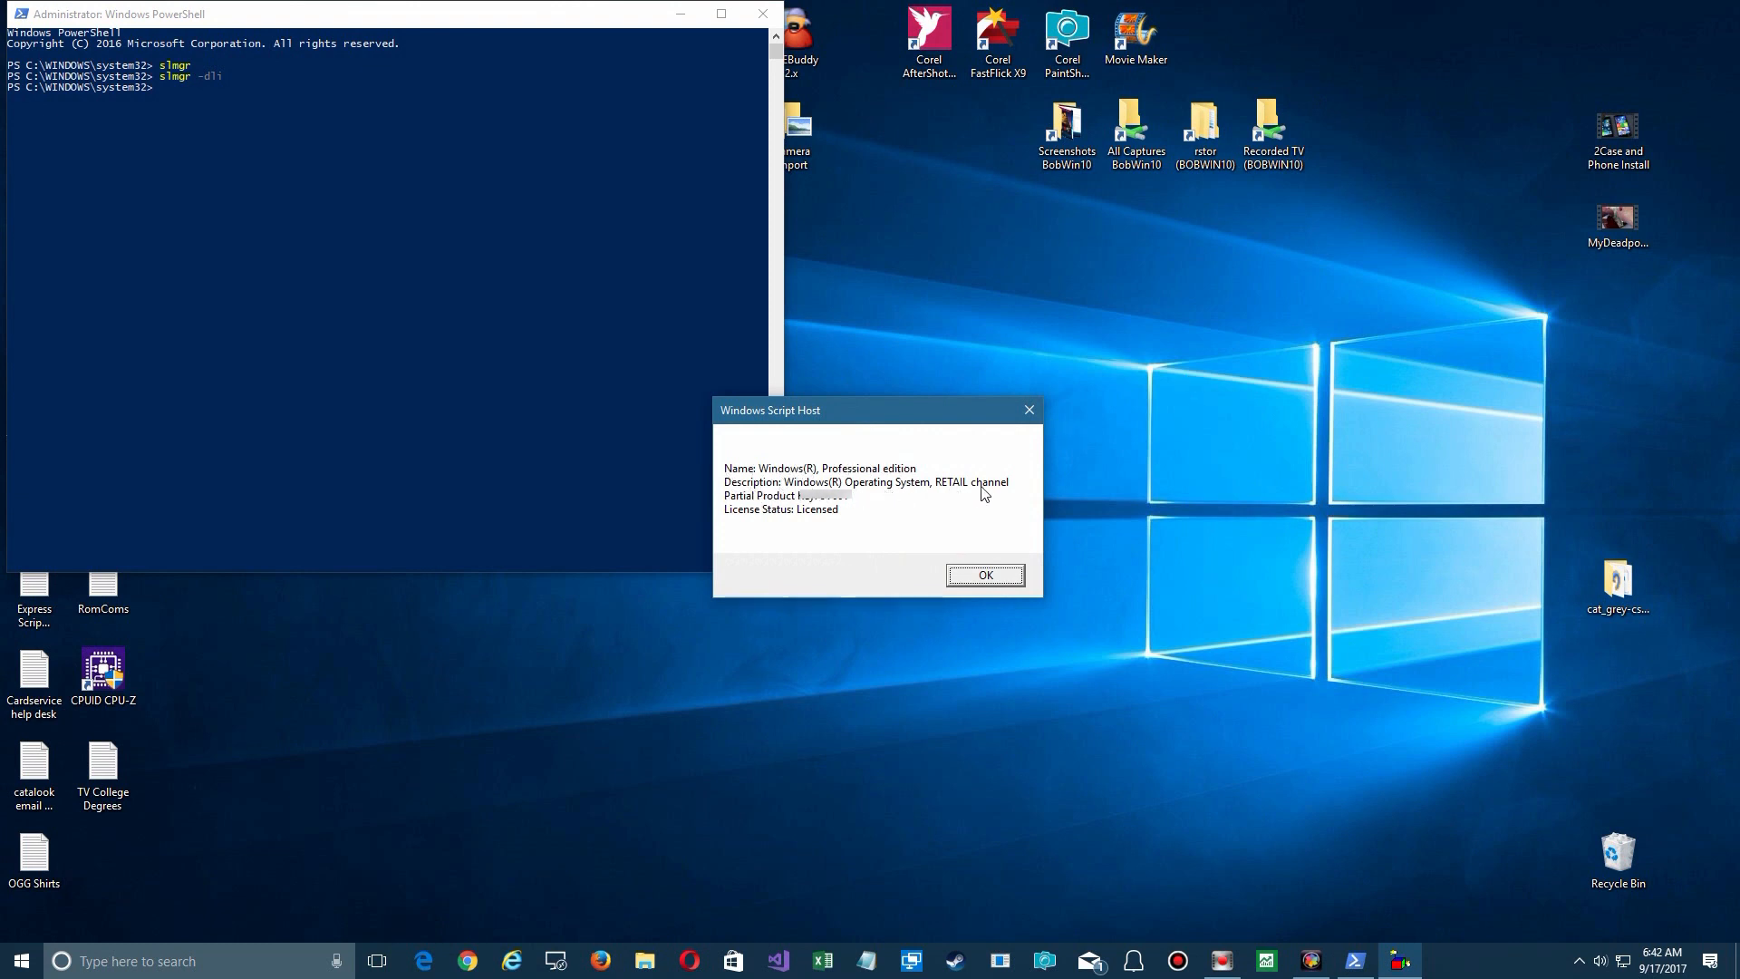
mouse_move(941, 493)
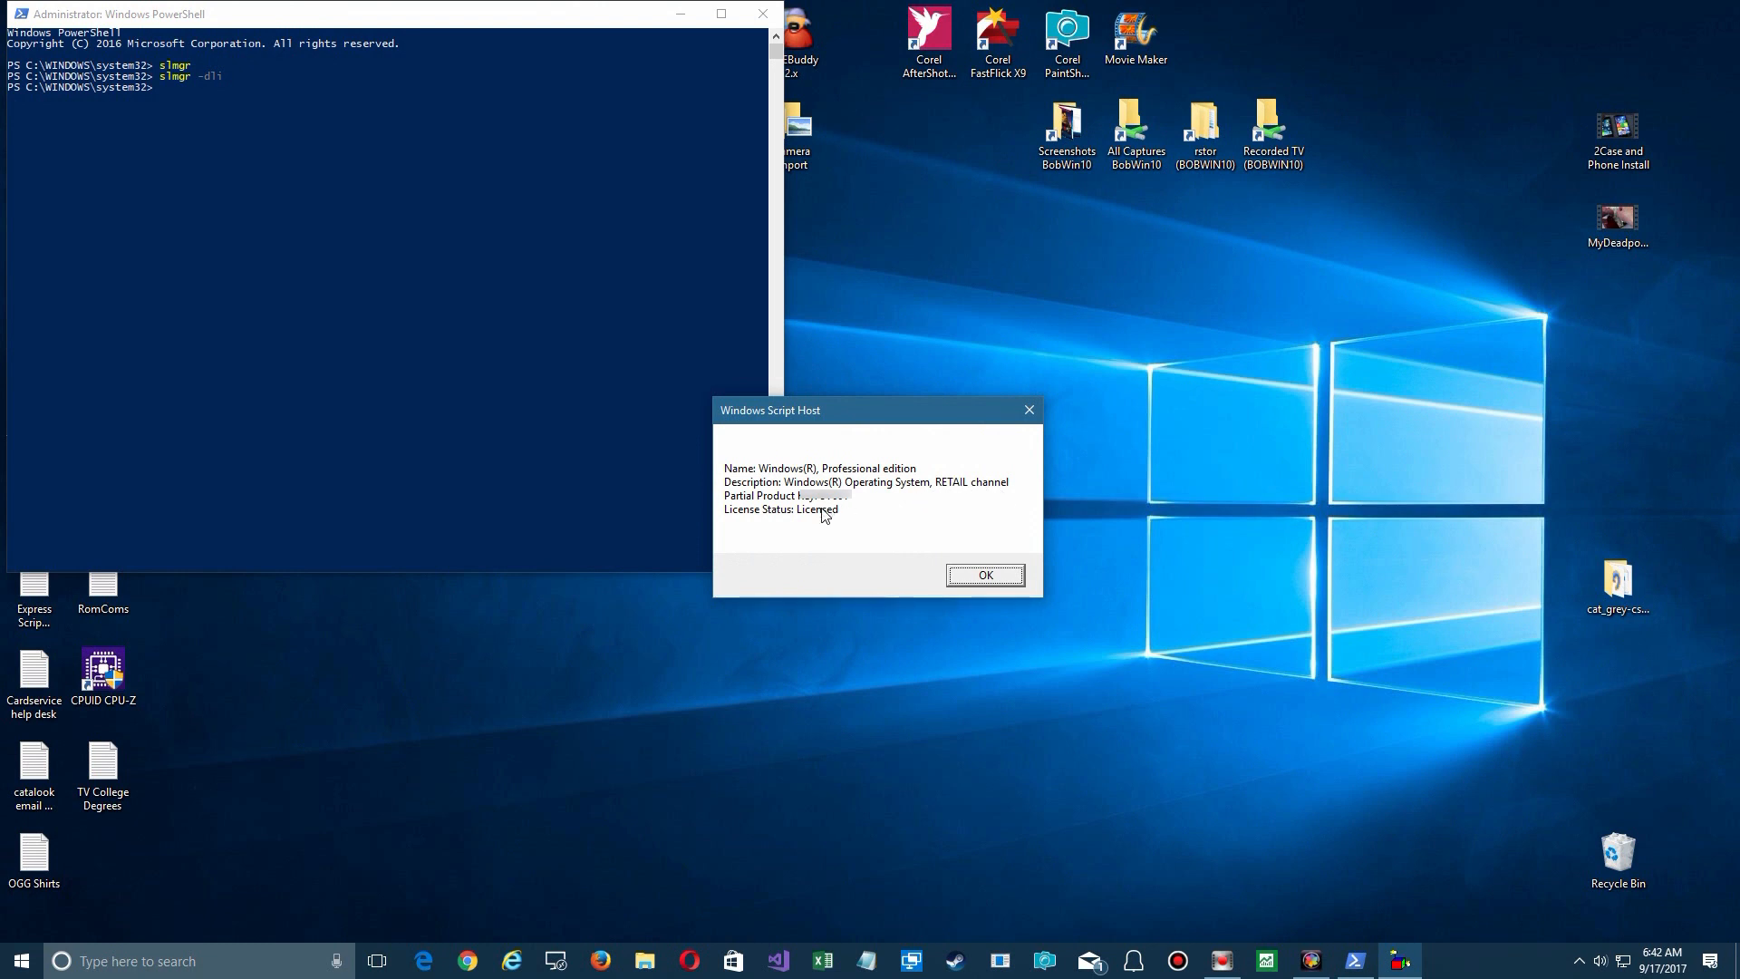
left_click(982, 575)
type("slmg")
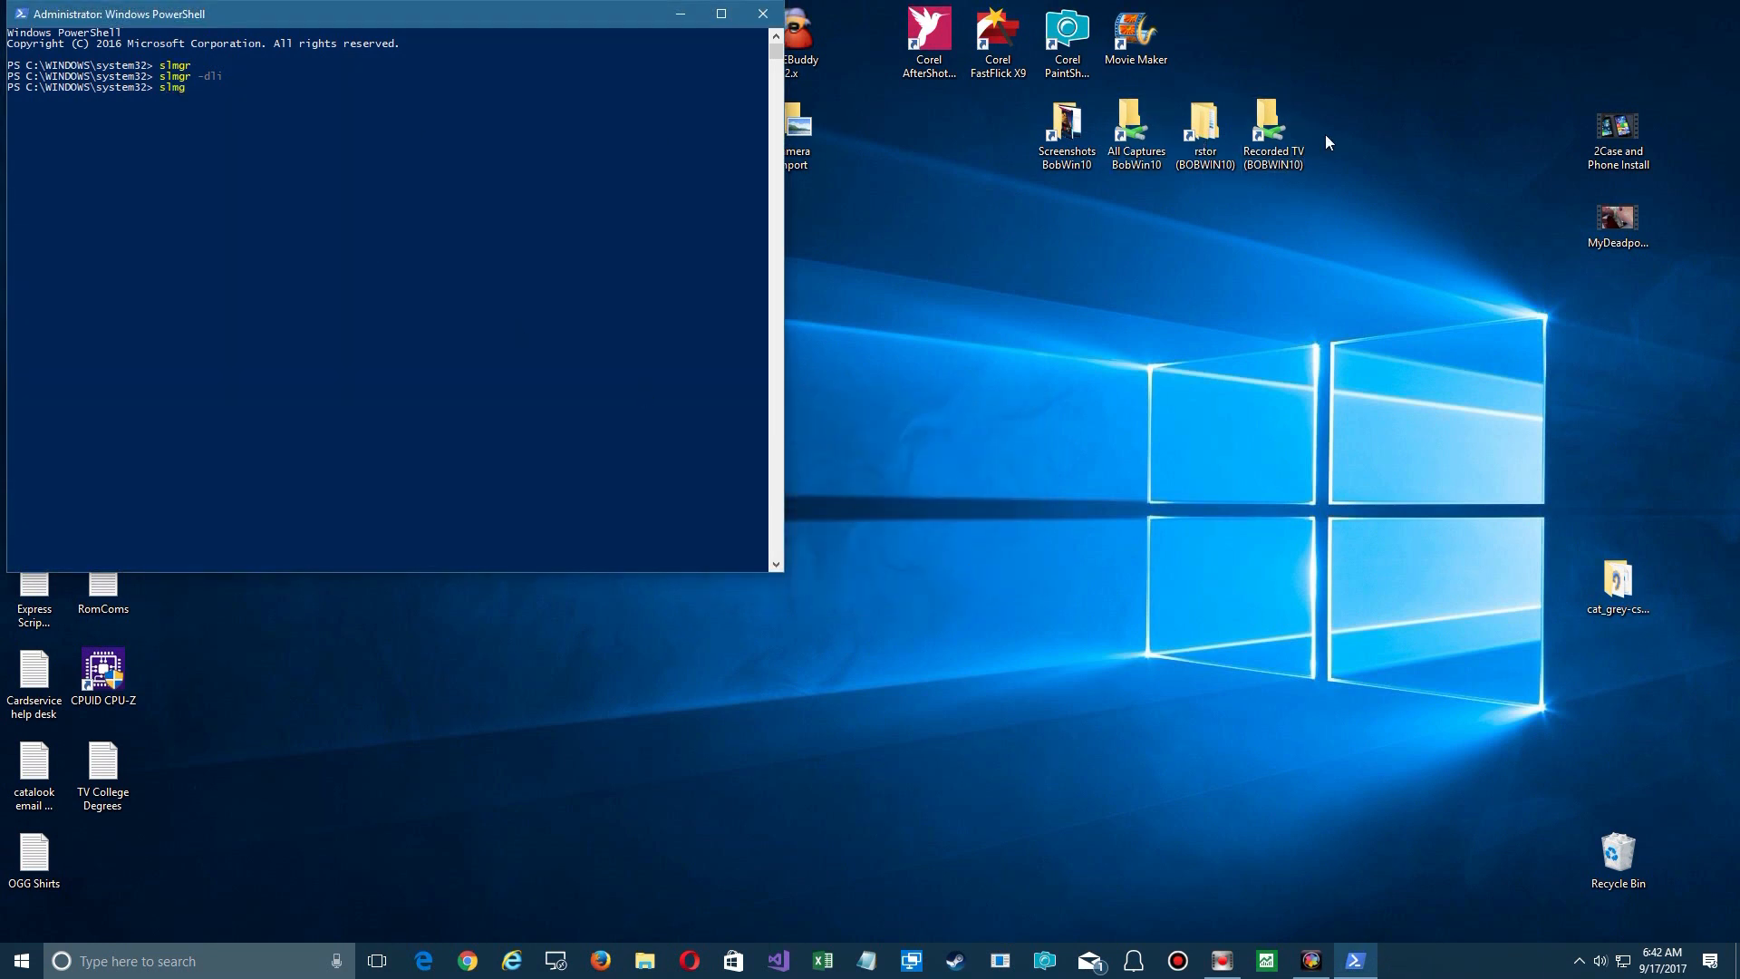
- Run the license expiration check confirming the machine is permanently activated, then dismiss it
type("r")
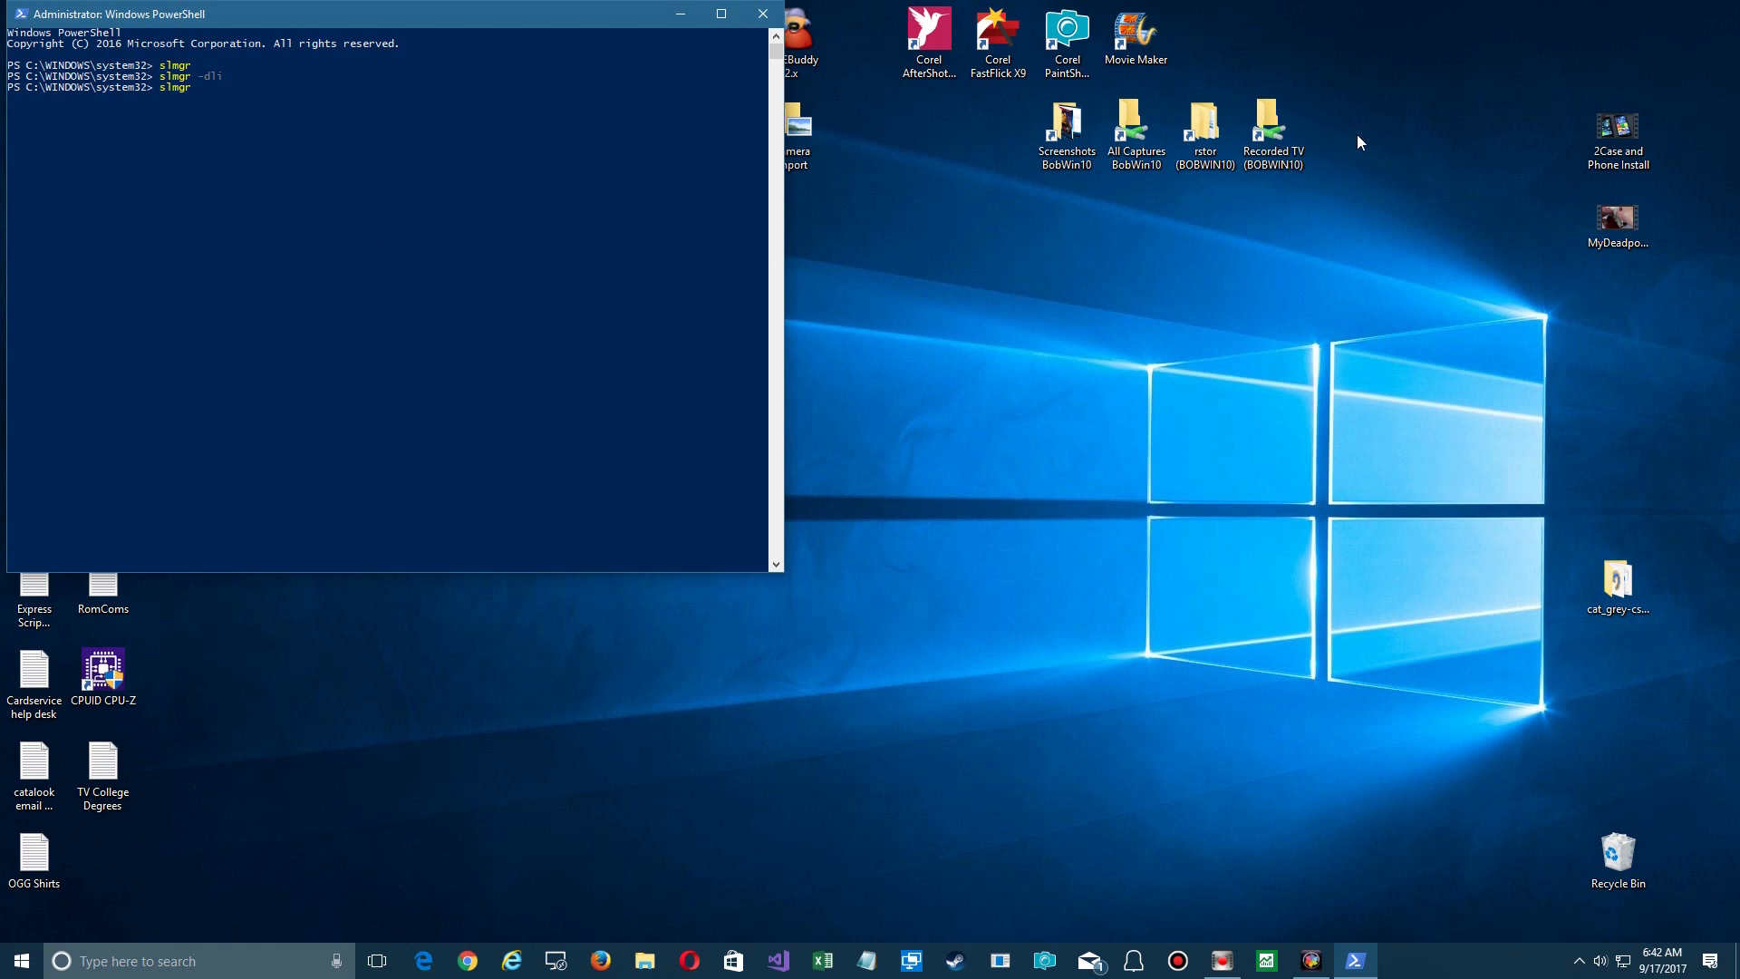
type("-dlv")
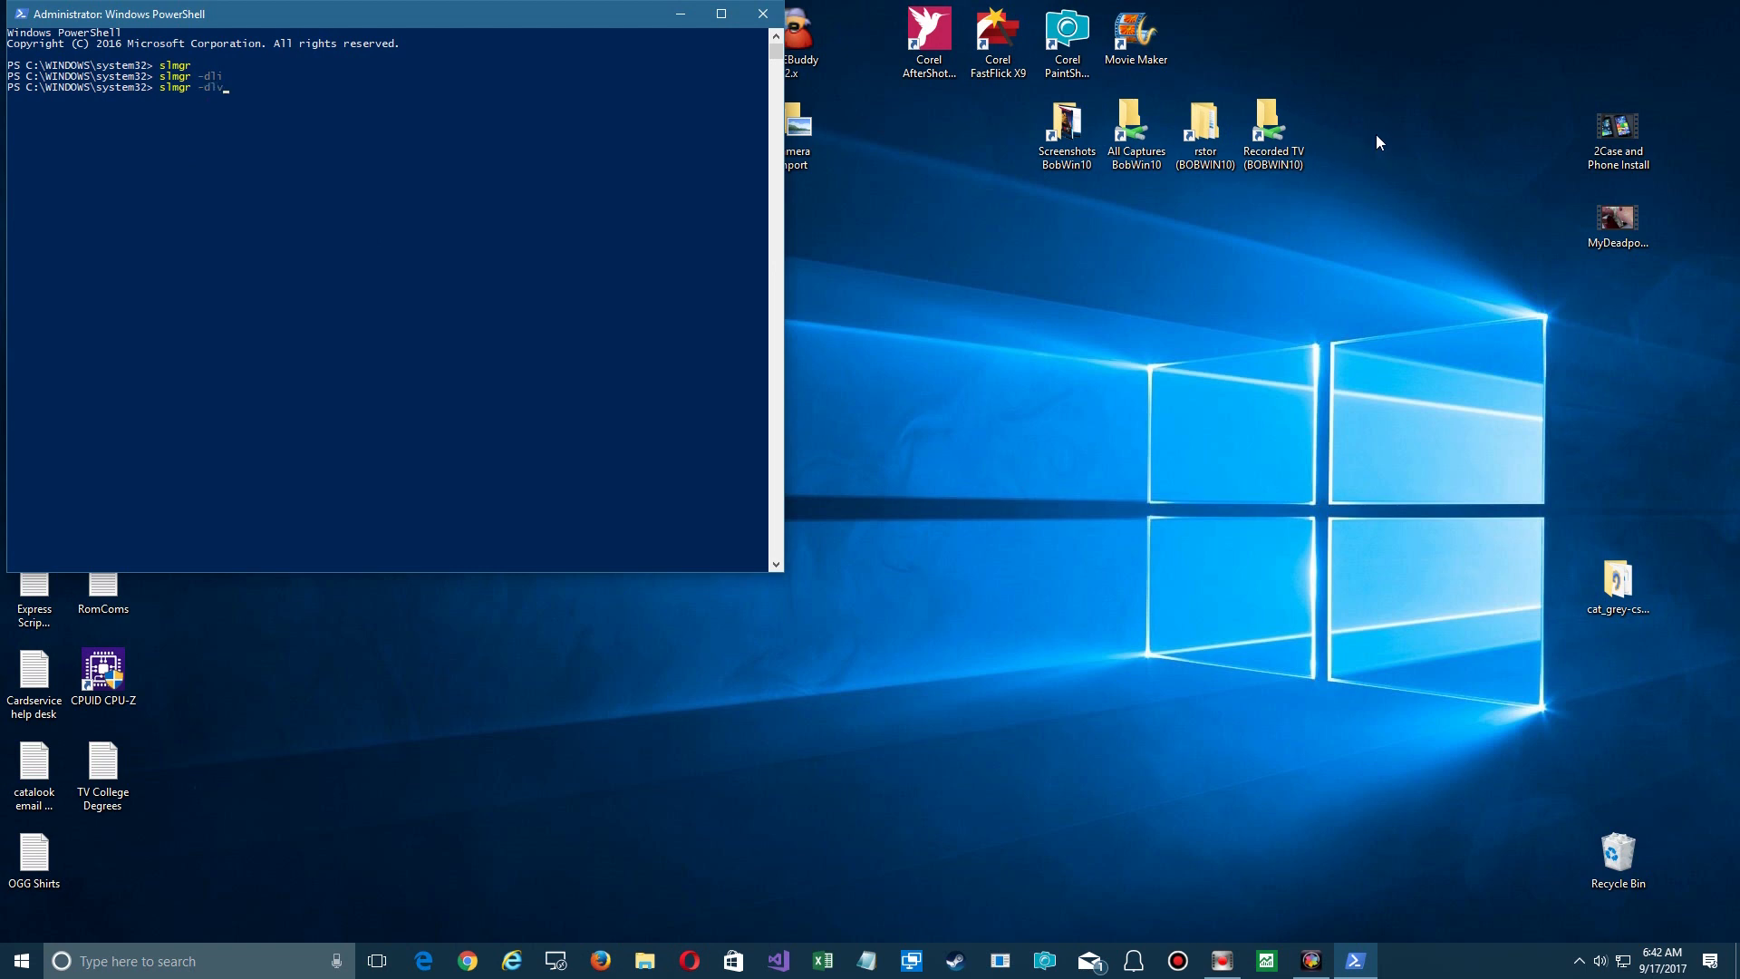
type("xpr")
key("Return")
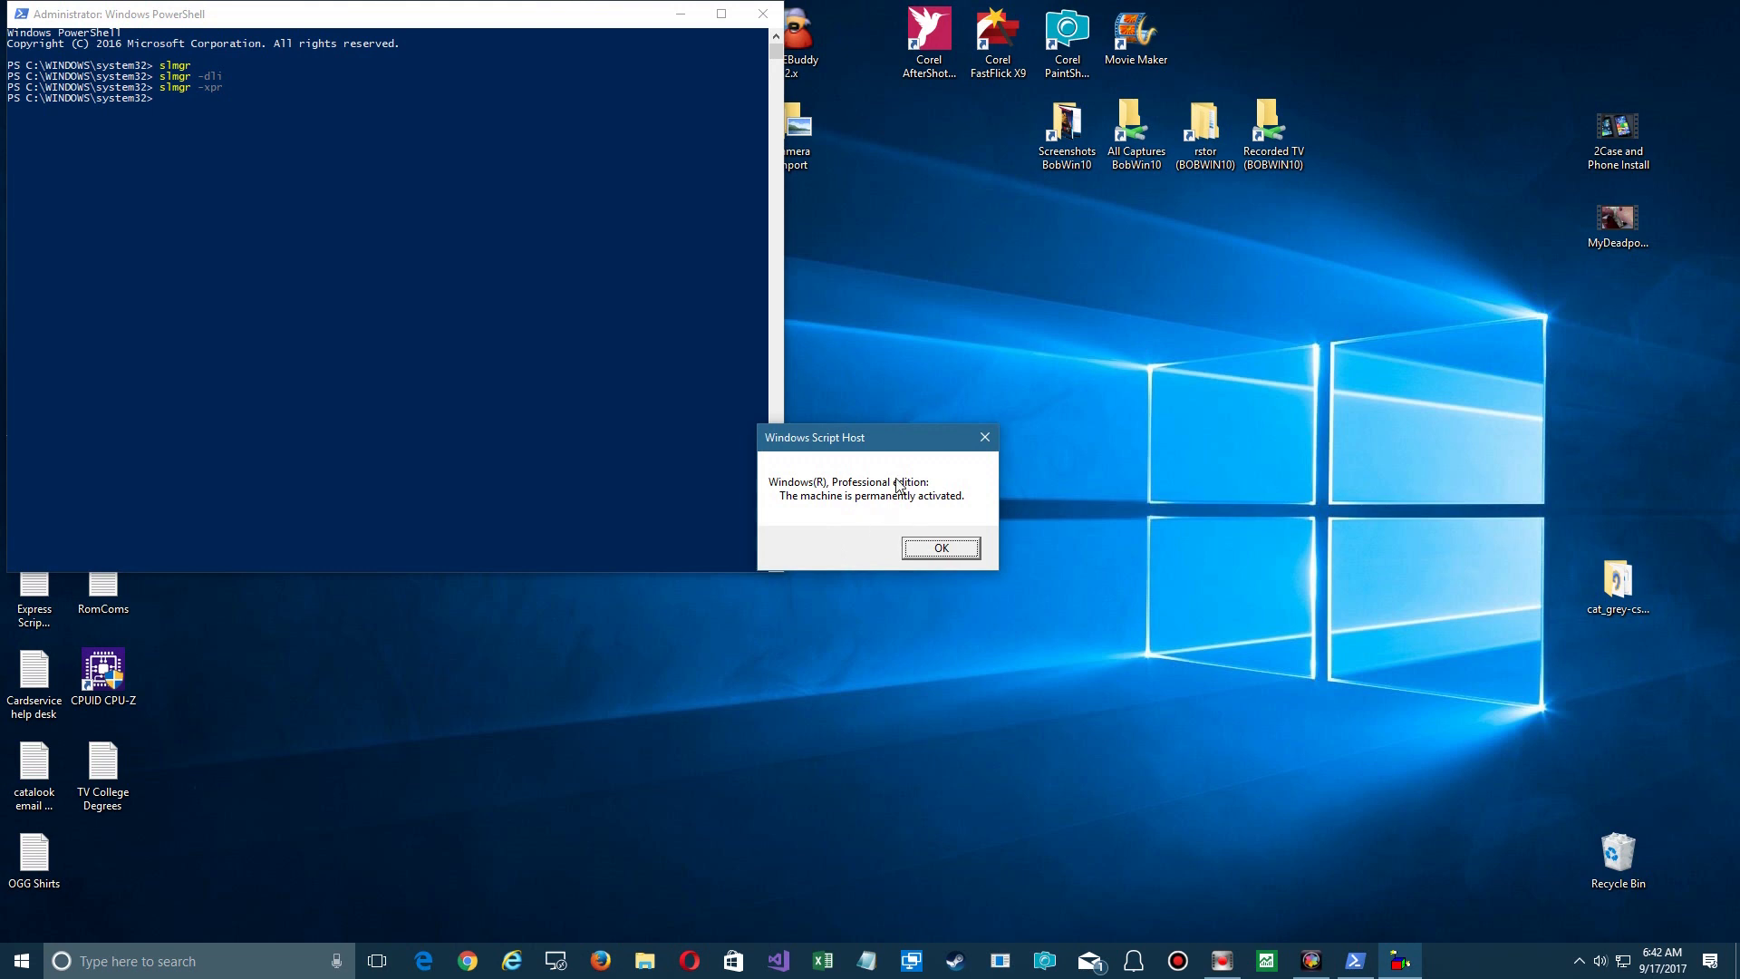
mouse_move(950, 545)
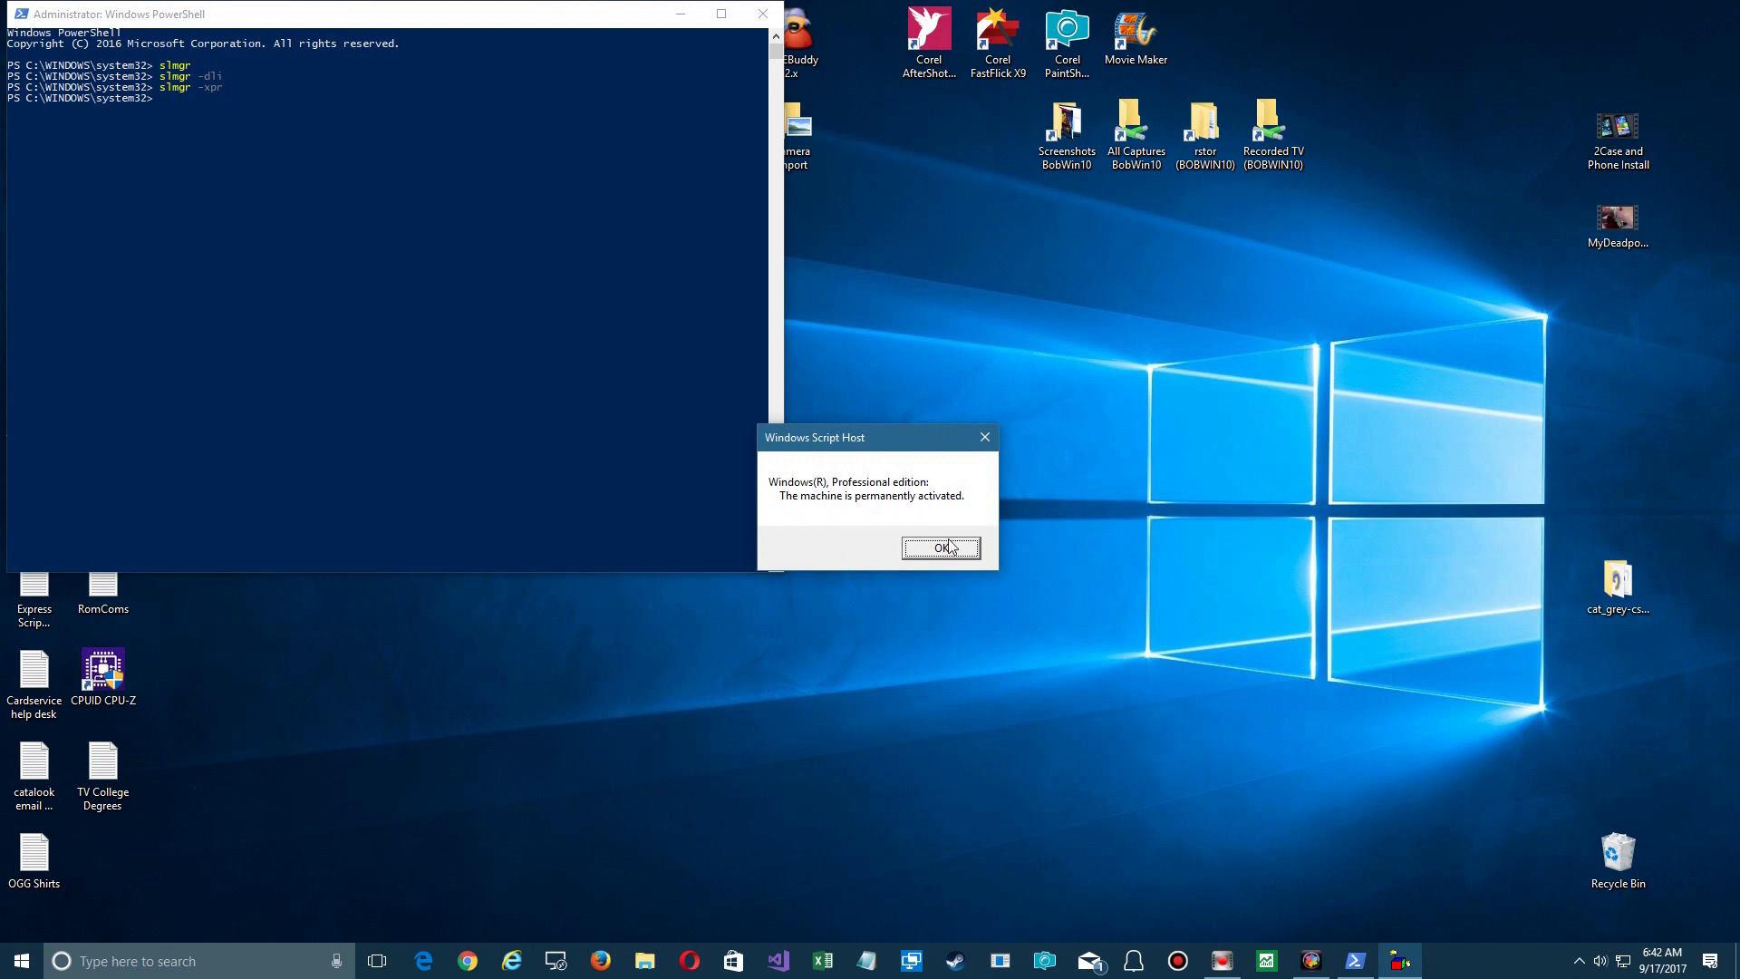
mouse_move(731, 686)
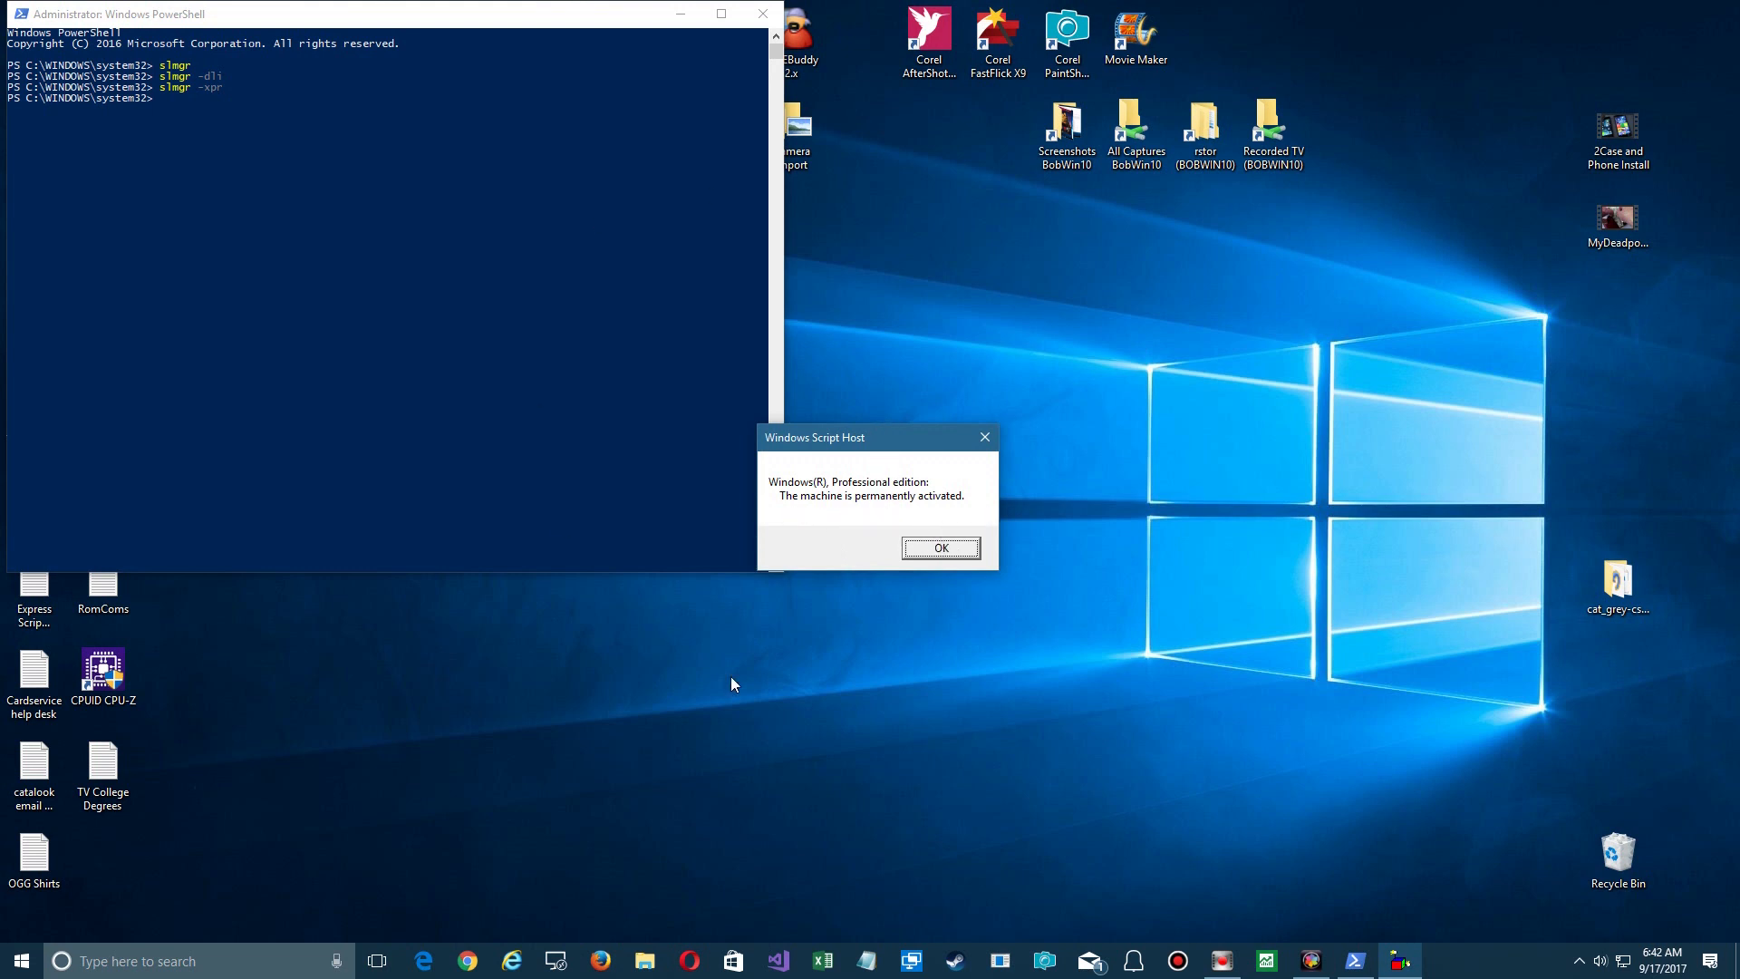
mouse_move(945, 557)
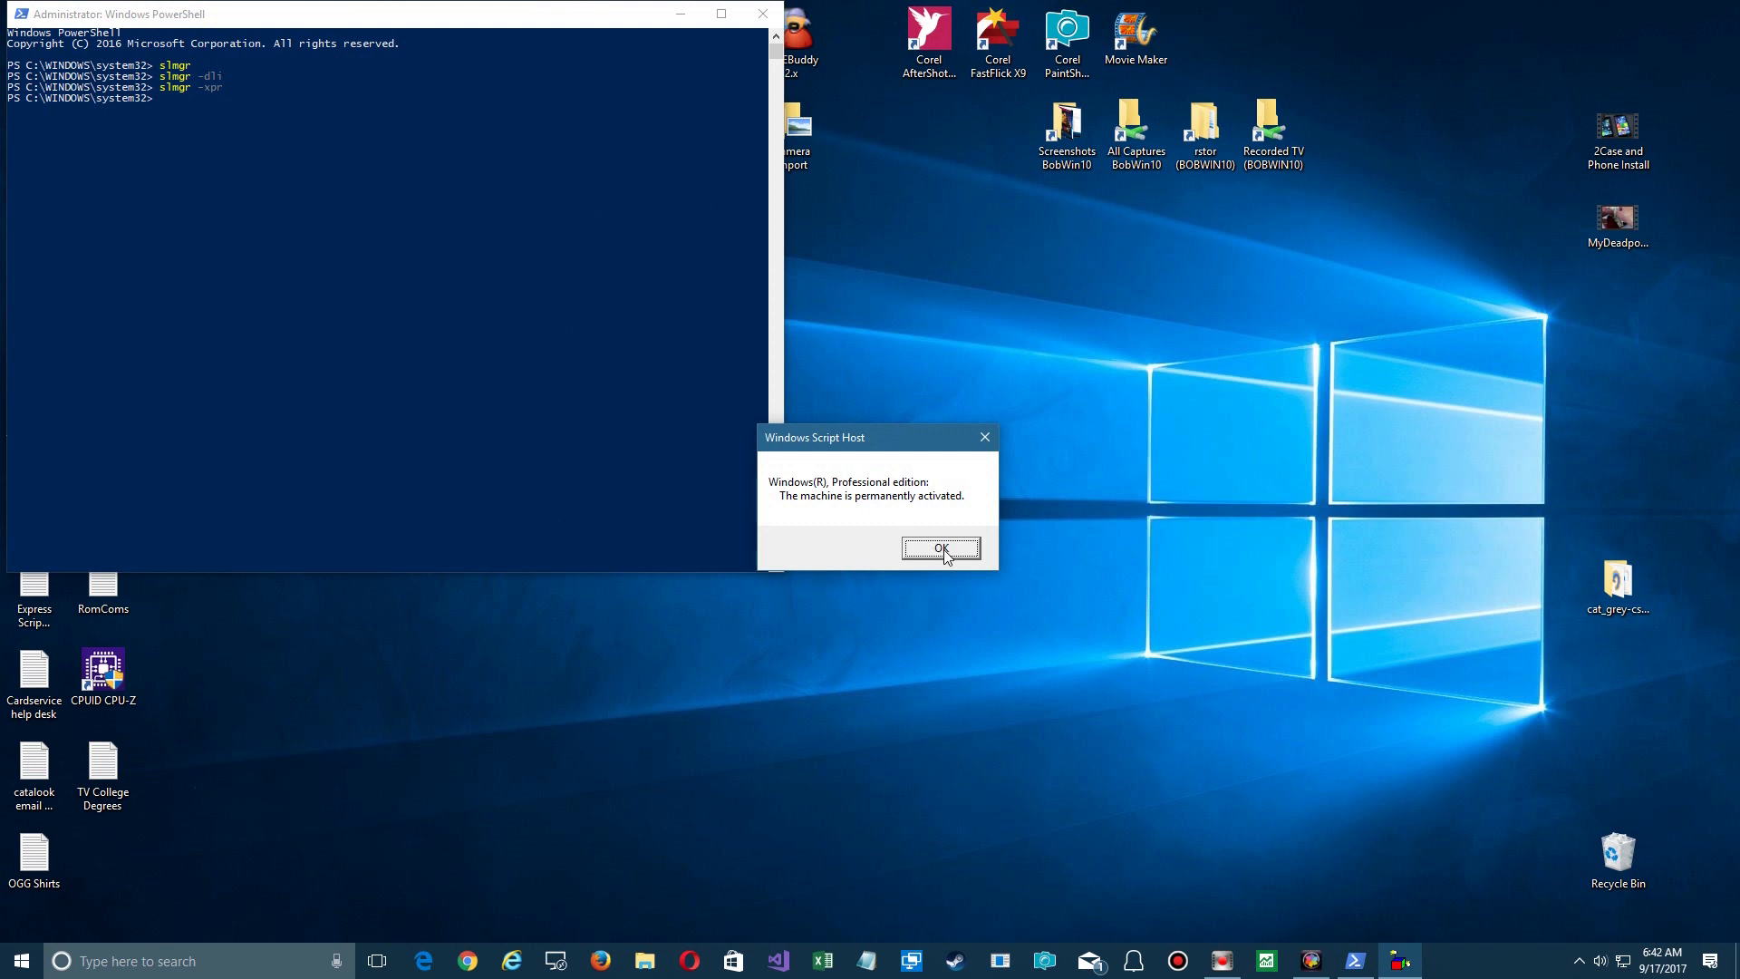
left_click(941, 547)
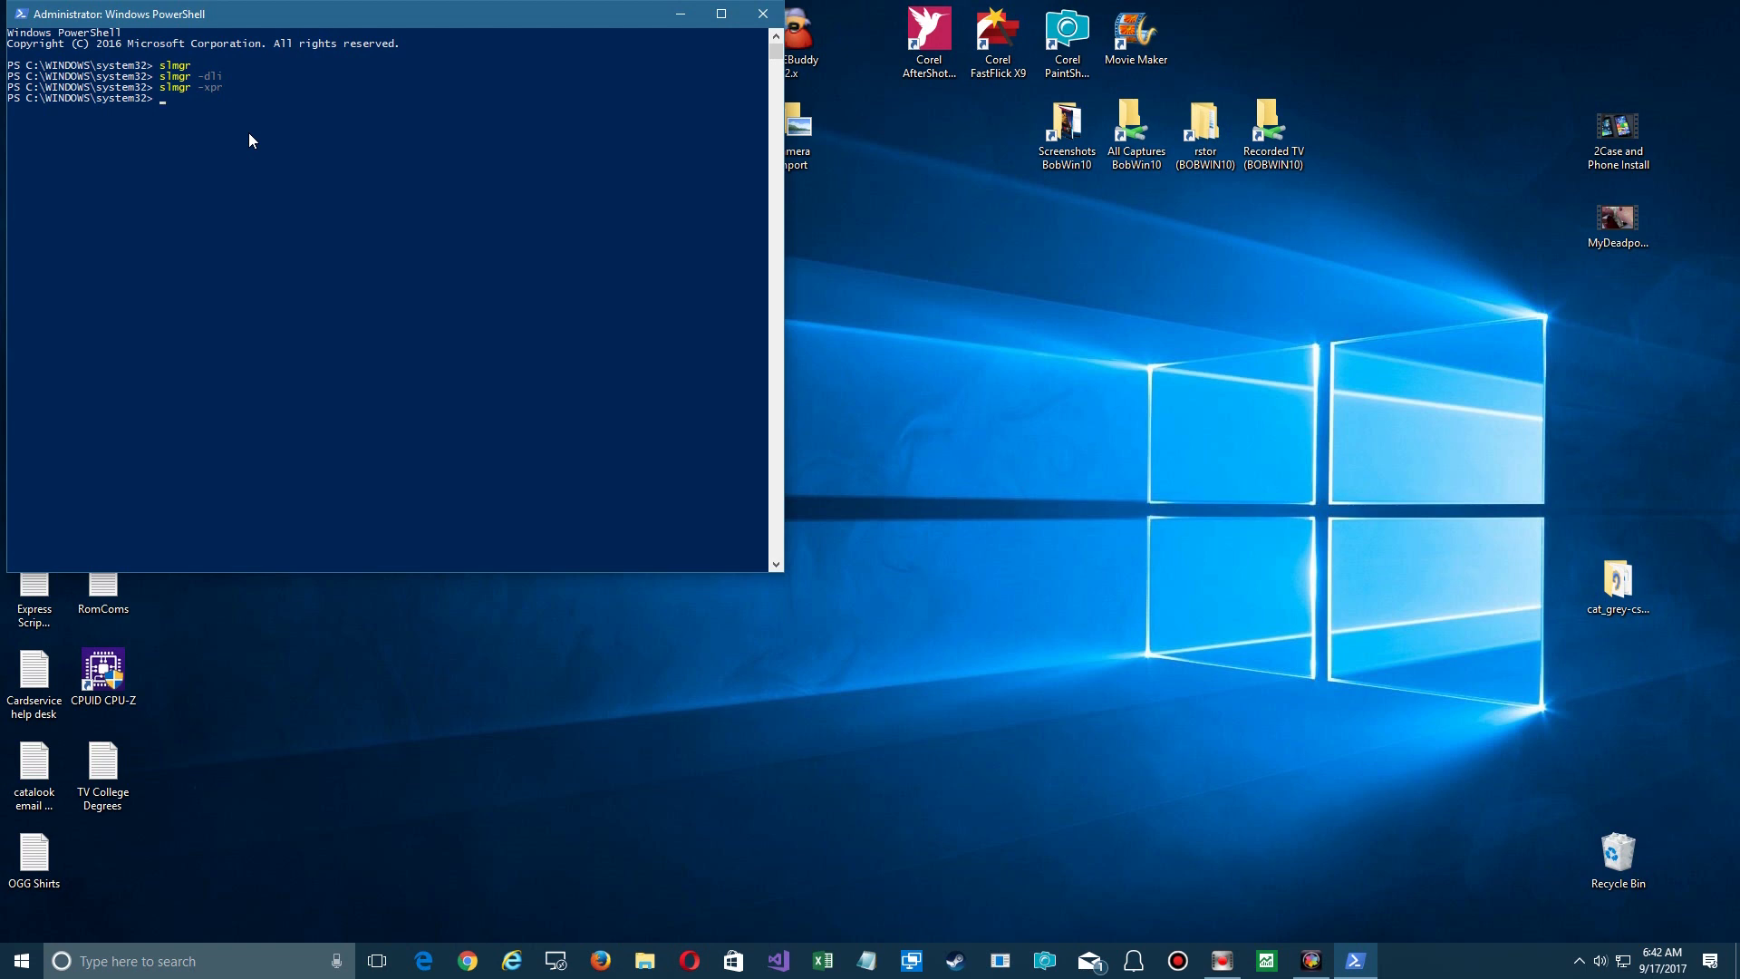
- Run slmgr again without parameters to bring back the usage help
type("sm")
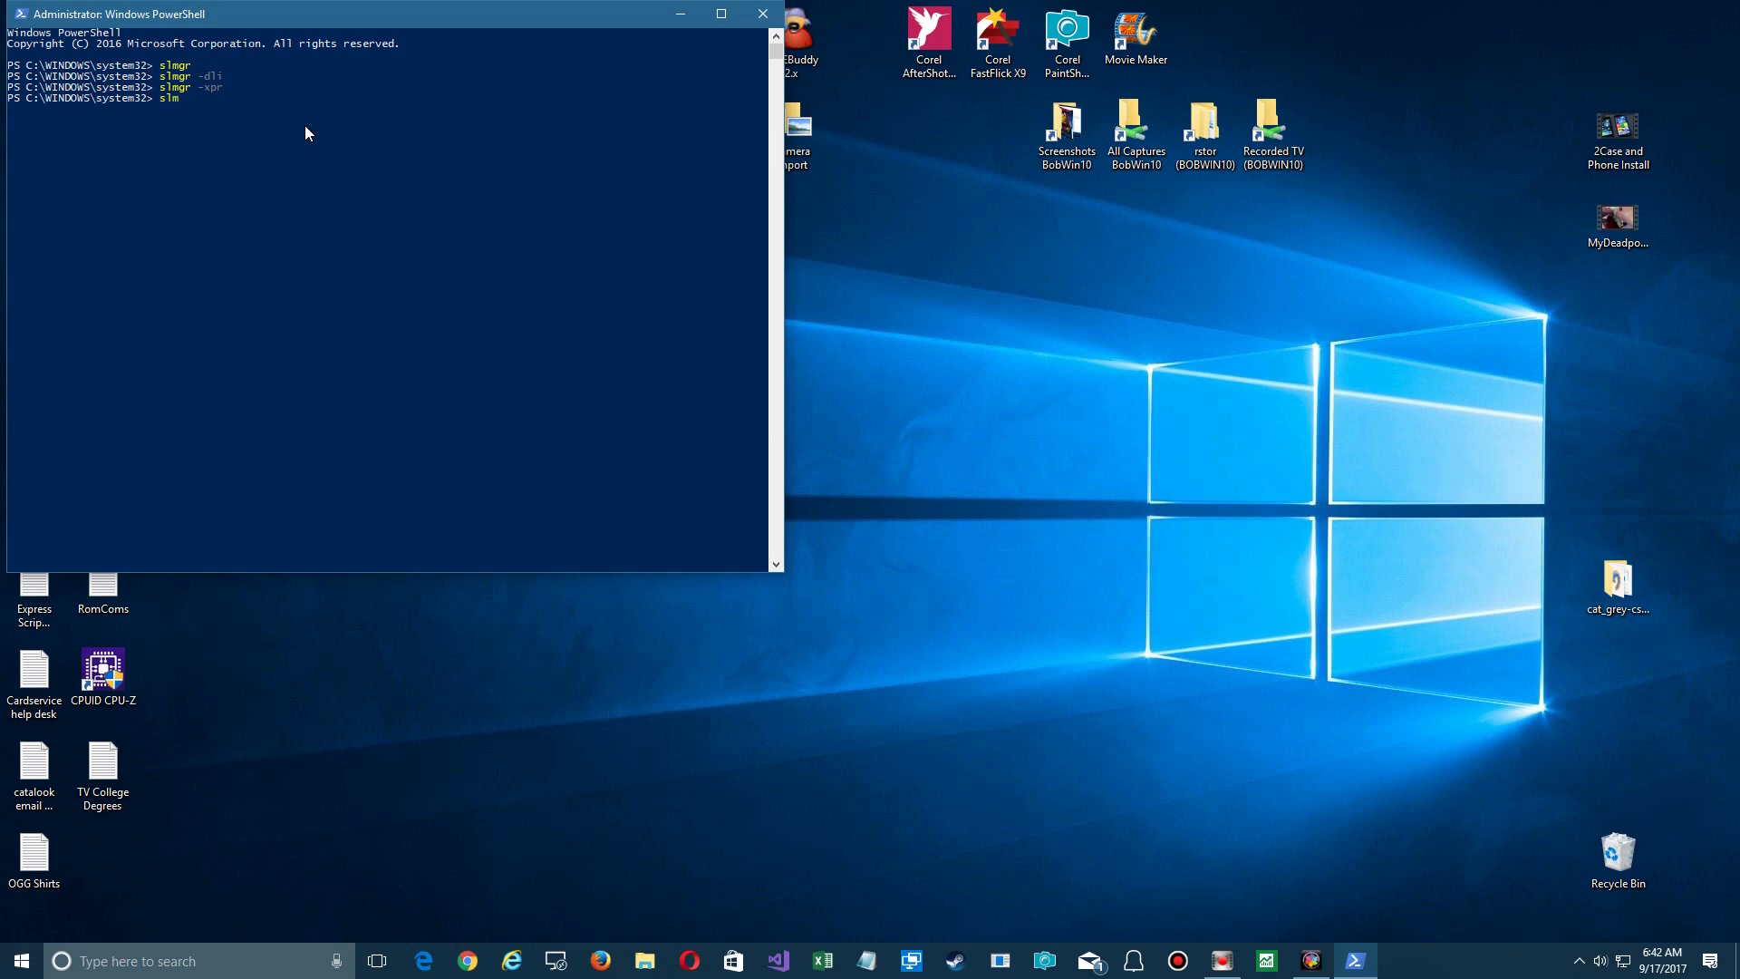
key("Return")
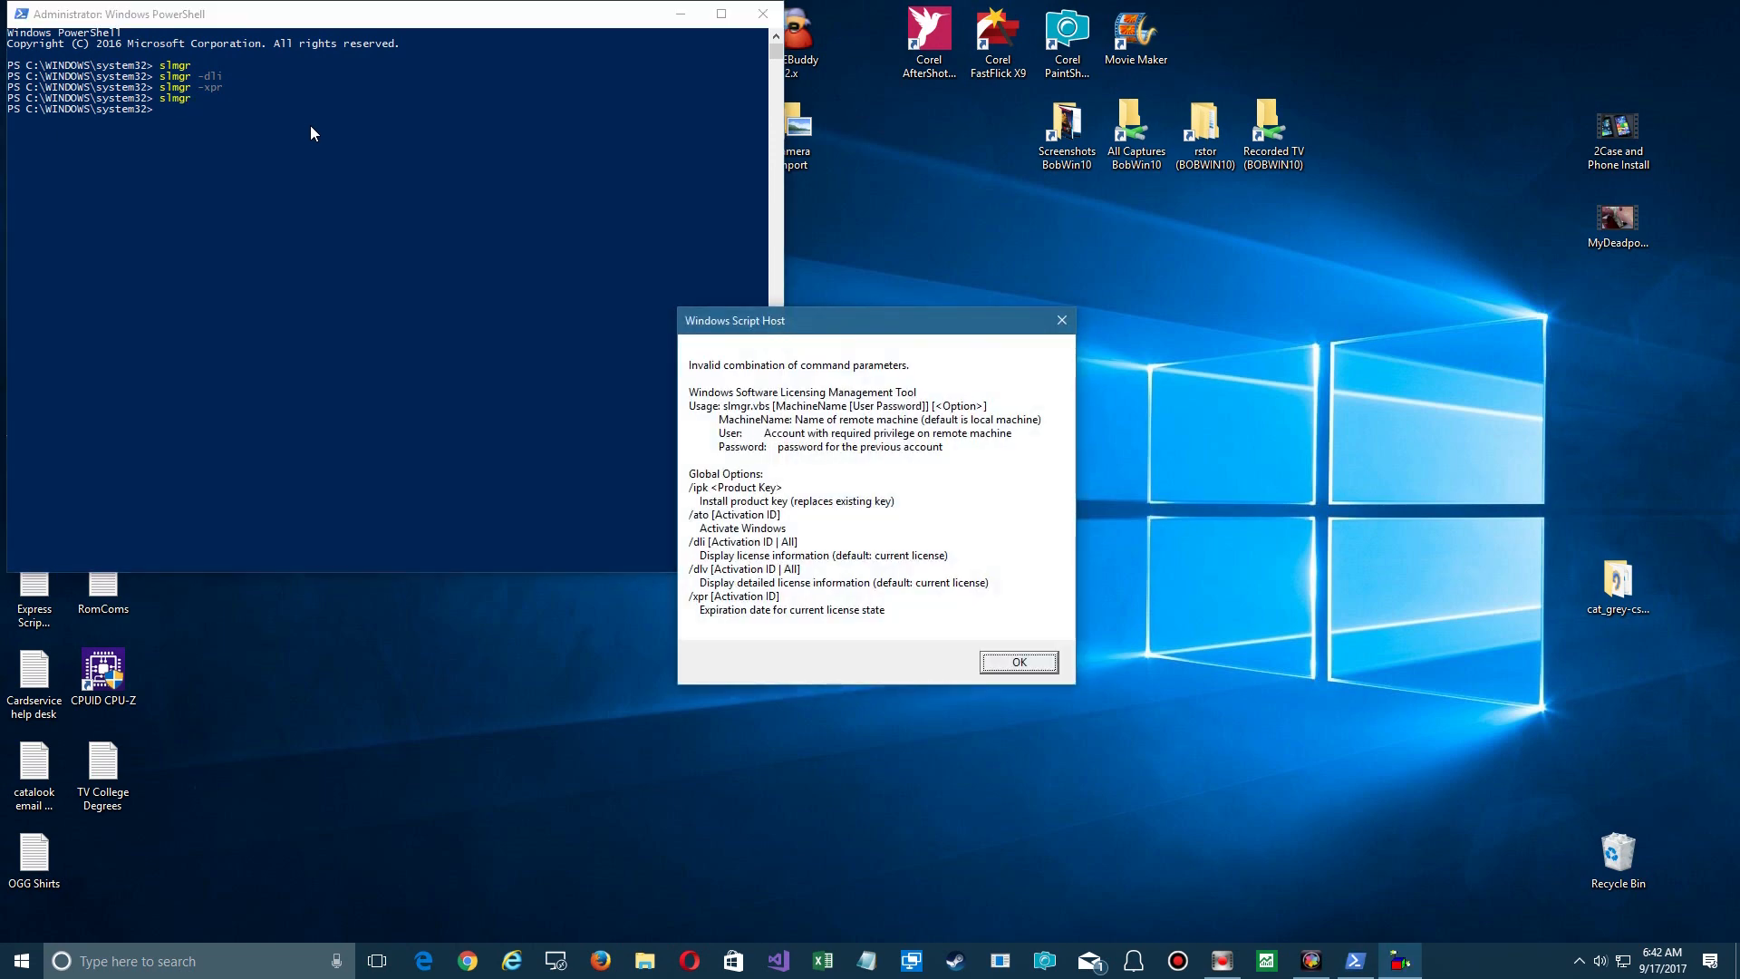
mouse_move(790, 589)
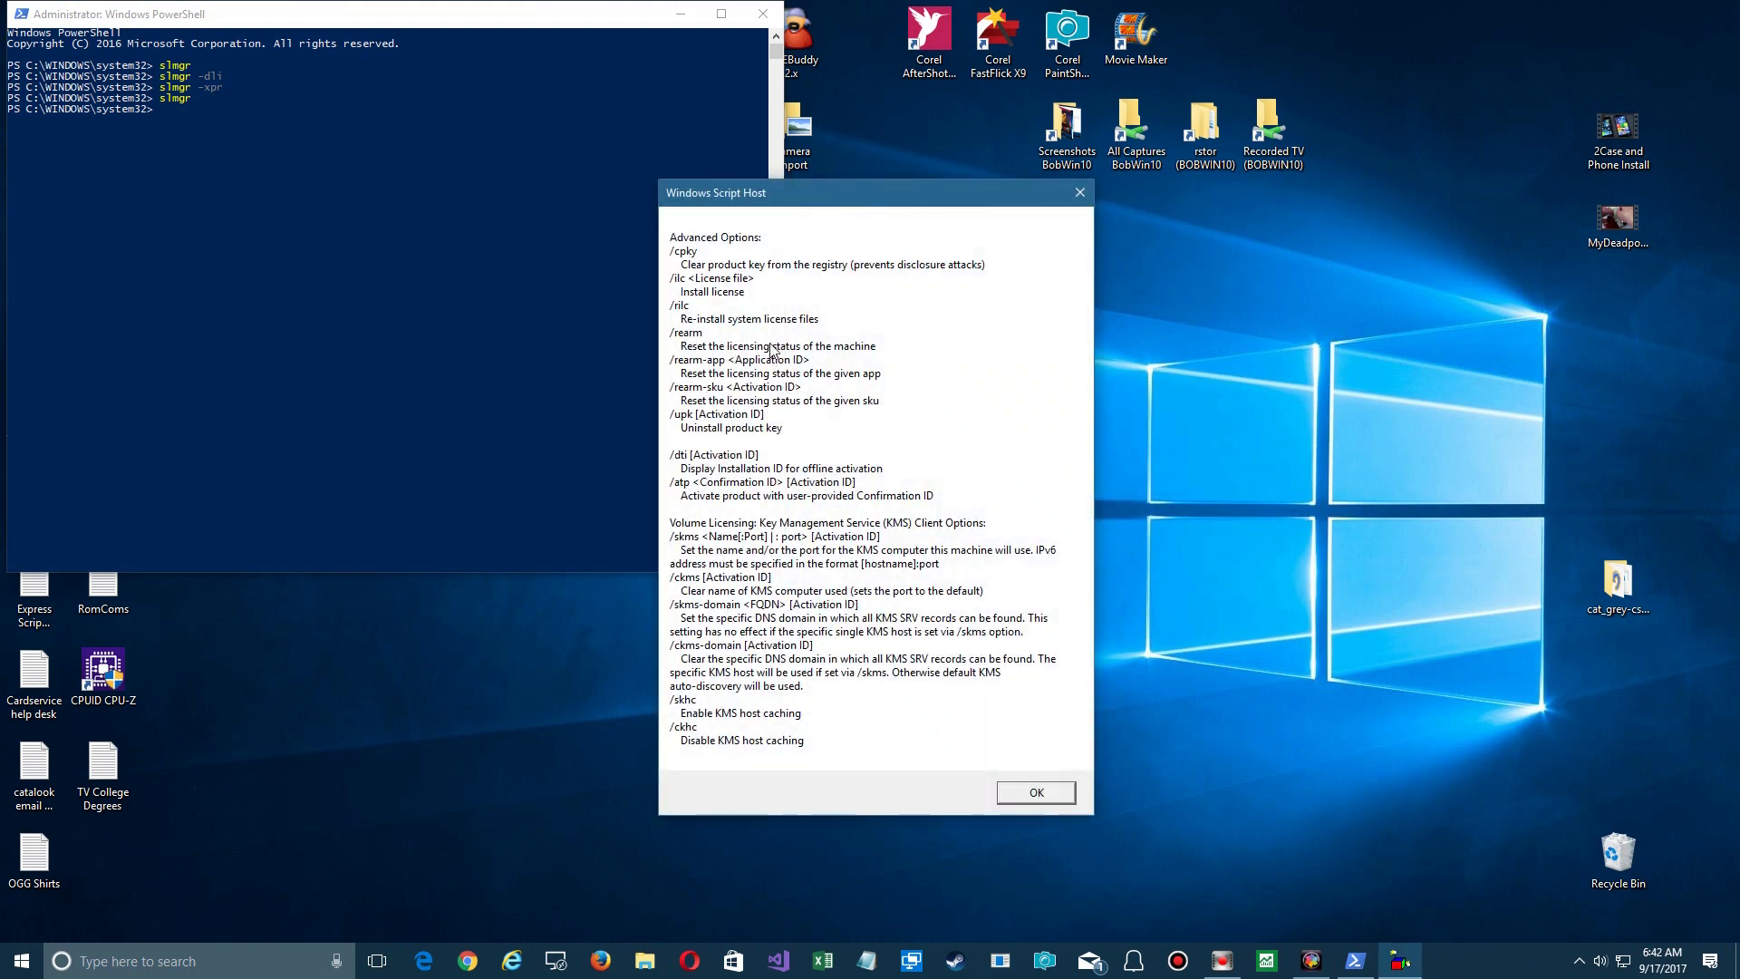
mouse_move(878, 288)
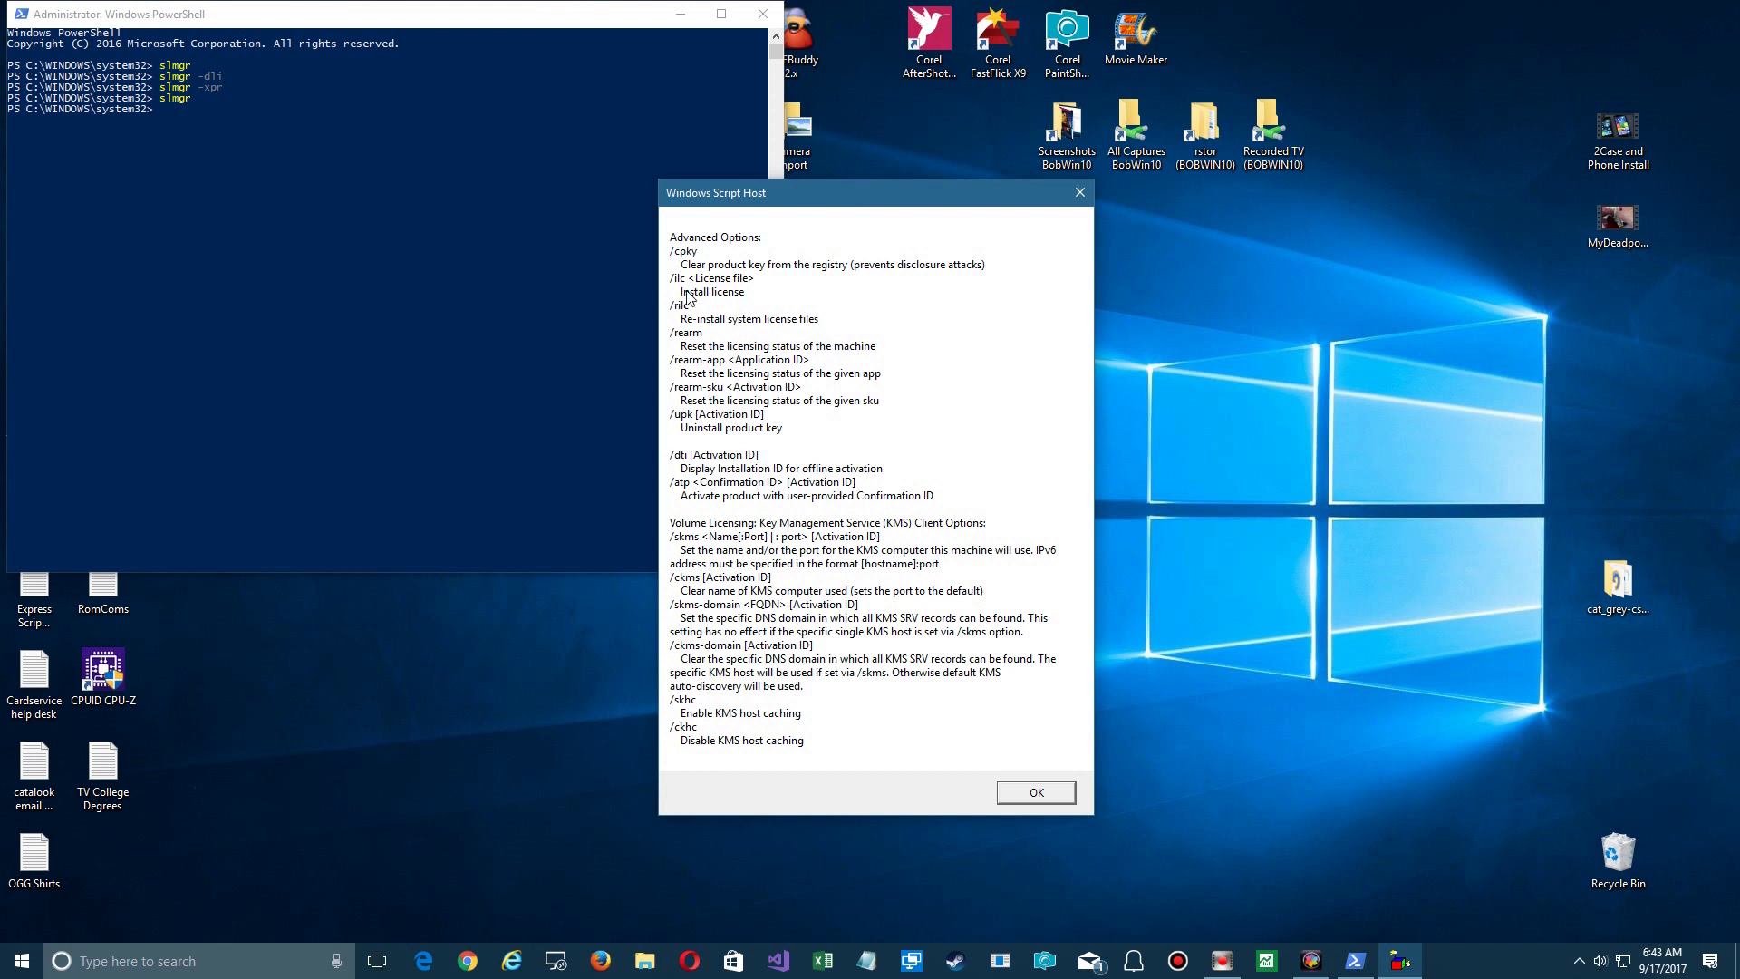
mouse_move(713, 328)
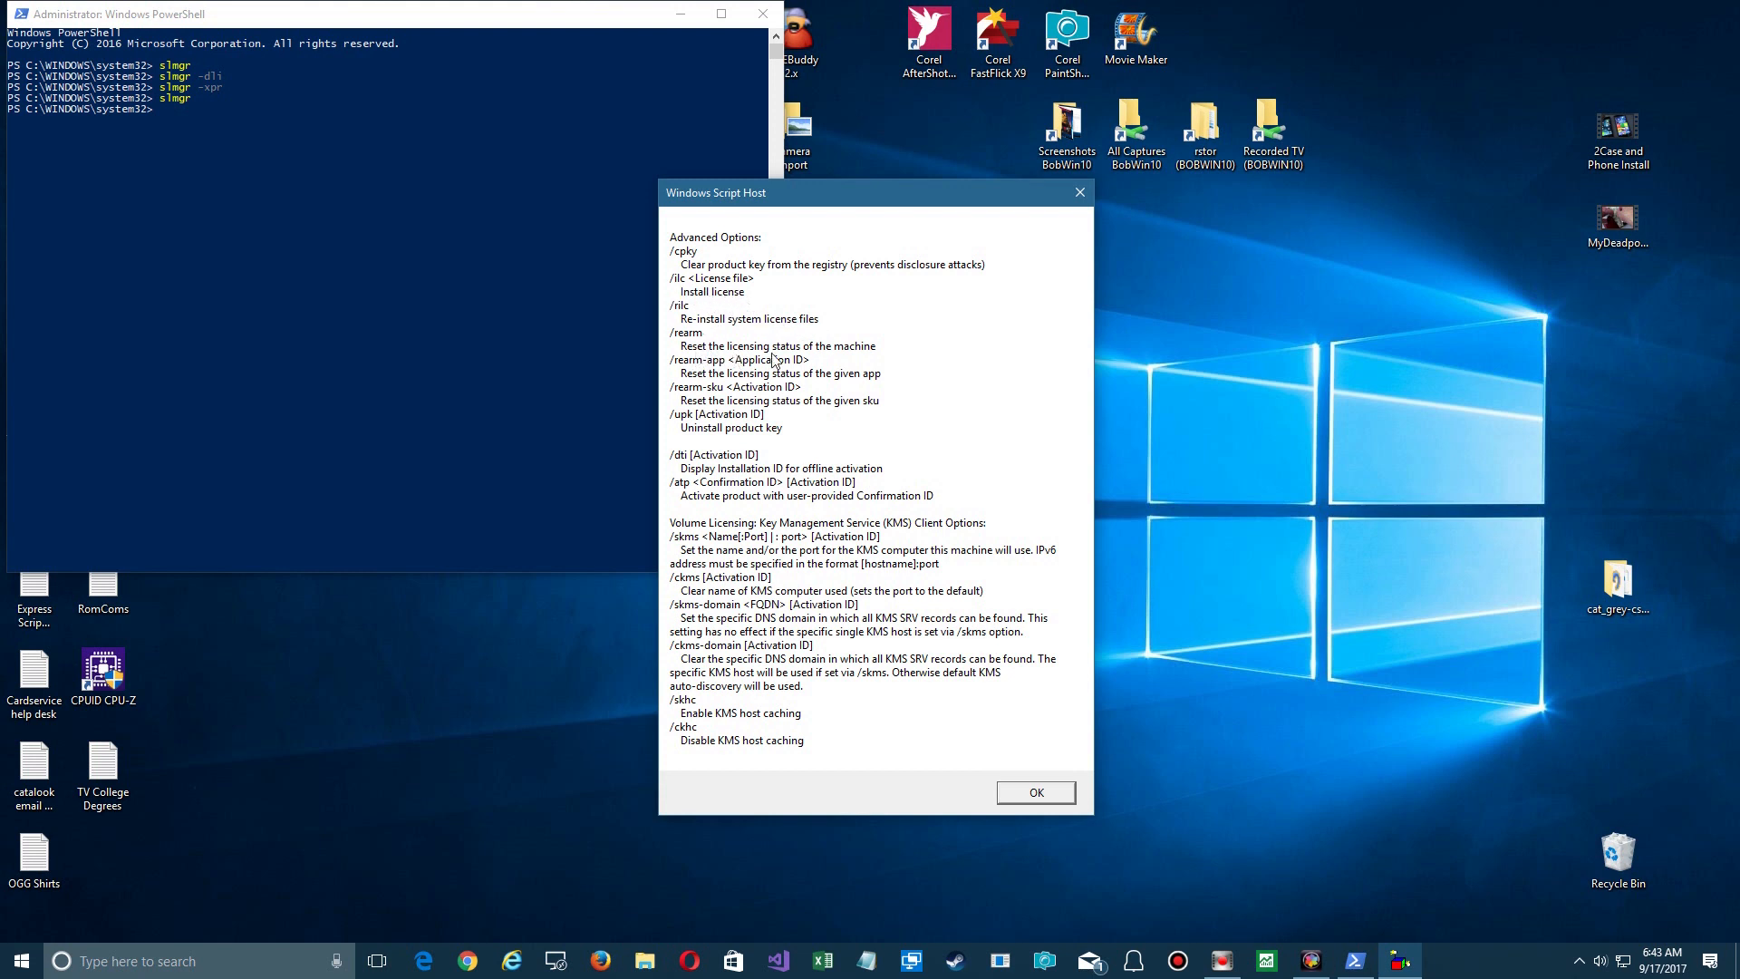
mouse_move(911, 379)
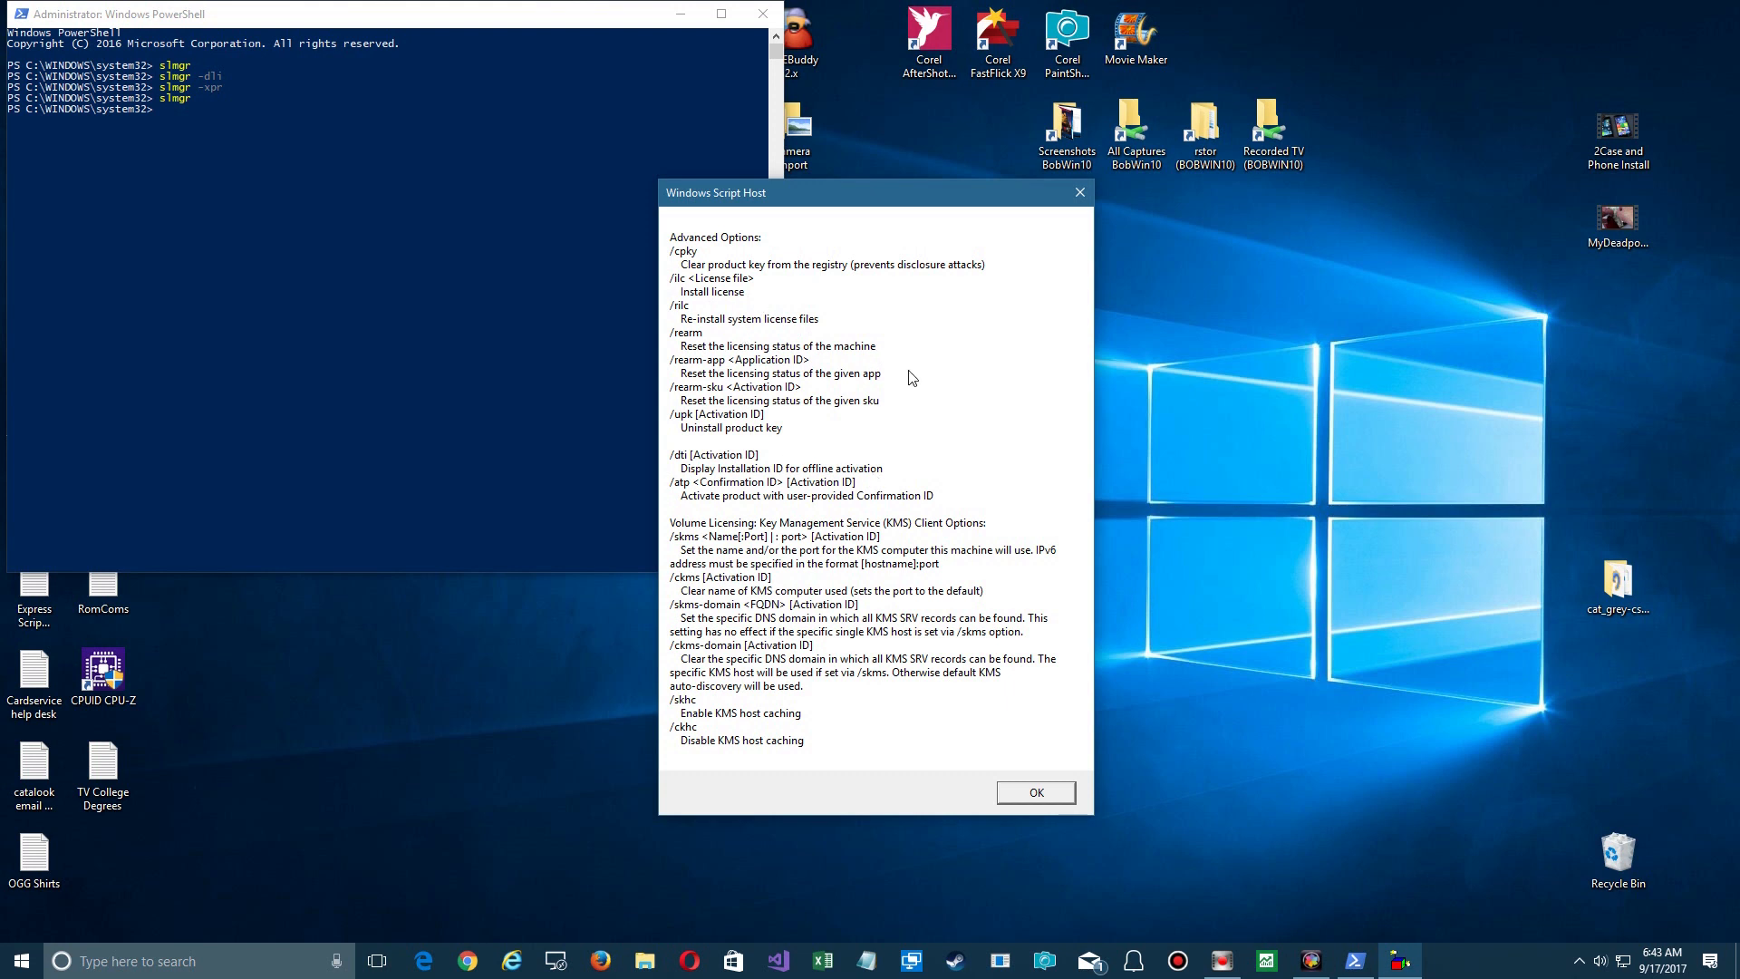
mouse_move(717, 453)
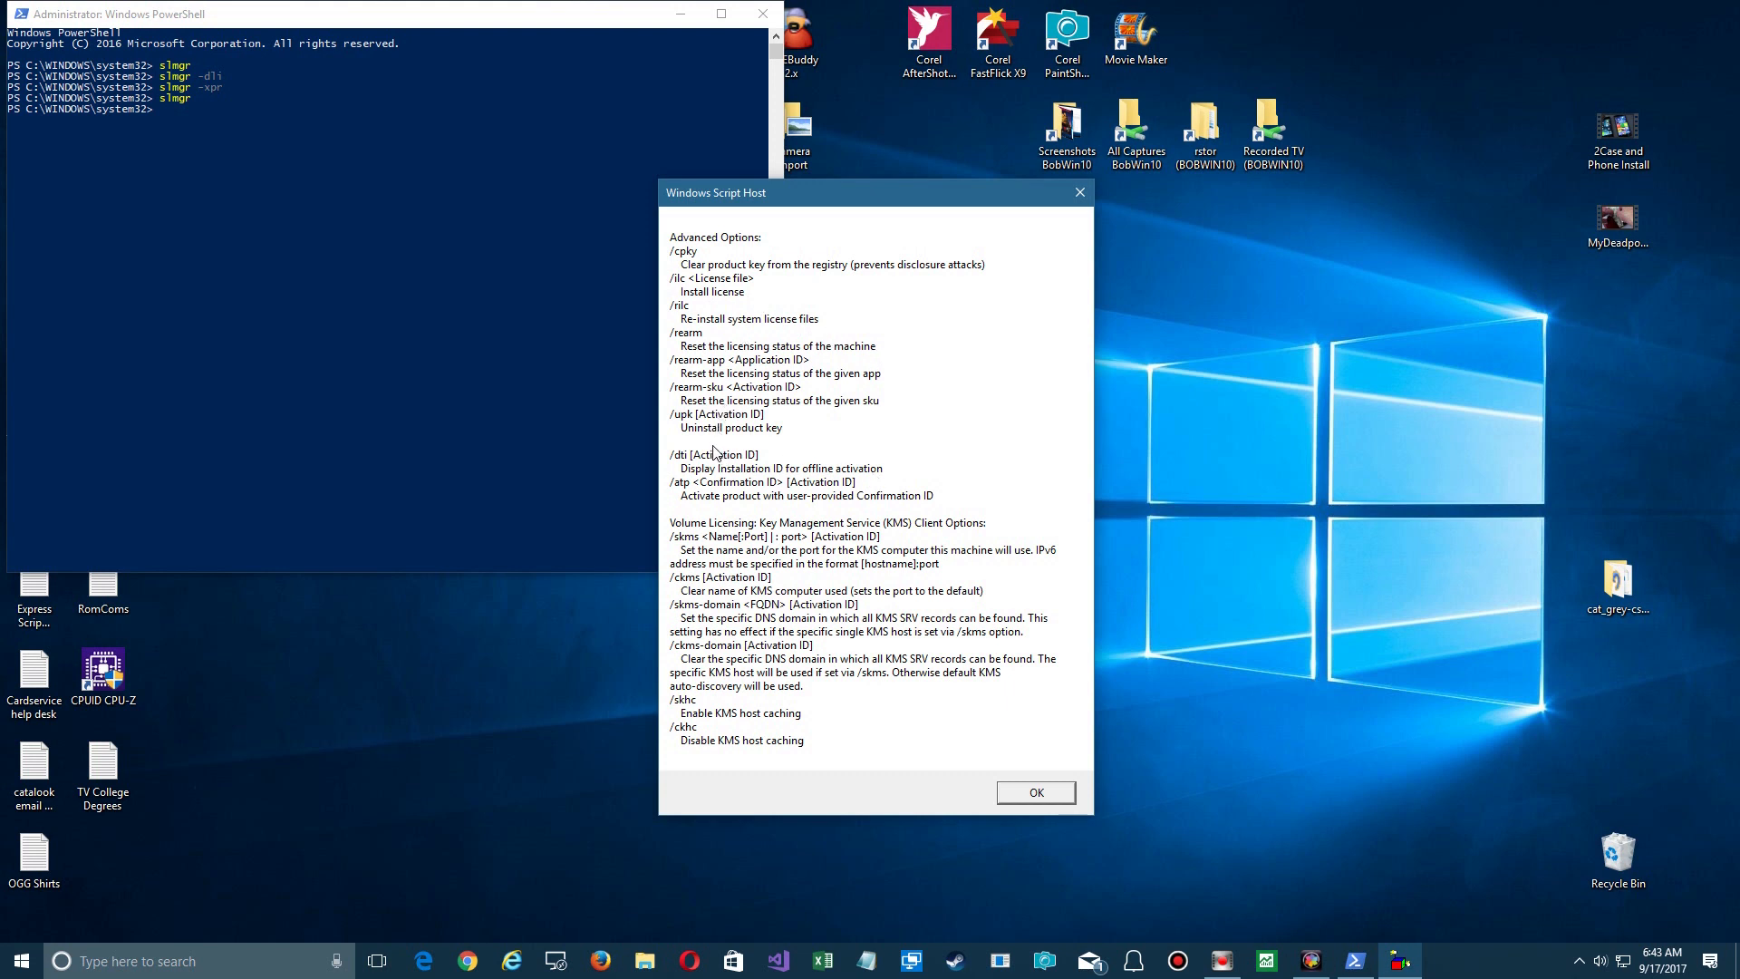
mouse_move(685, 442)
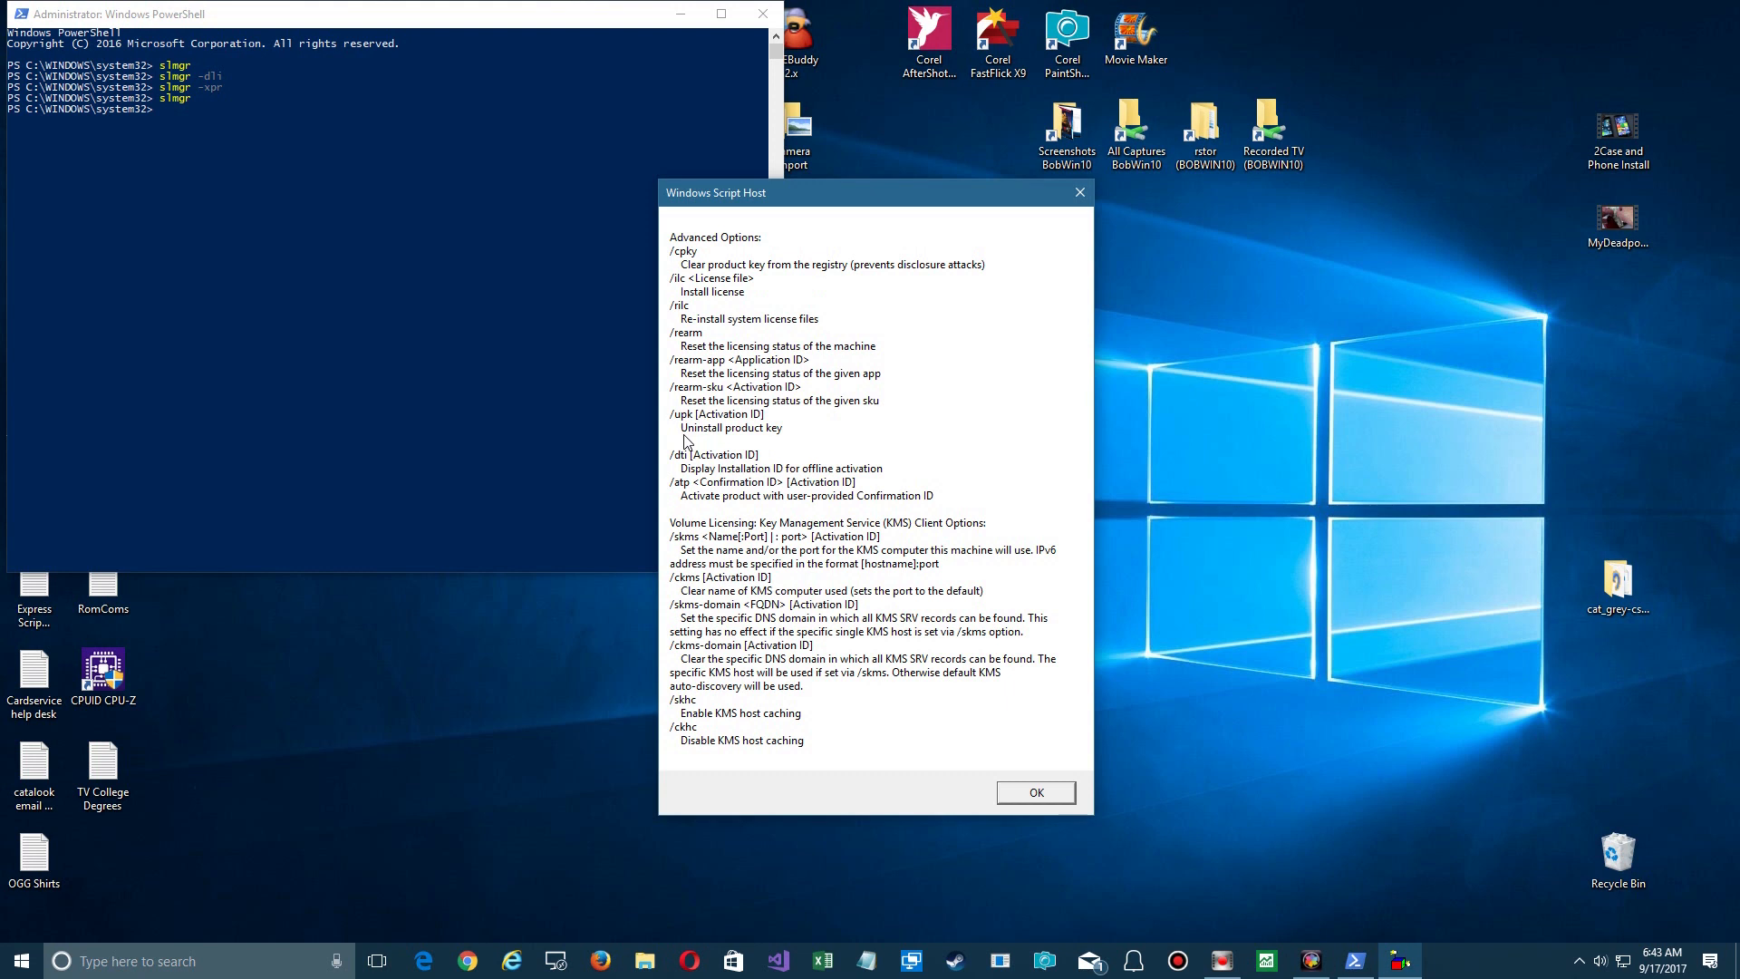
mouse_move(729, 440)
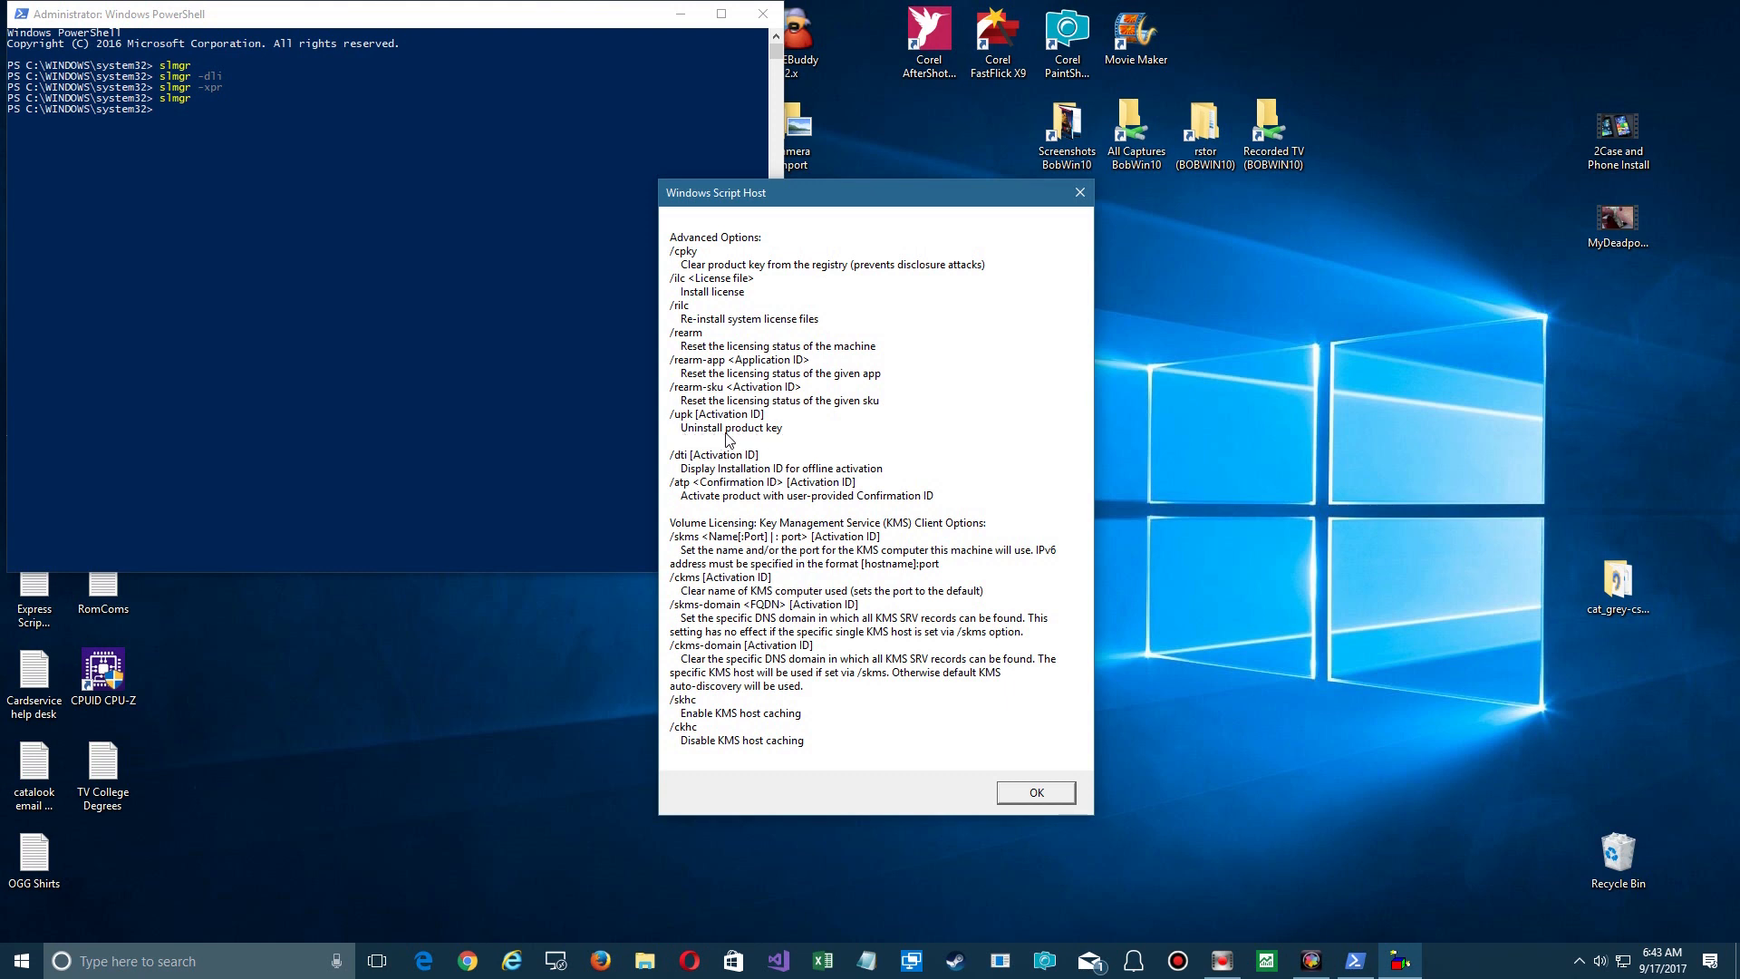
mouse_move(785, 439)
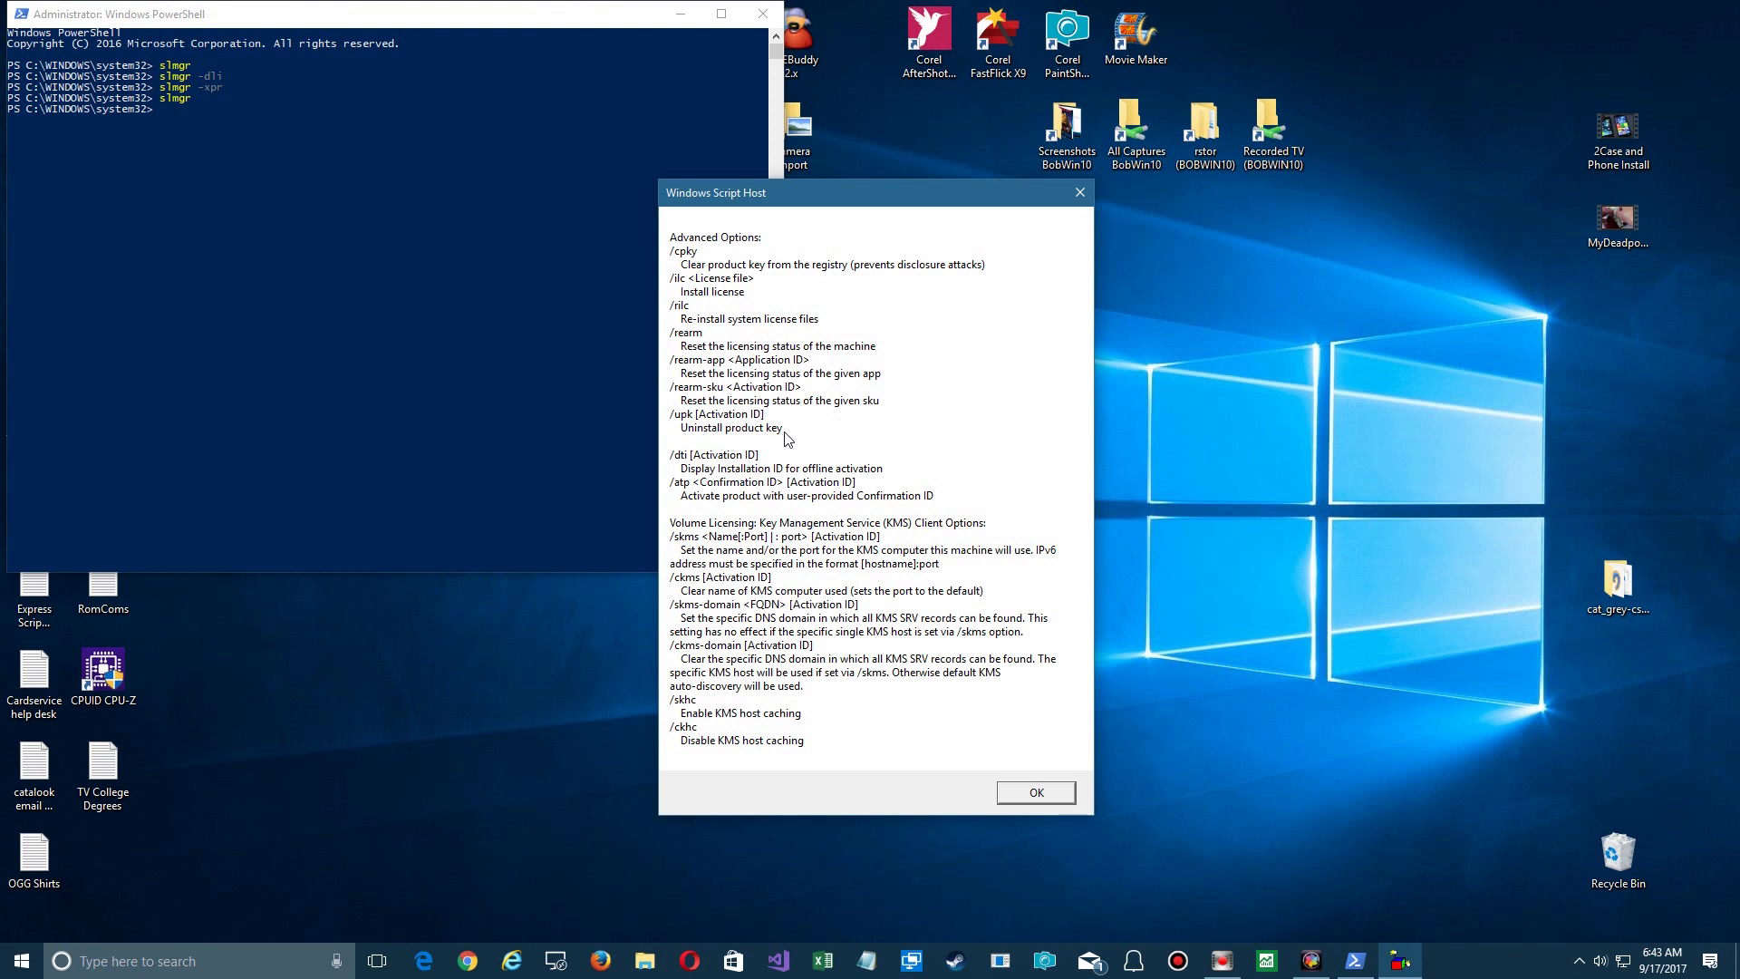
mouse_move(689, 437)
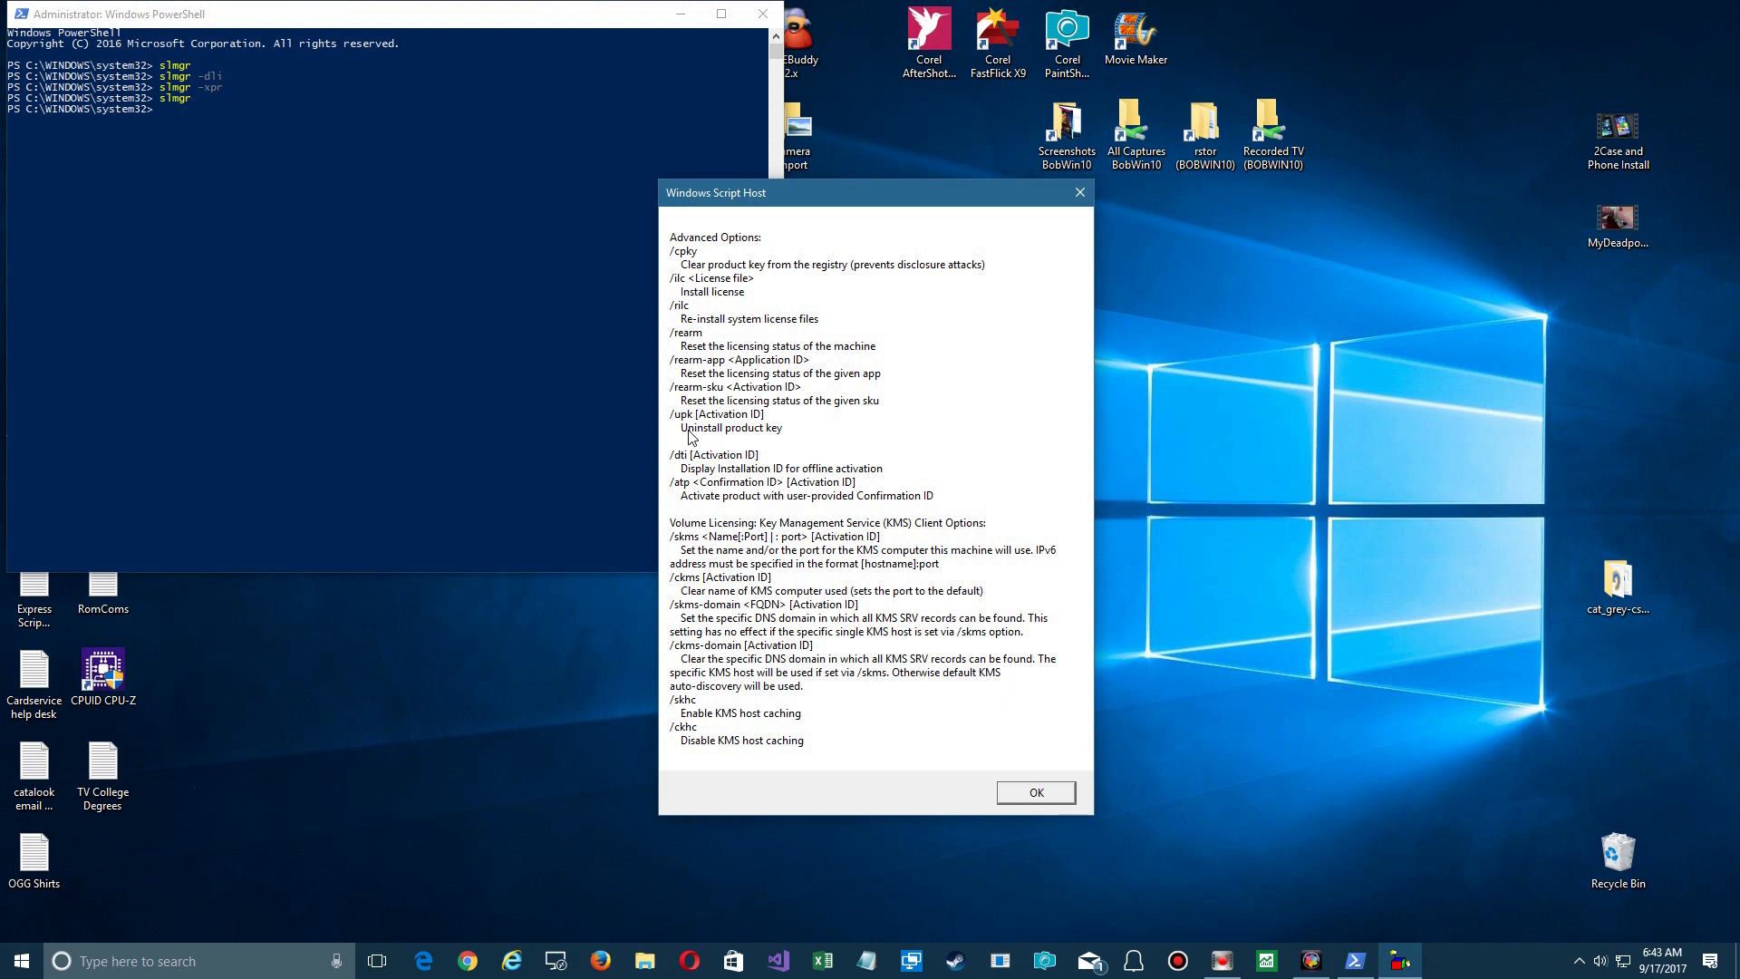
mouse_move(726, 466)
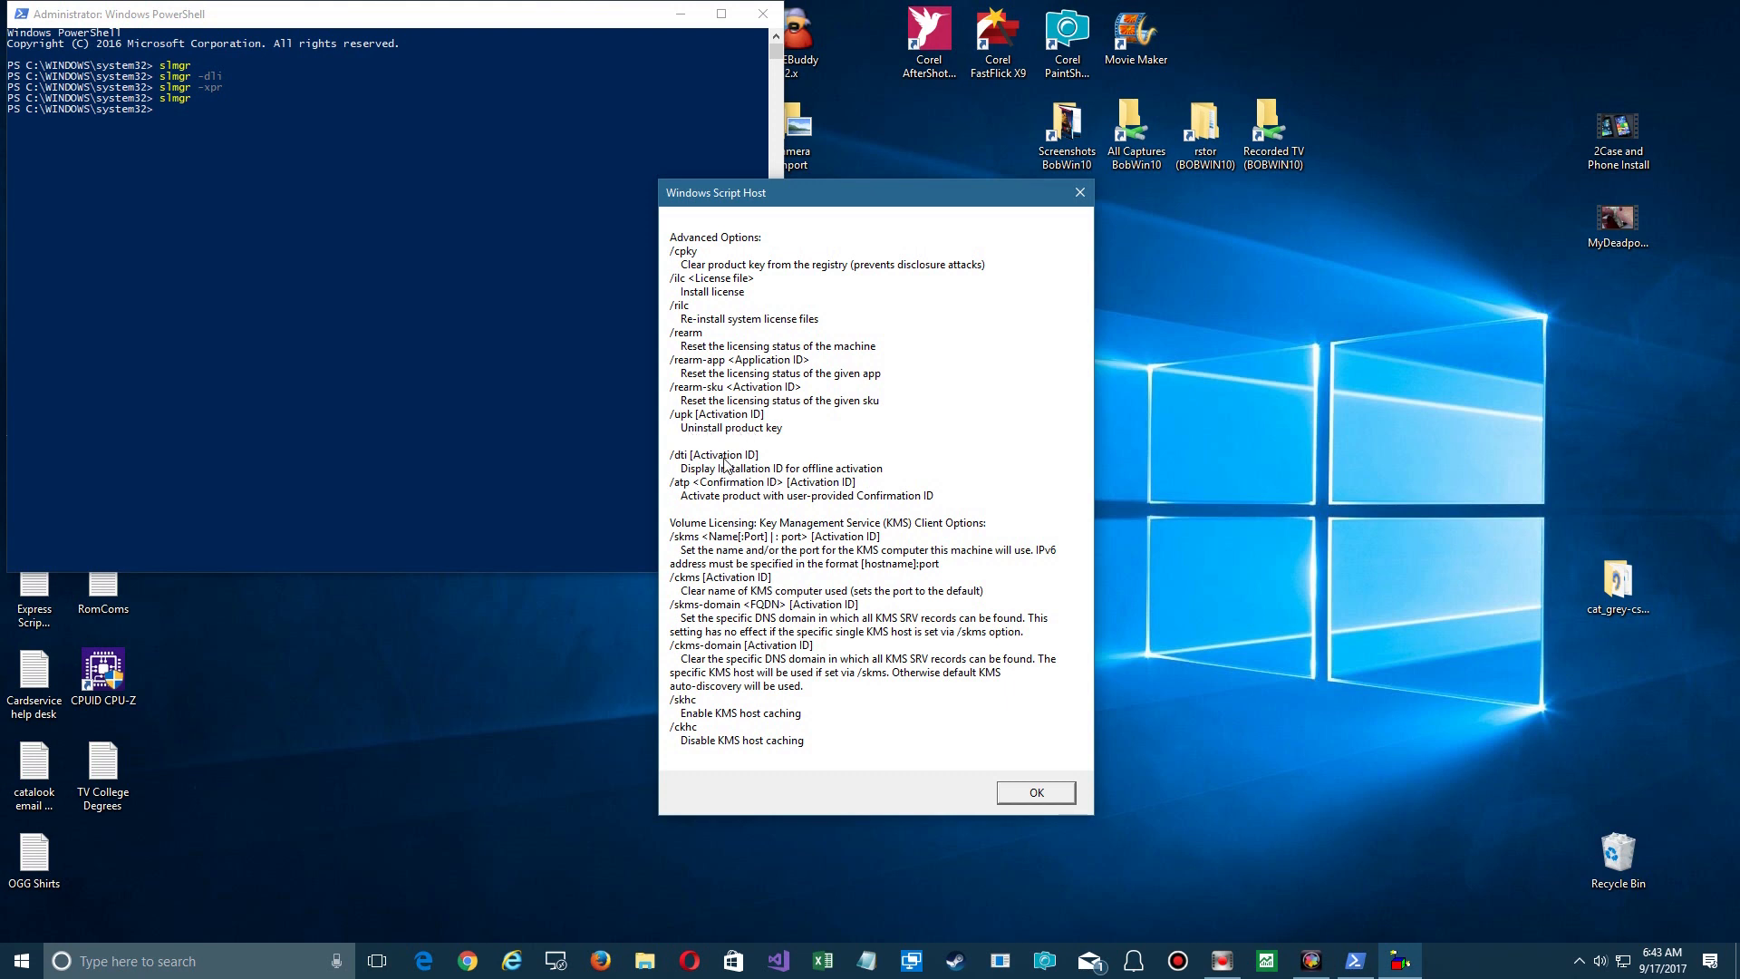
mouse_move(730, 500)
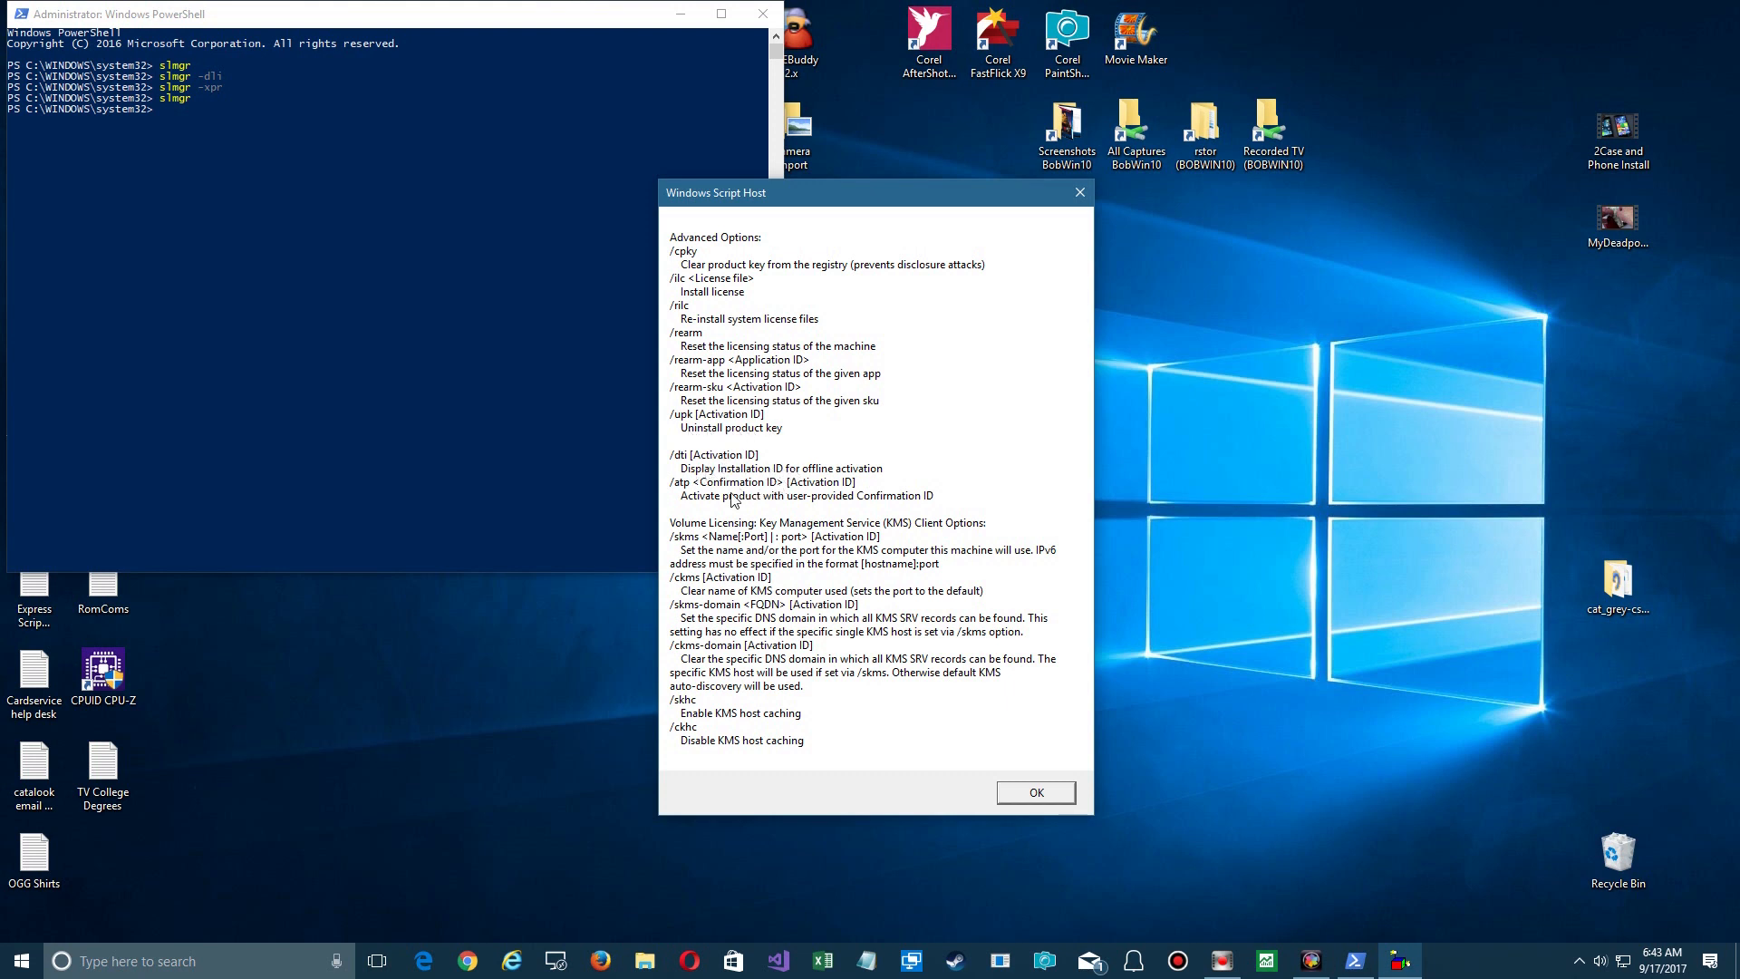
mouse_move(888, 442)
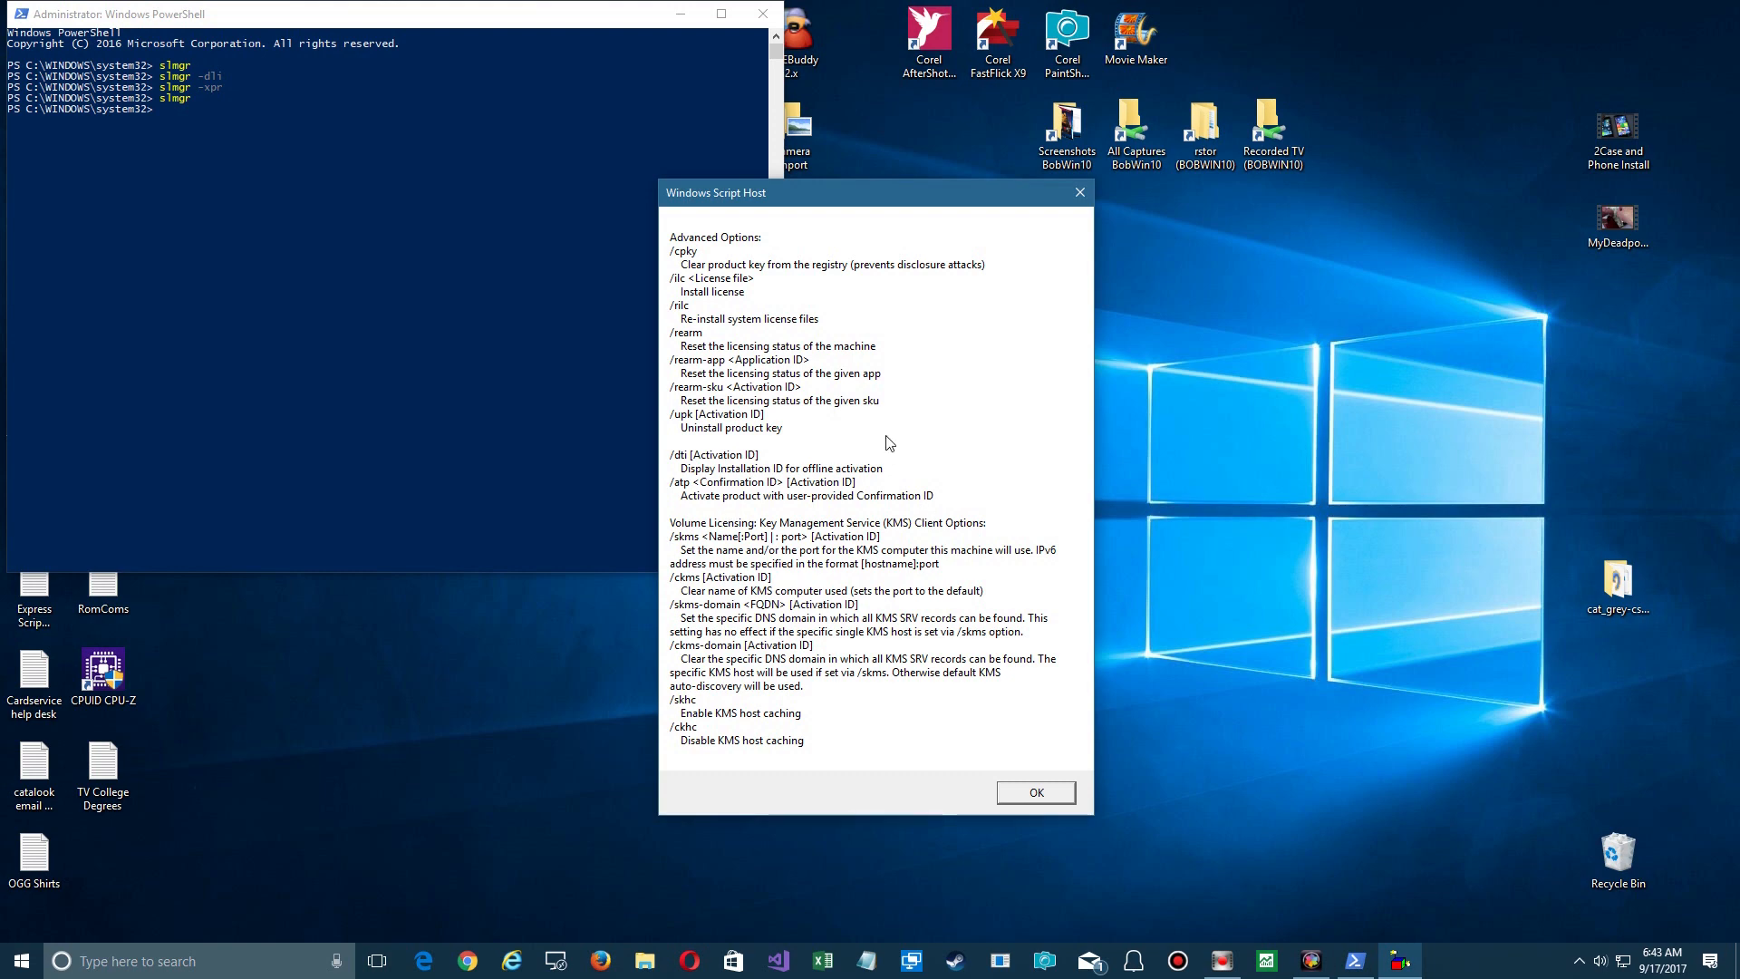
mouse_move(778, 749)
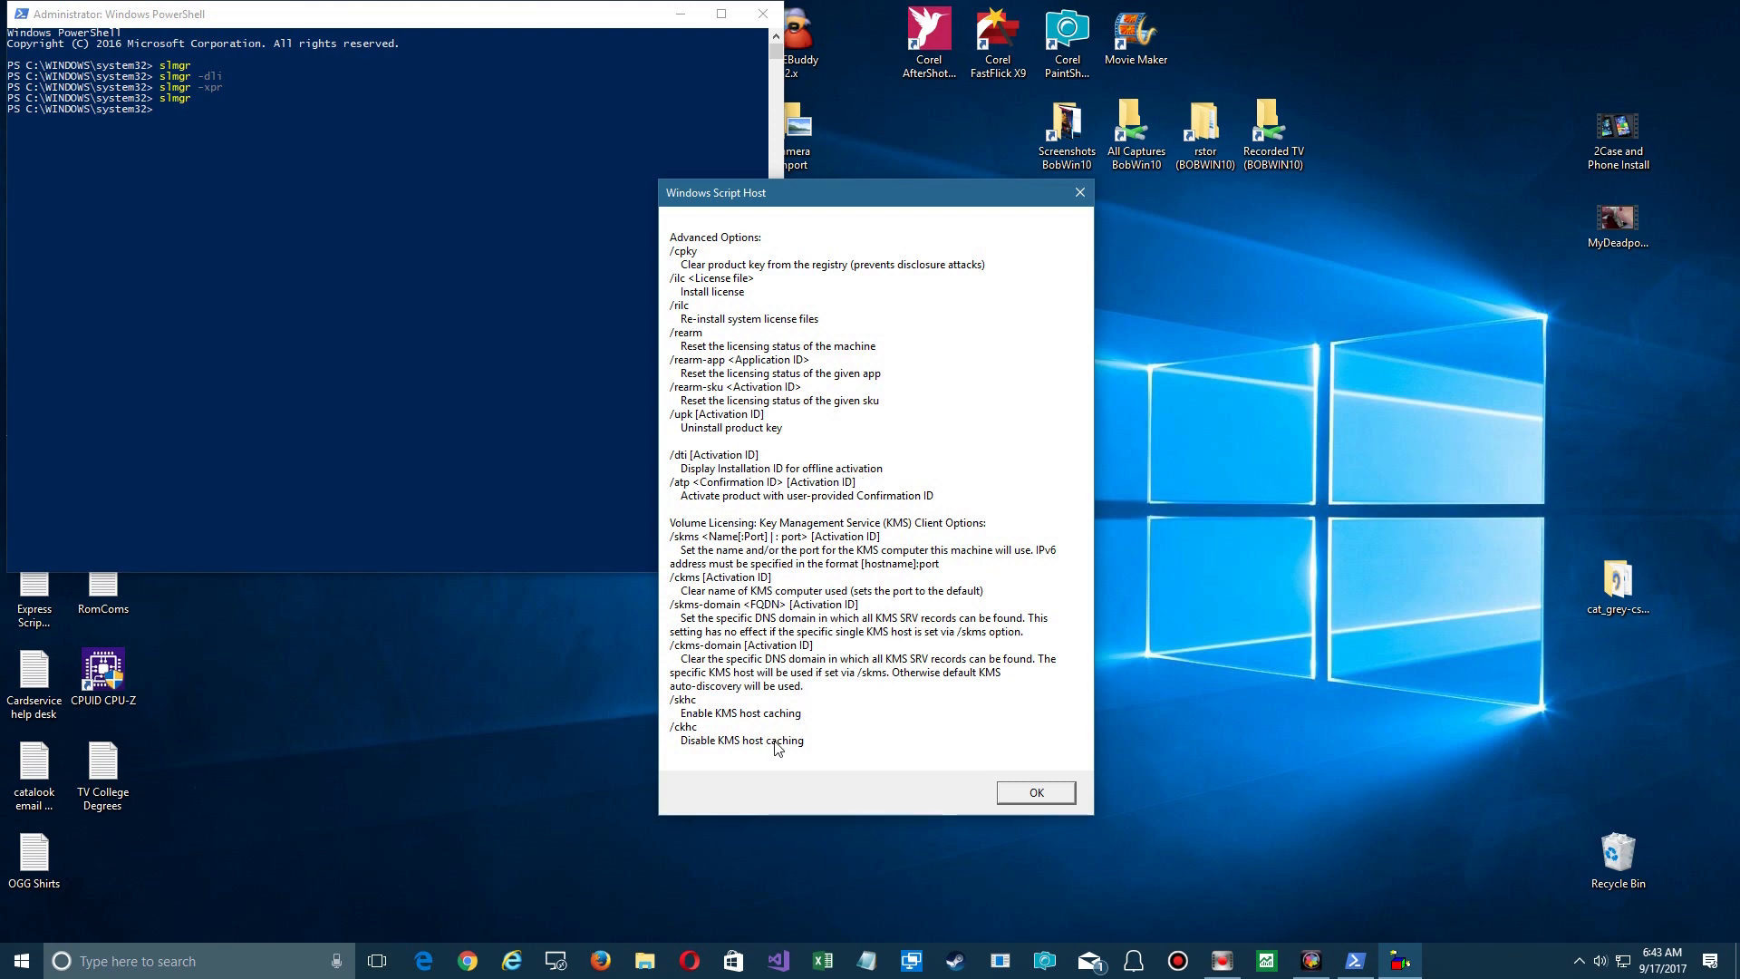
- Dismiss the Advanced Options listing and the follow-up message before showing license details again
left_click(1035, 793)
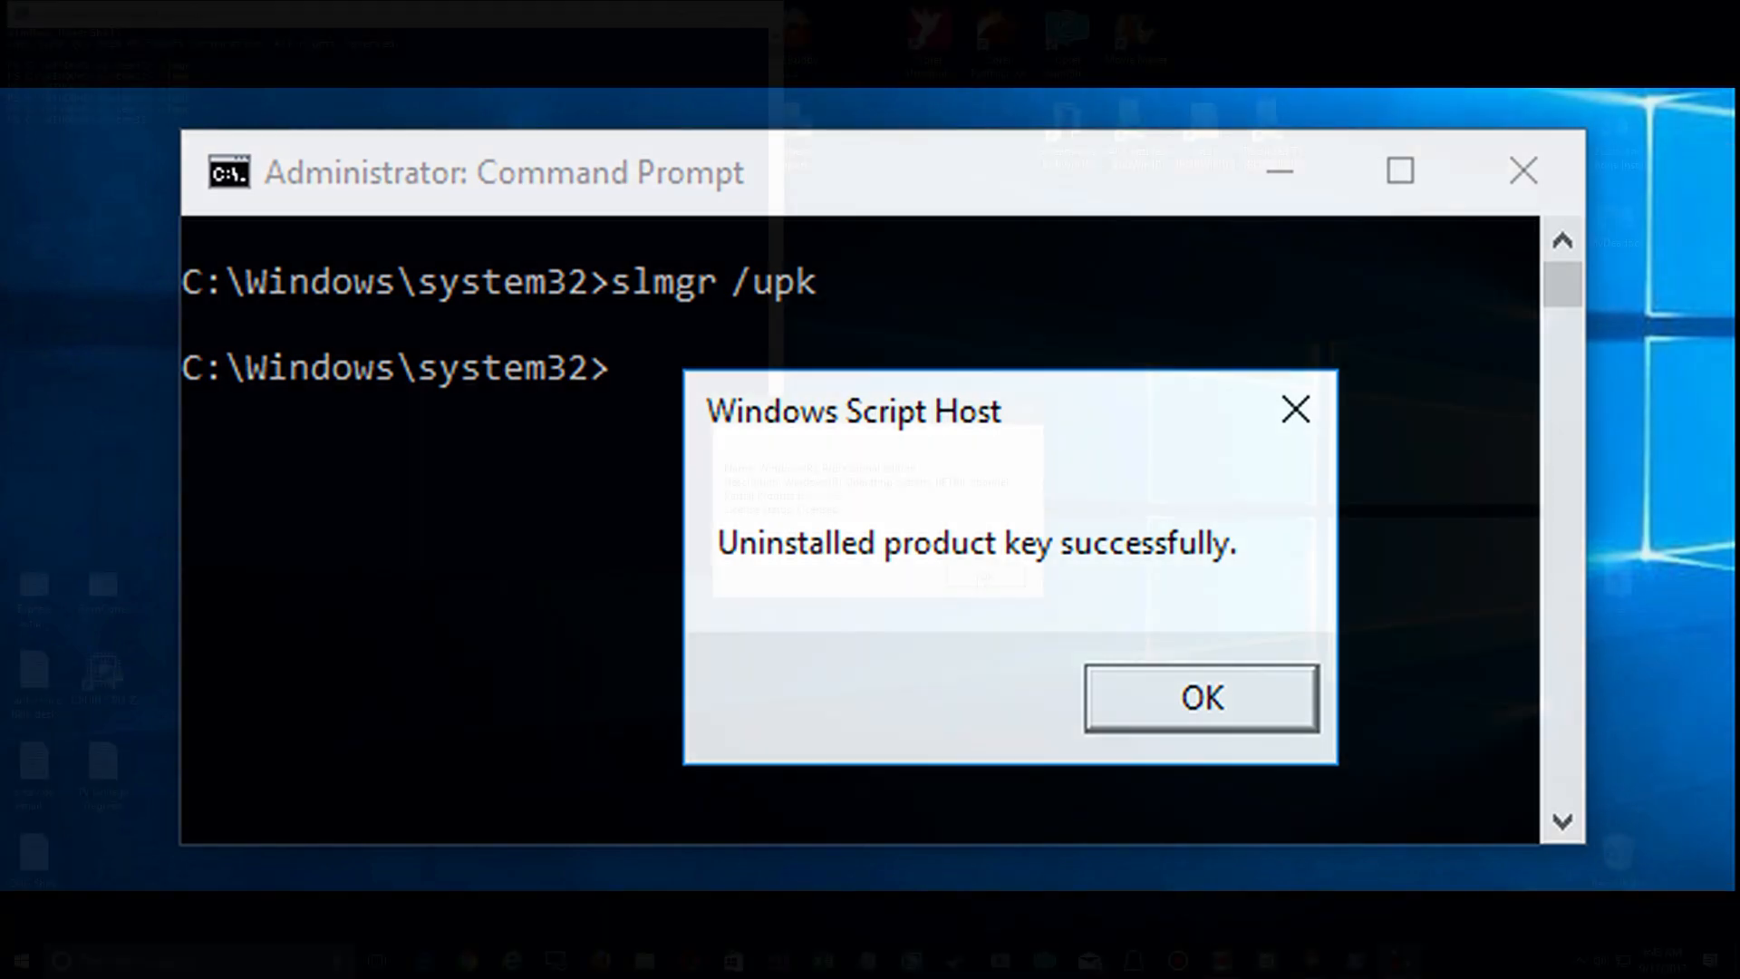
left_click(1200, 698)
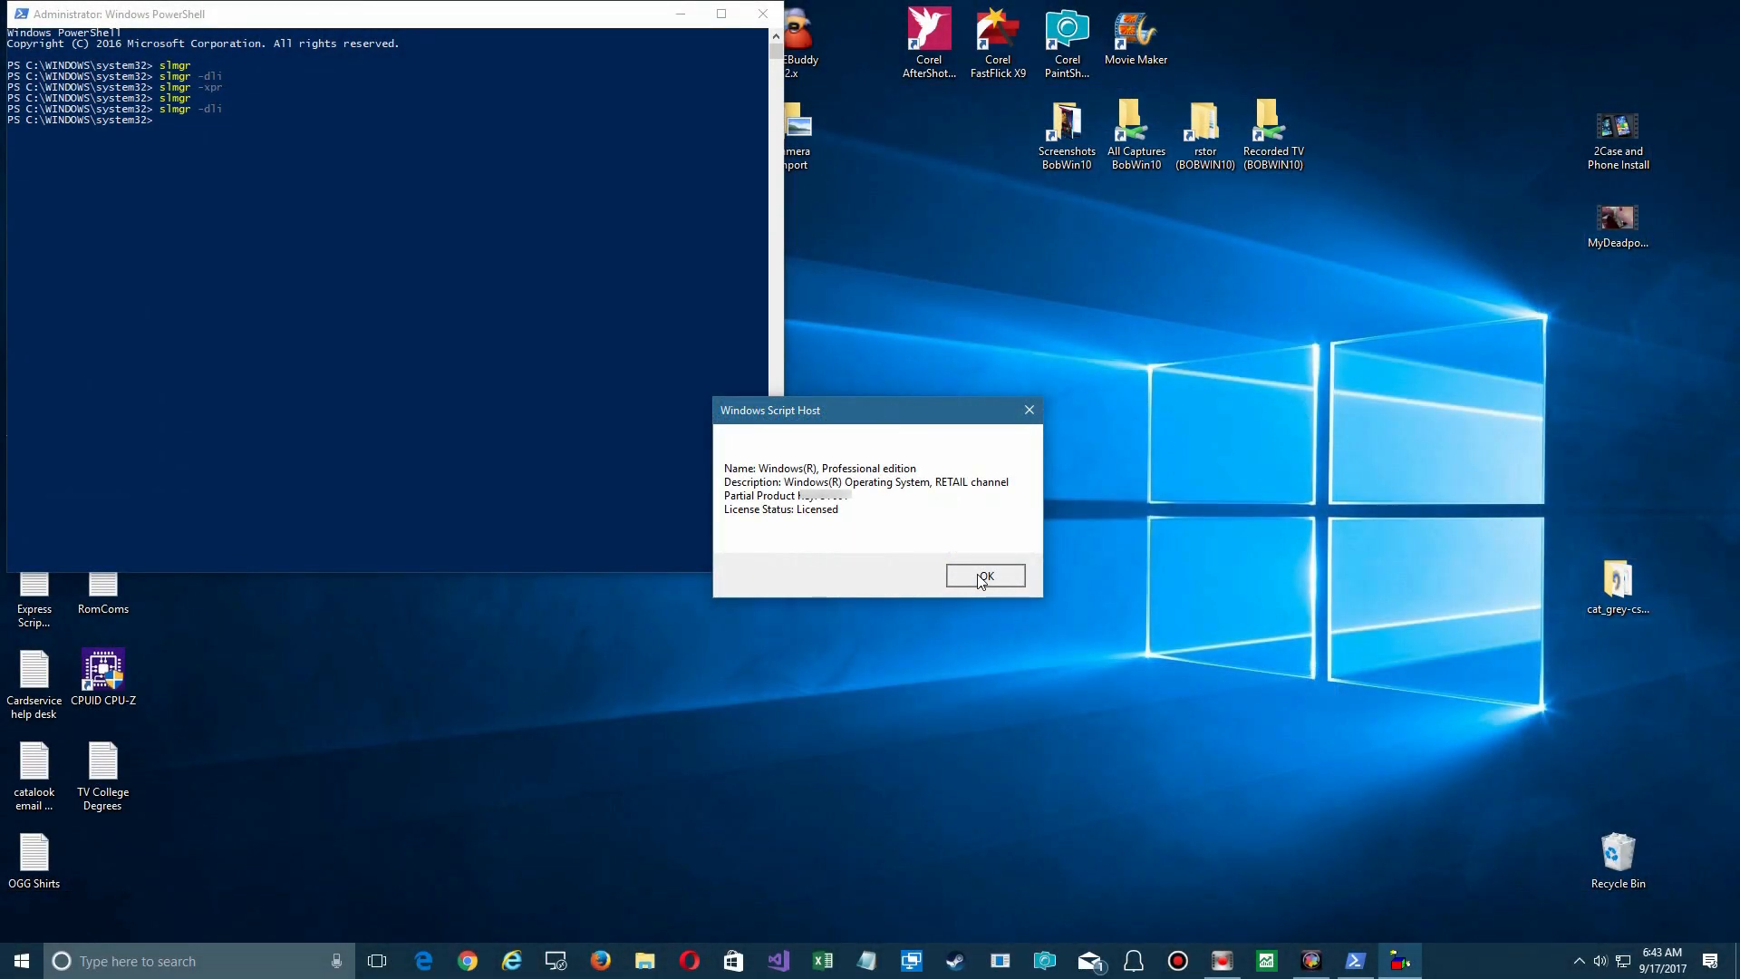